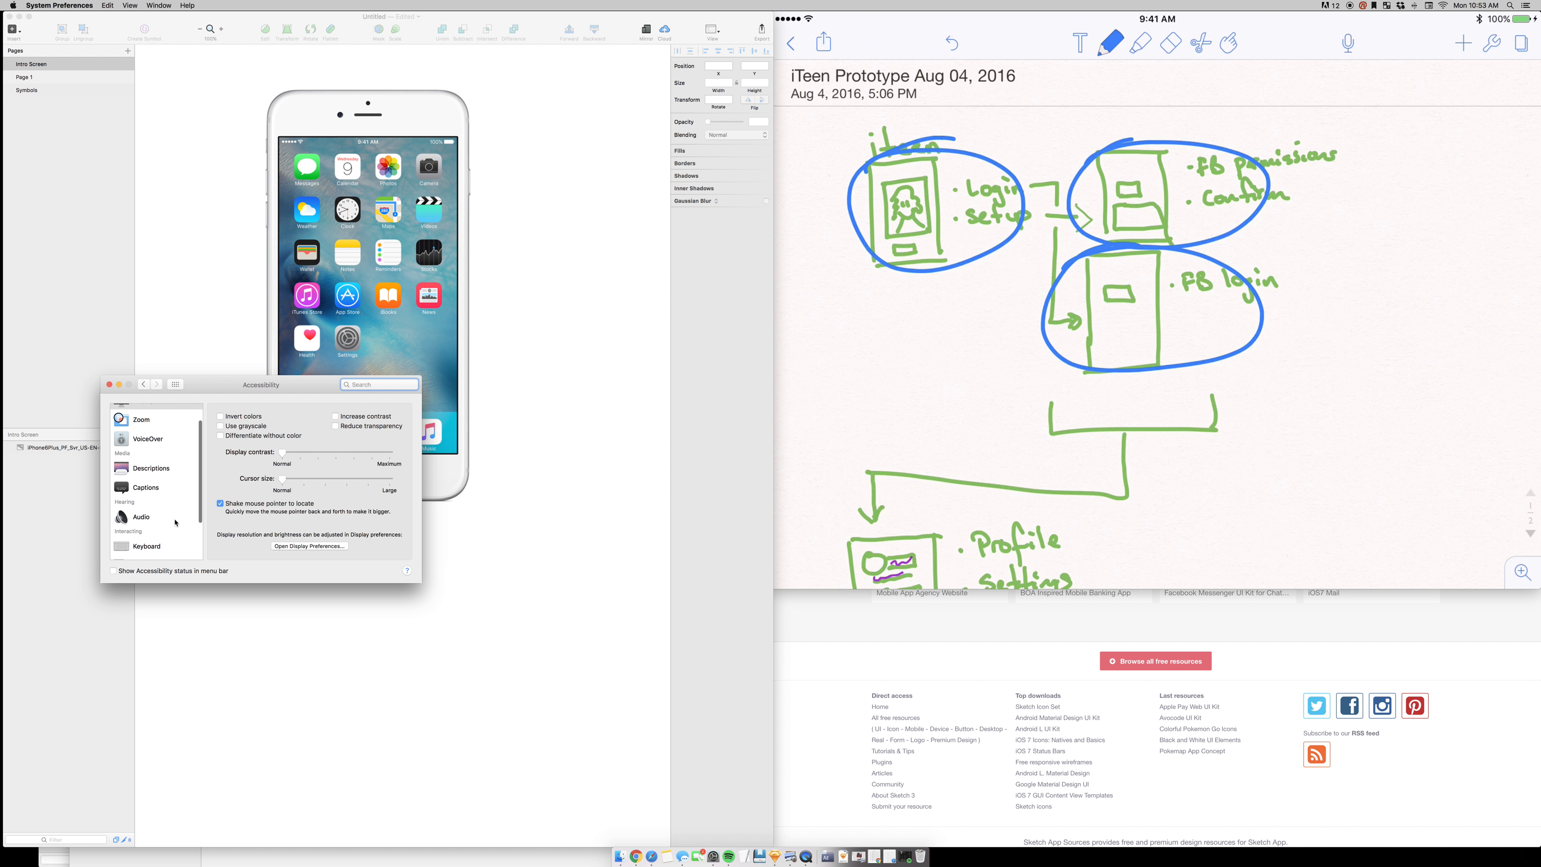
# Review Mouse & Trackpad and Display accessibility settings, leaving the largest cursor with shake-to-locate.
pyautogui.click(160, 511)
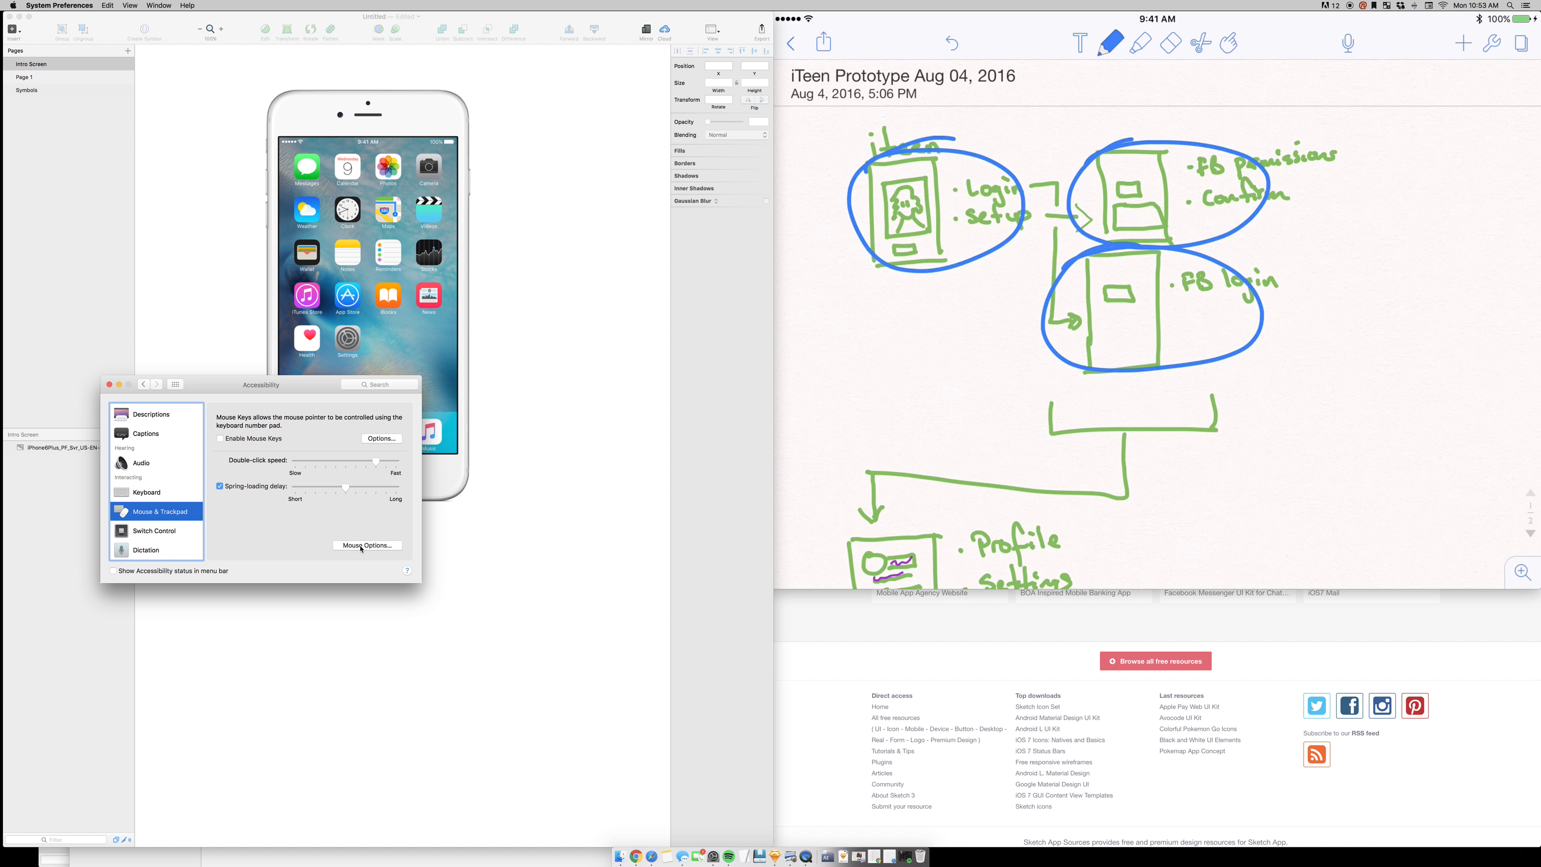
pyautogui.click(367, 545)
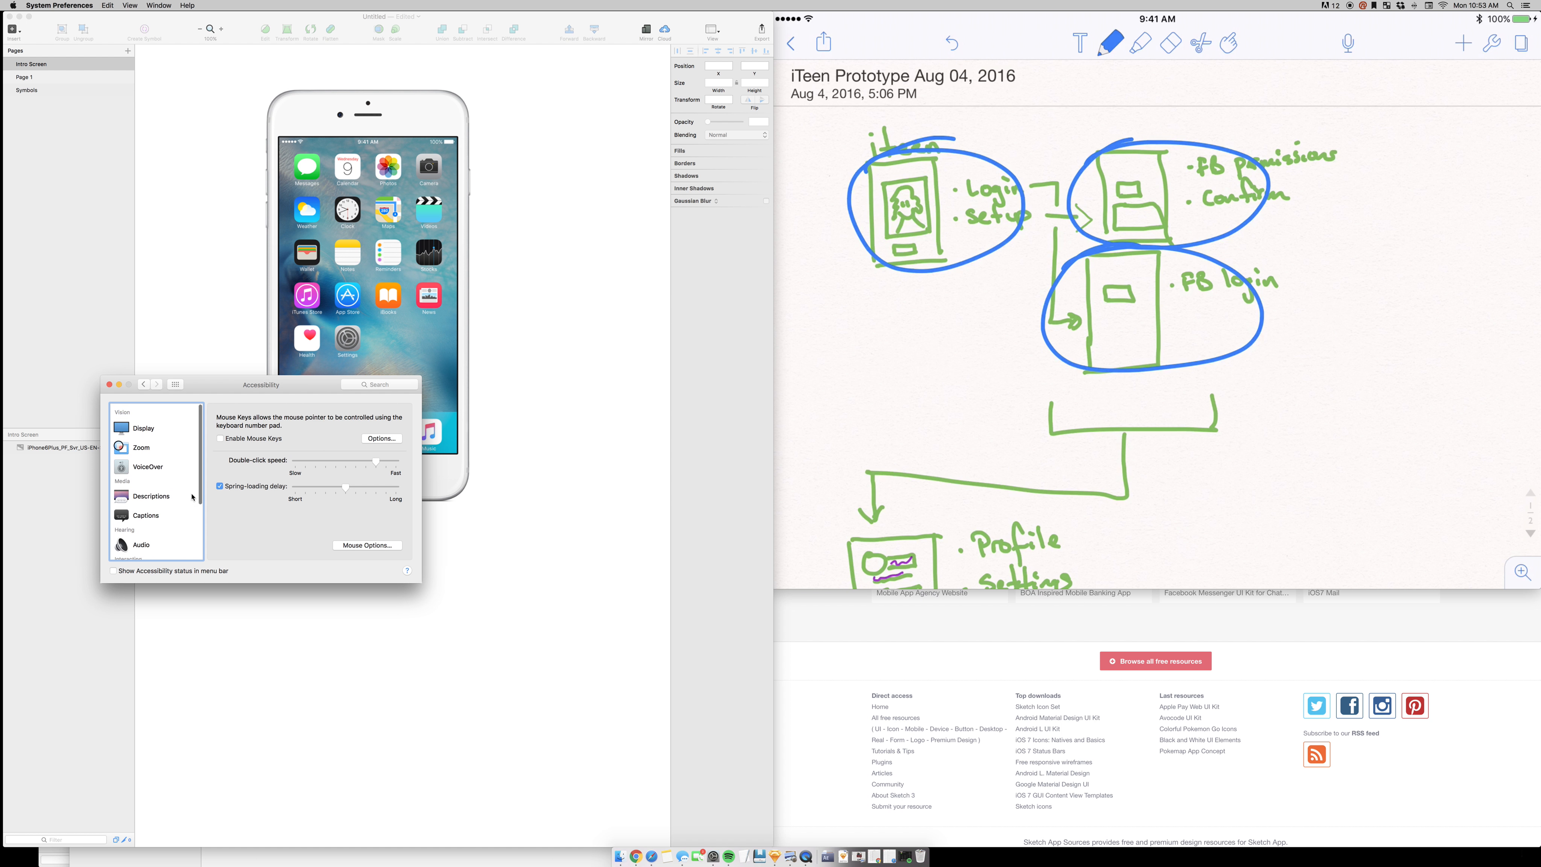
pyautogui.click(143, 428)
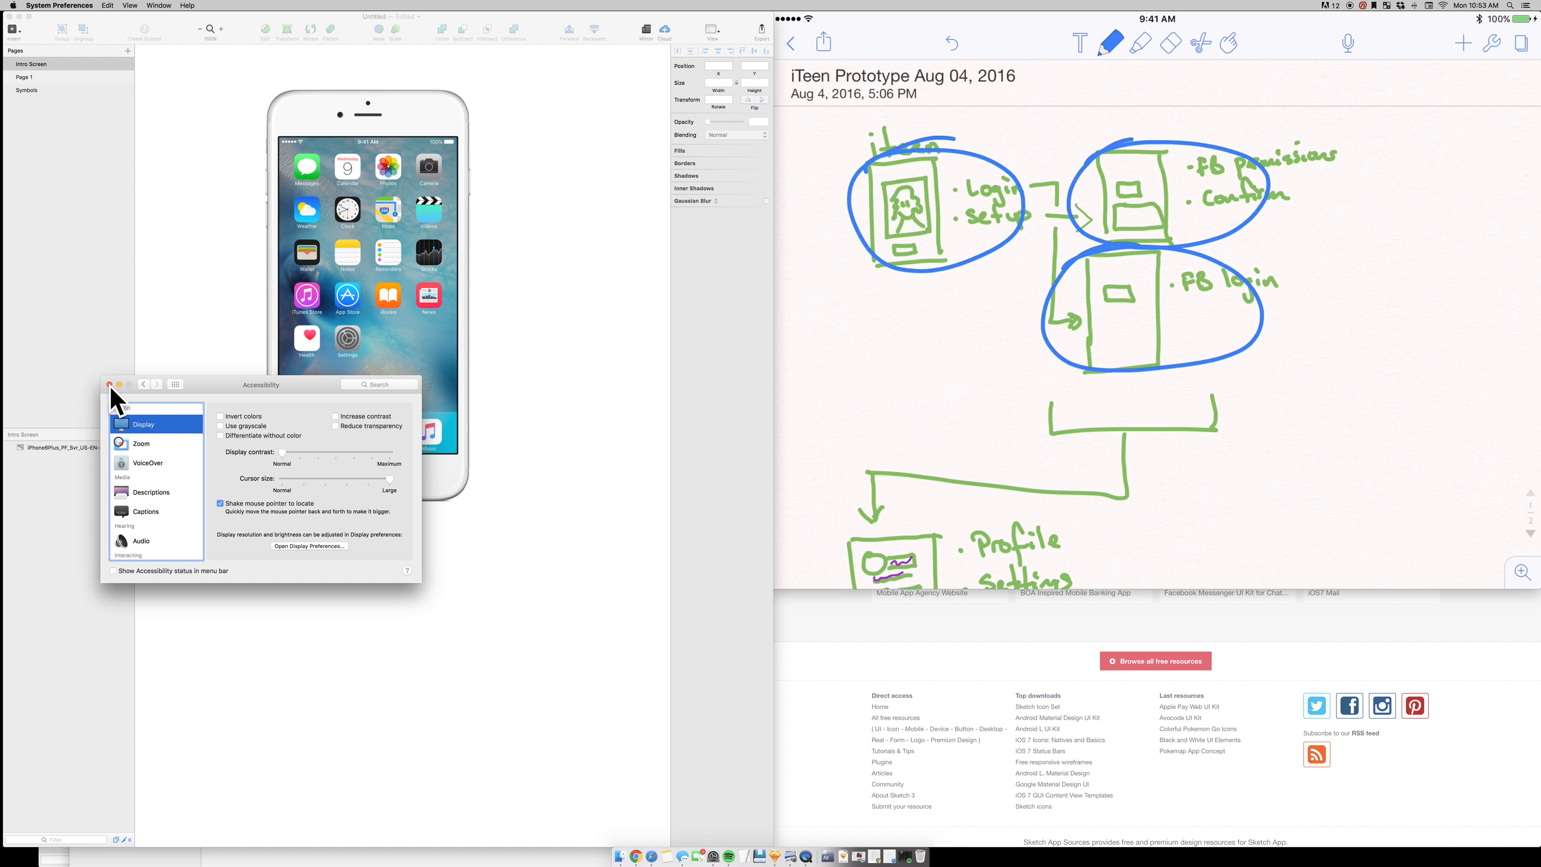
pyautogui.moveTo(190, 339)
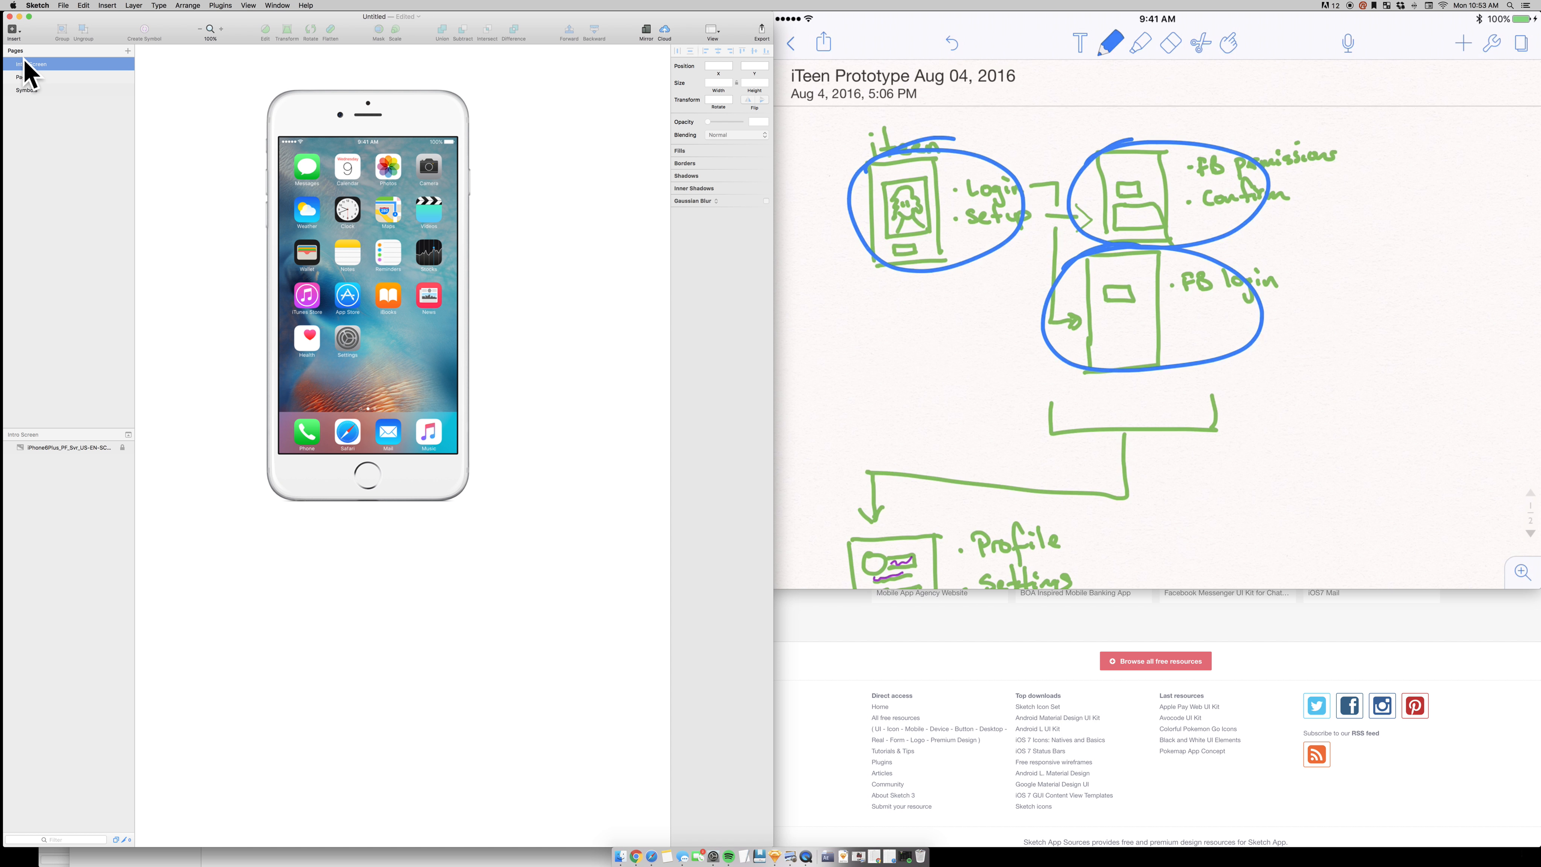
# Show the Intro Screen page in the Pages list.
pyautogui.click(28, 64)
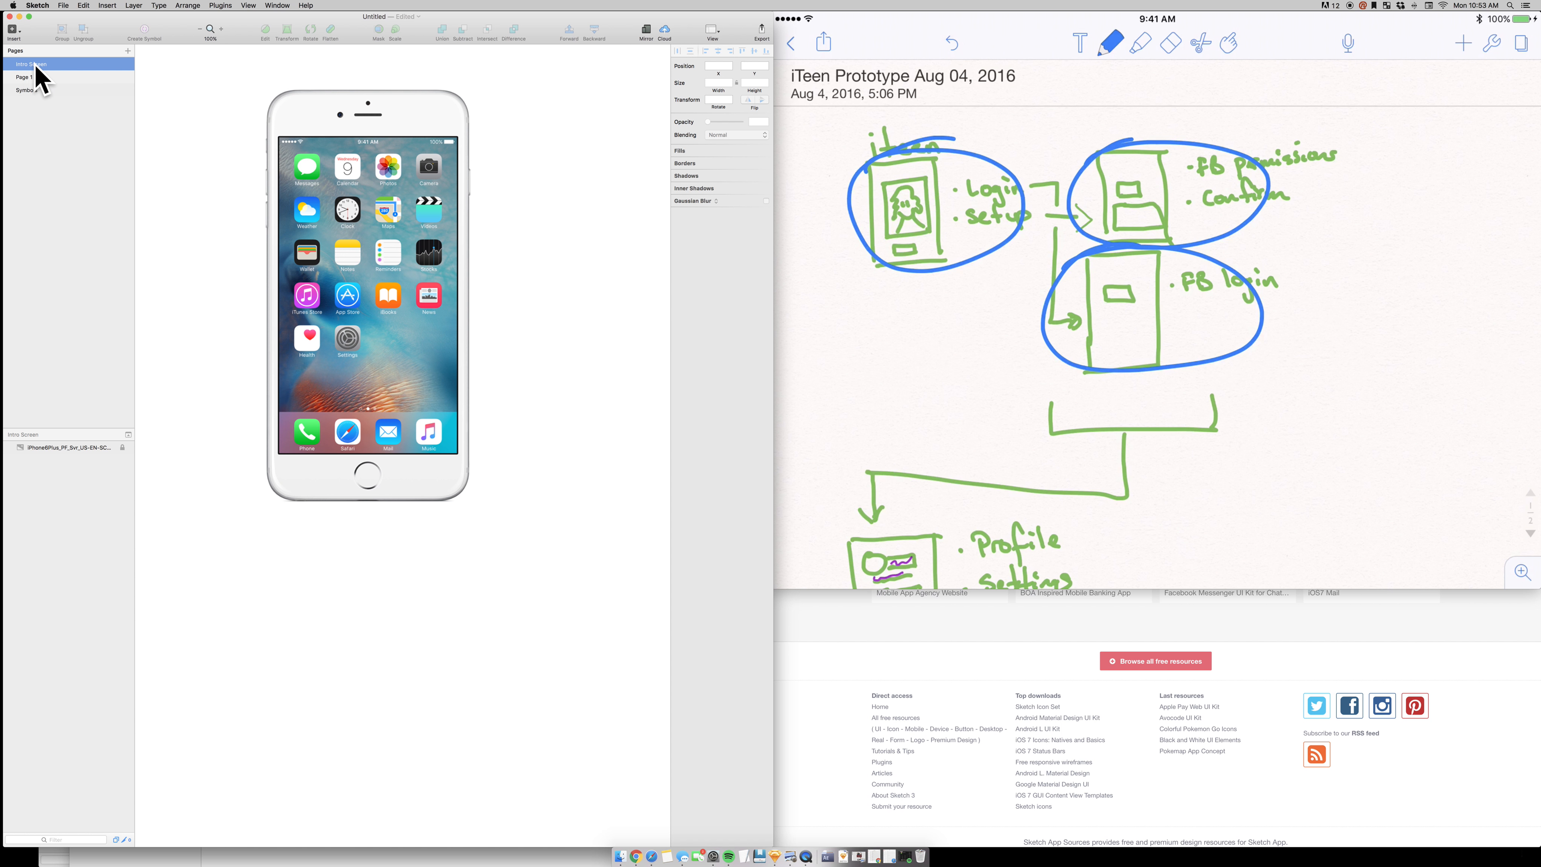
pyautogui.moveTo(34, 82)
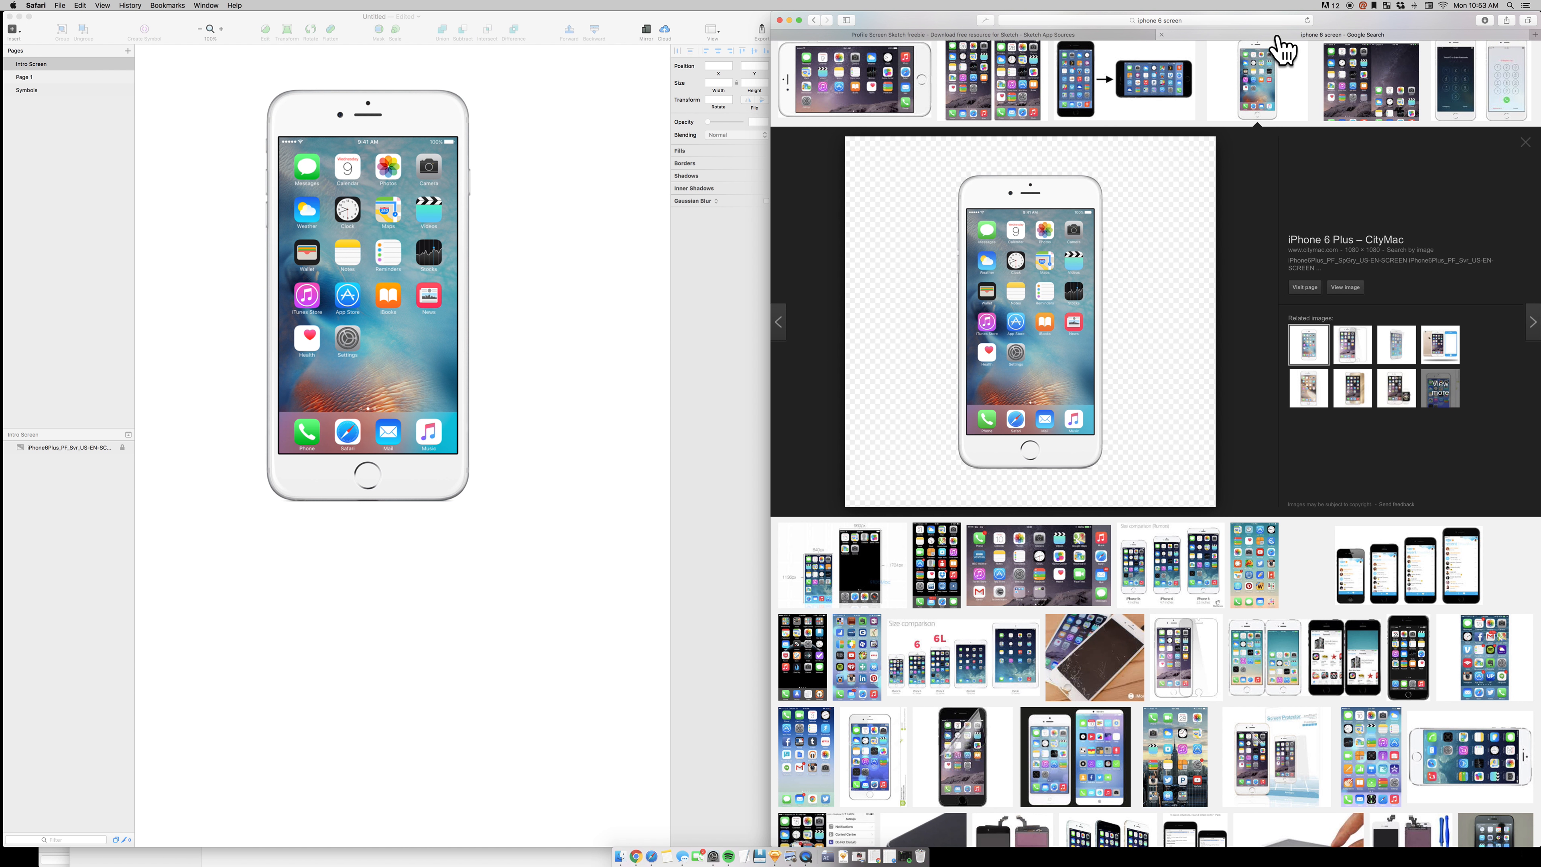
pyautogui.moveTo(197, 178)
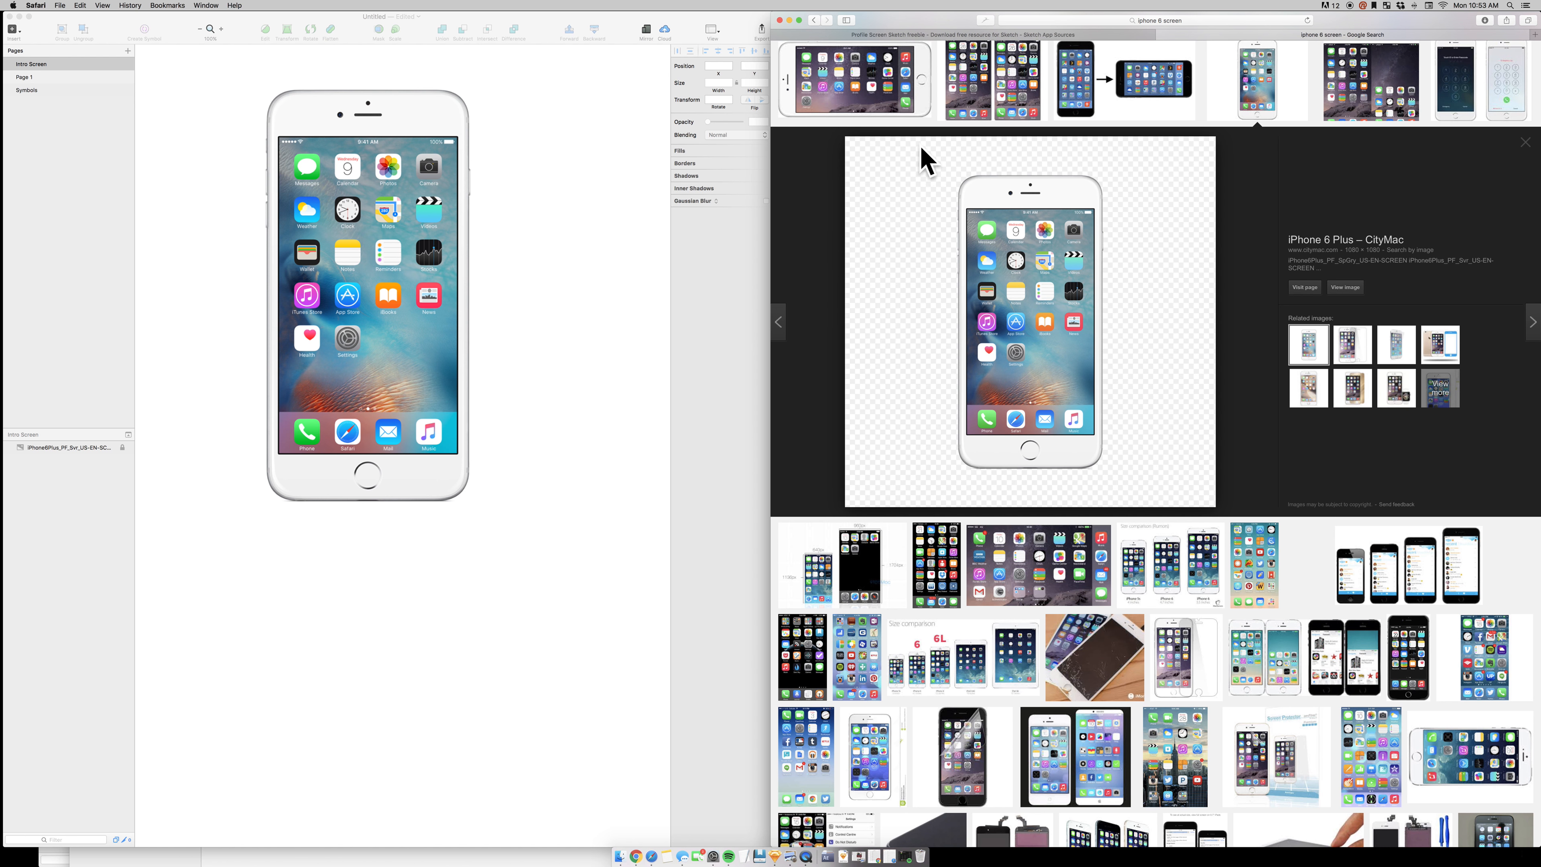
pyautogui.moveTo(931, 47)
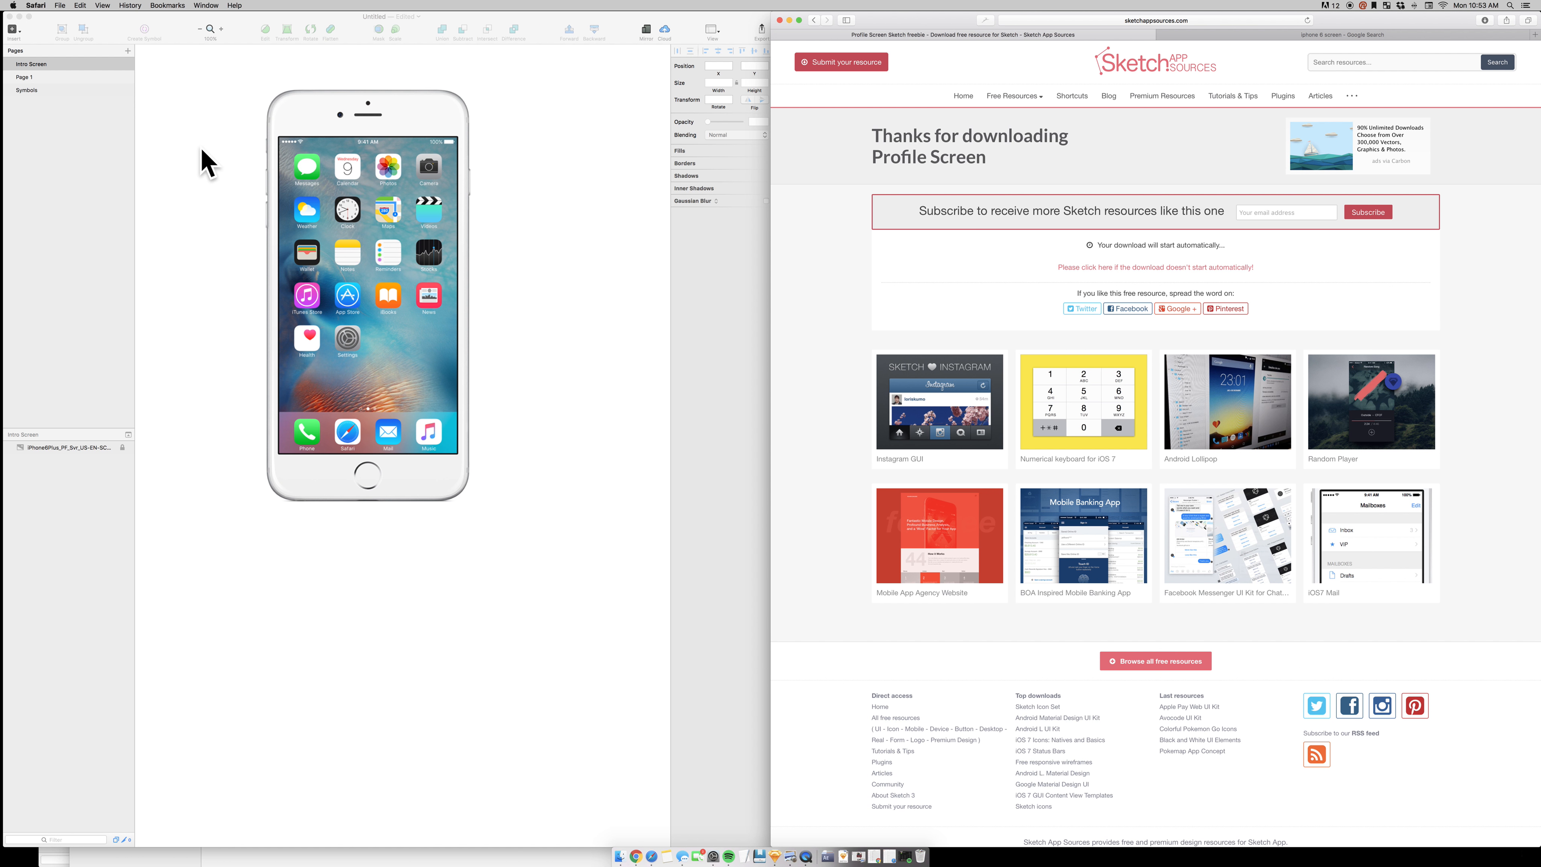
pyautogui.moveTo(31, 372)
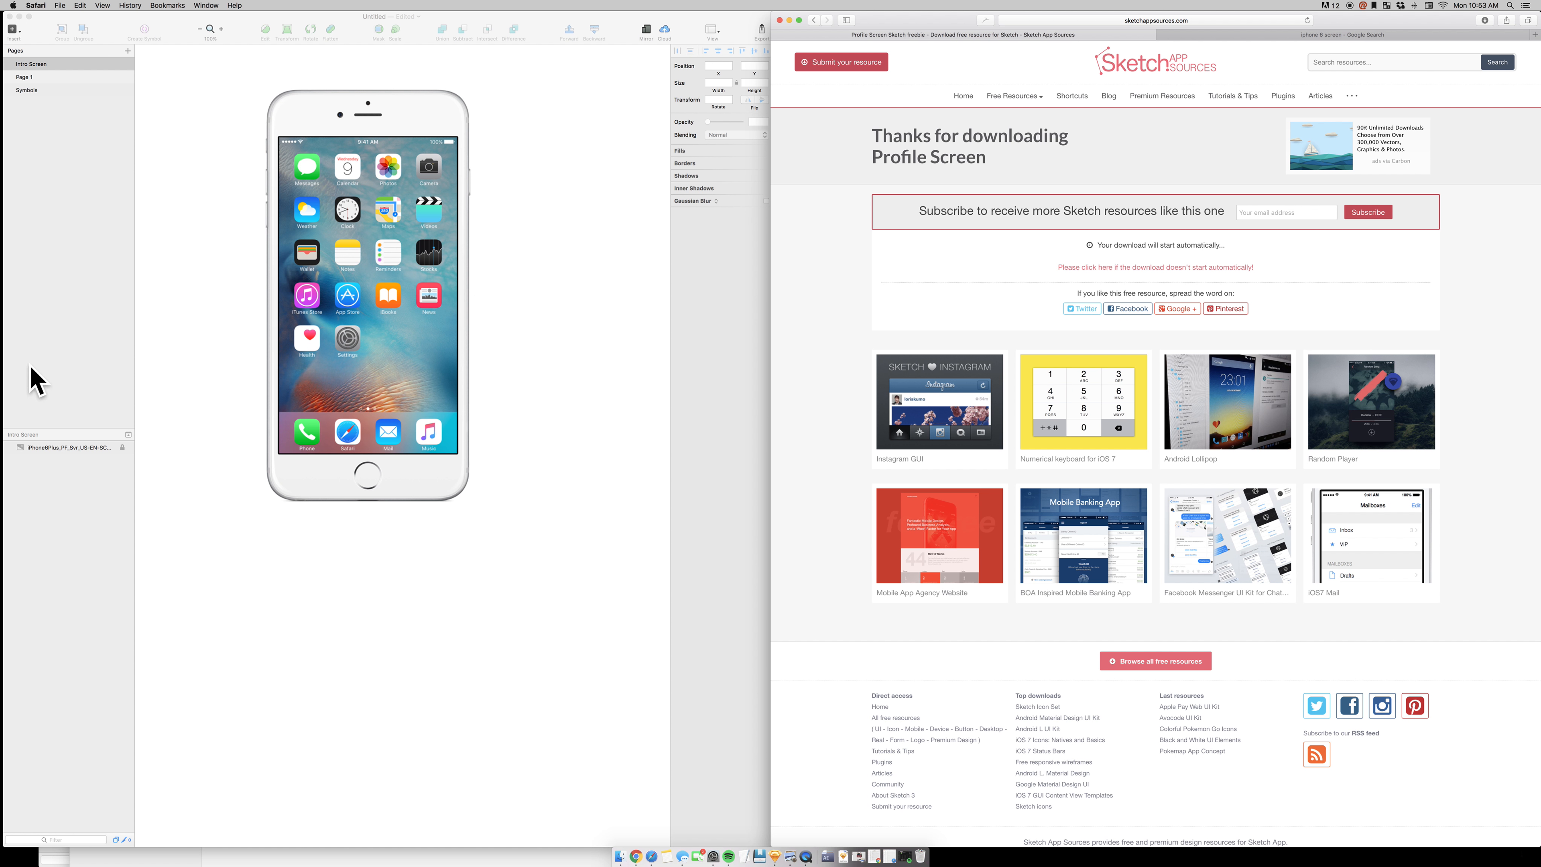
pyautogui.moveTo(81, 466)
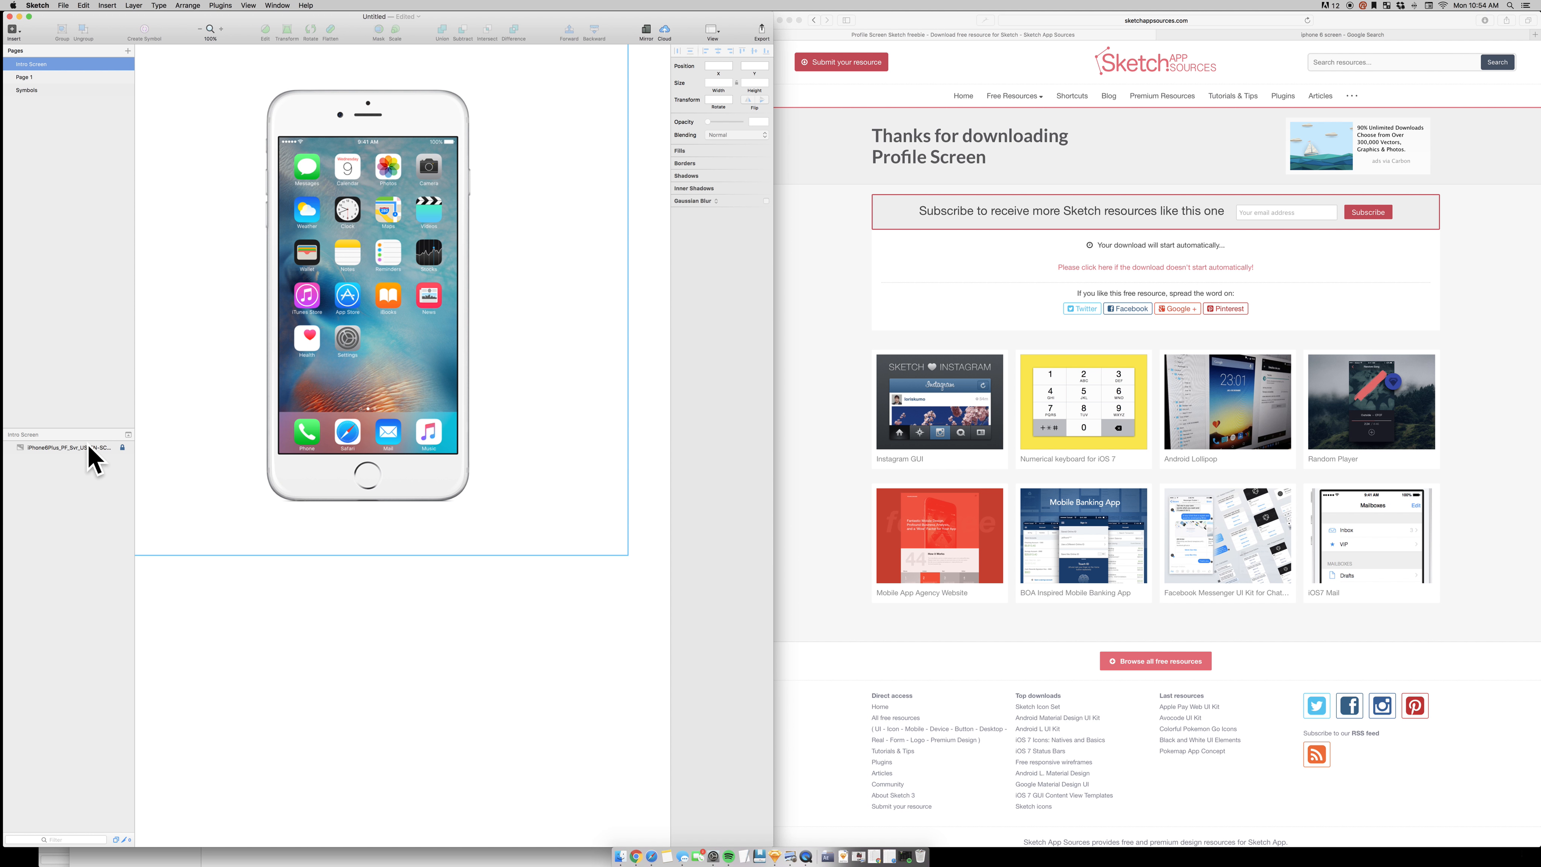
# Unlock the iPhone mockup layer via its context menu so it becomes editable.
pyautogui.rightClick(80, 448)
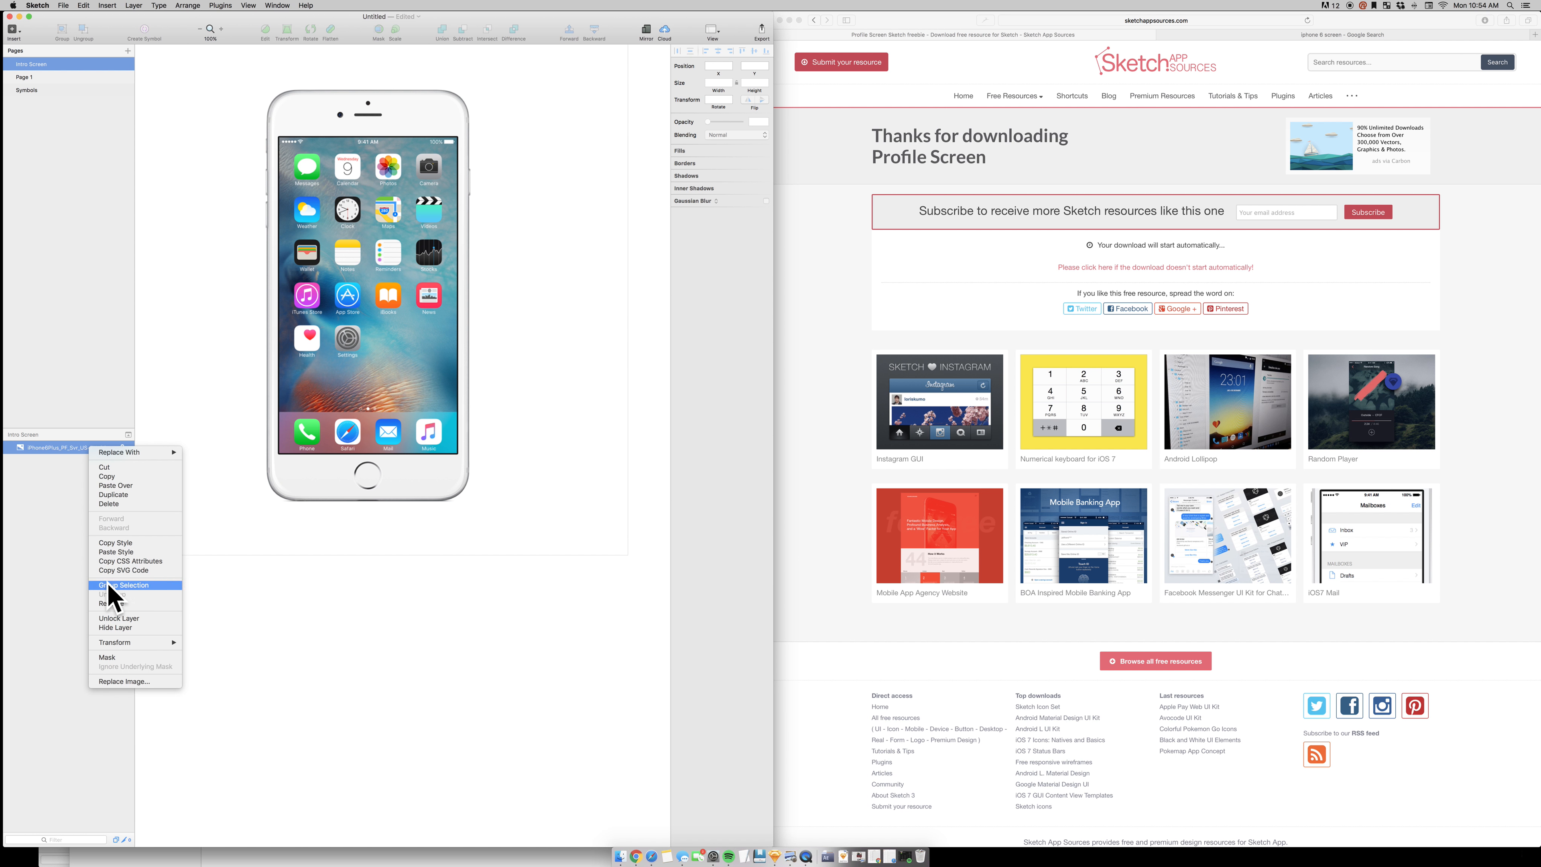
pyautogui.moveTo(61, 614)
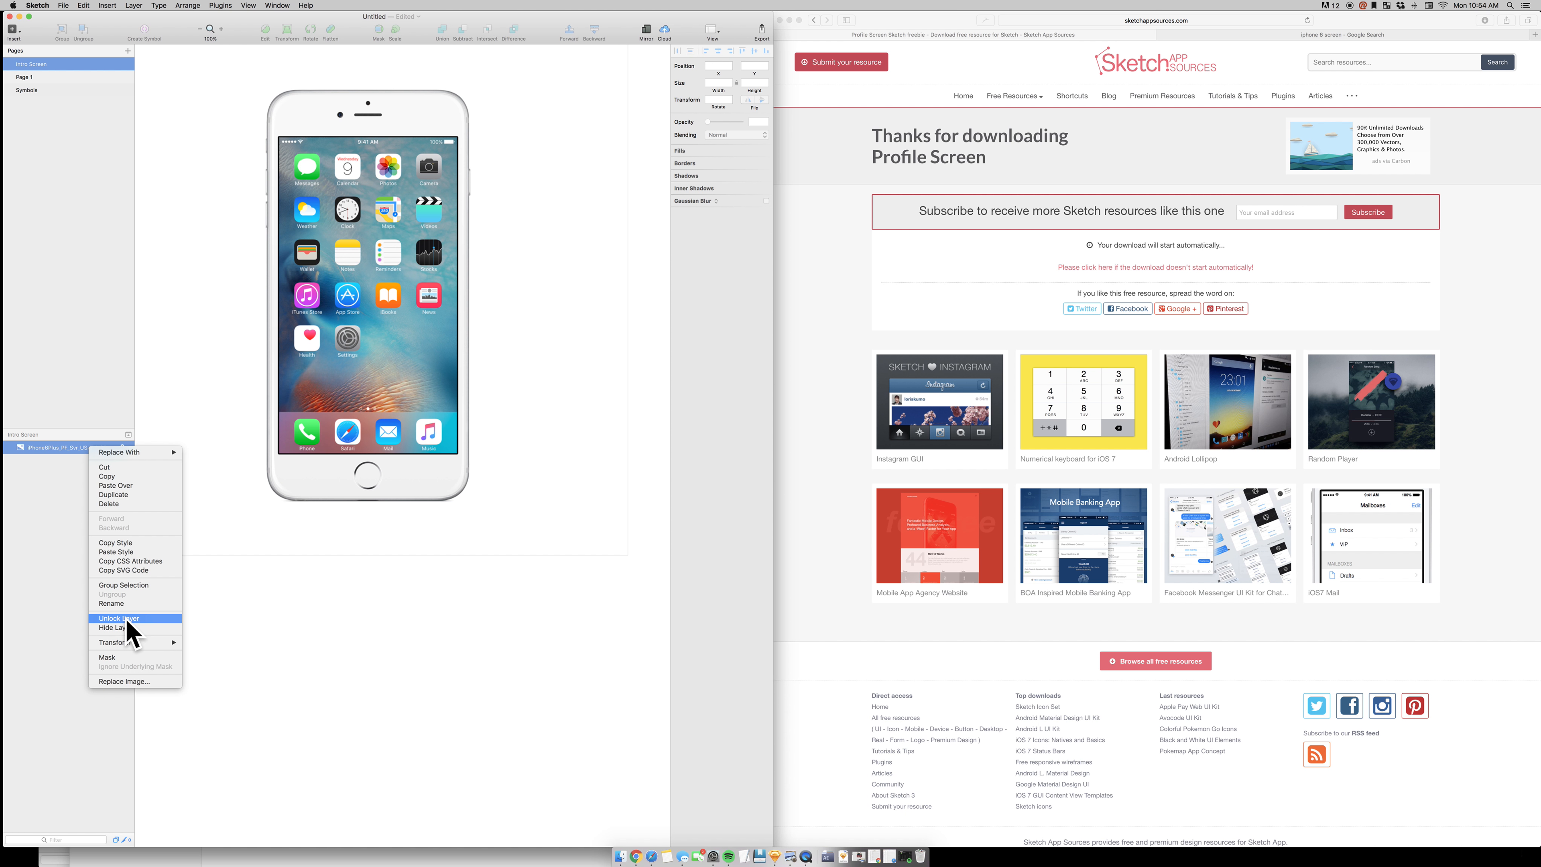
pyautogui.click(119, 618)
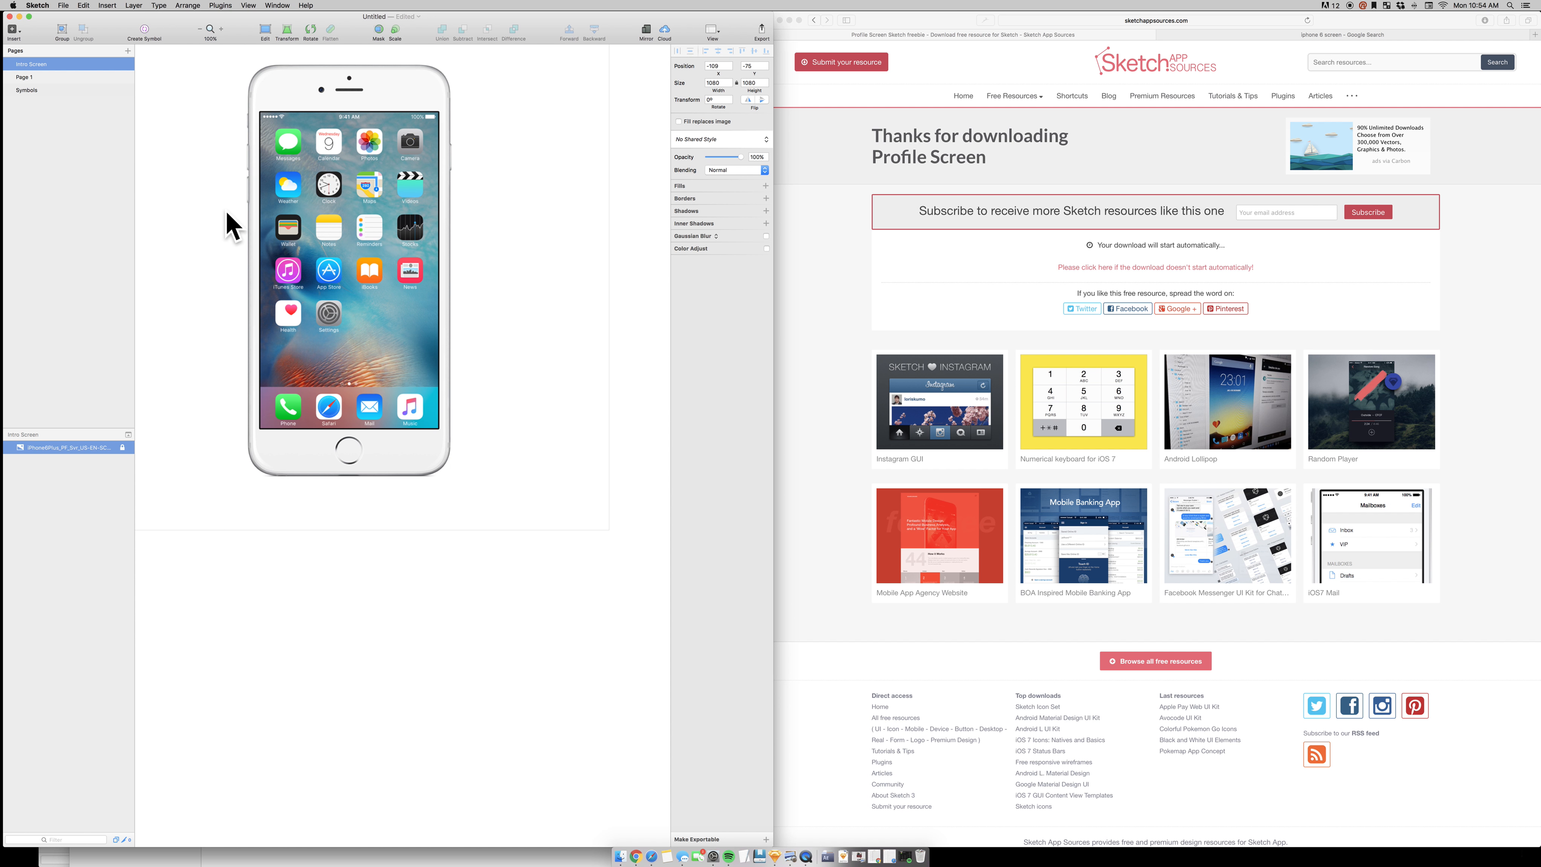
pyautogui.moveTo(365, 154)
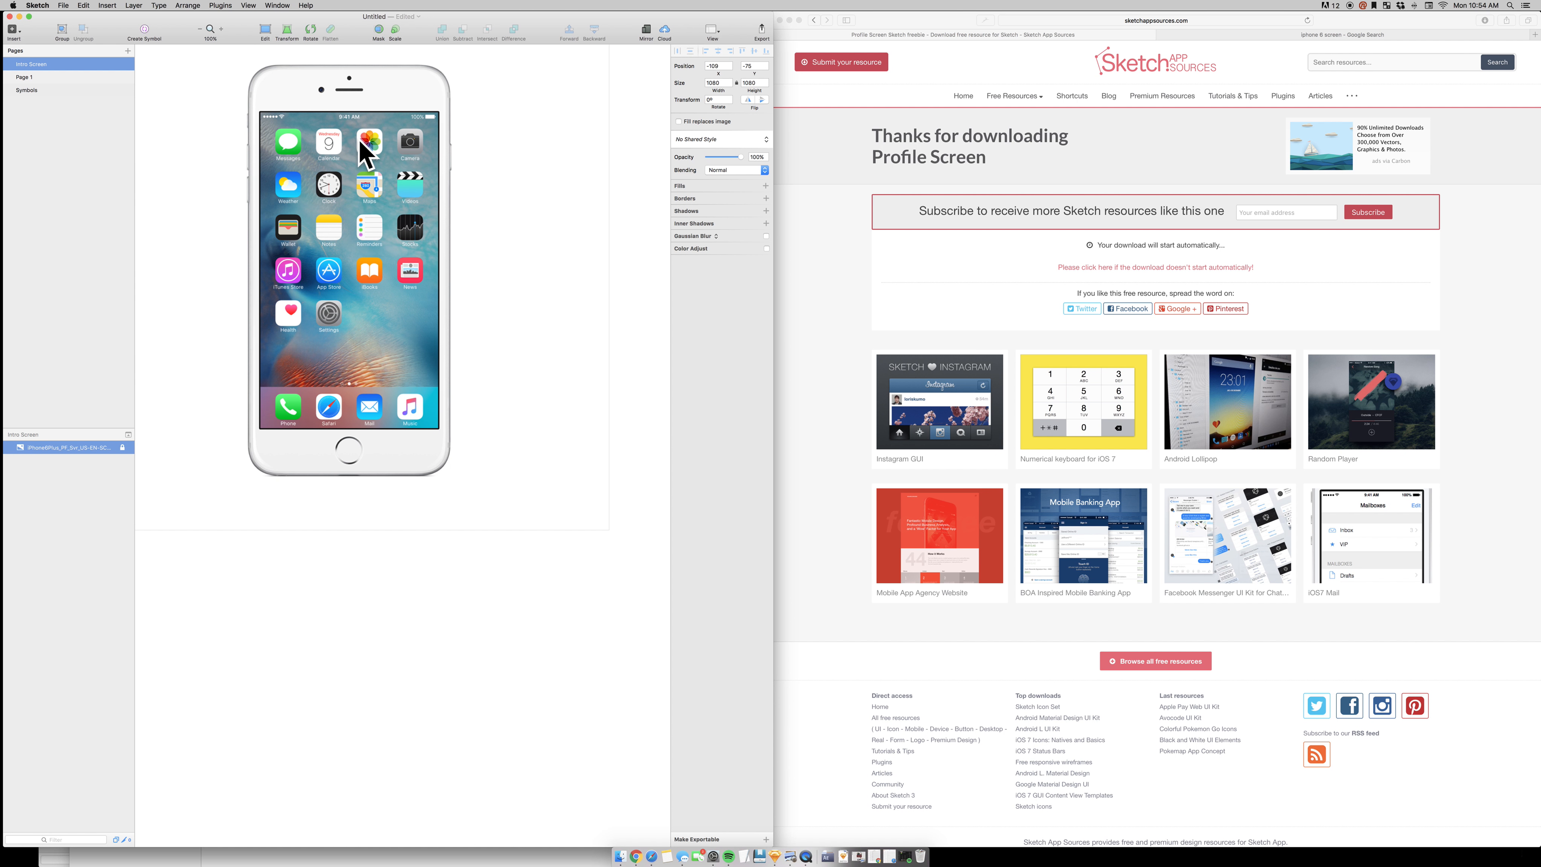
pyautogui.moveTo(423, 128)
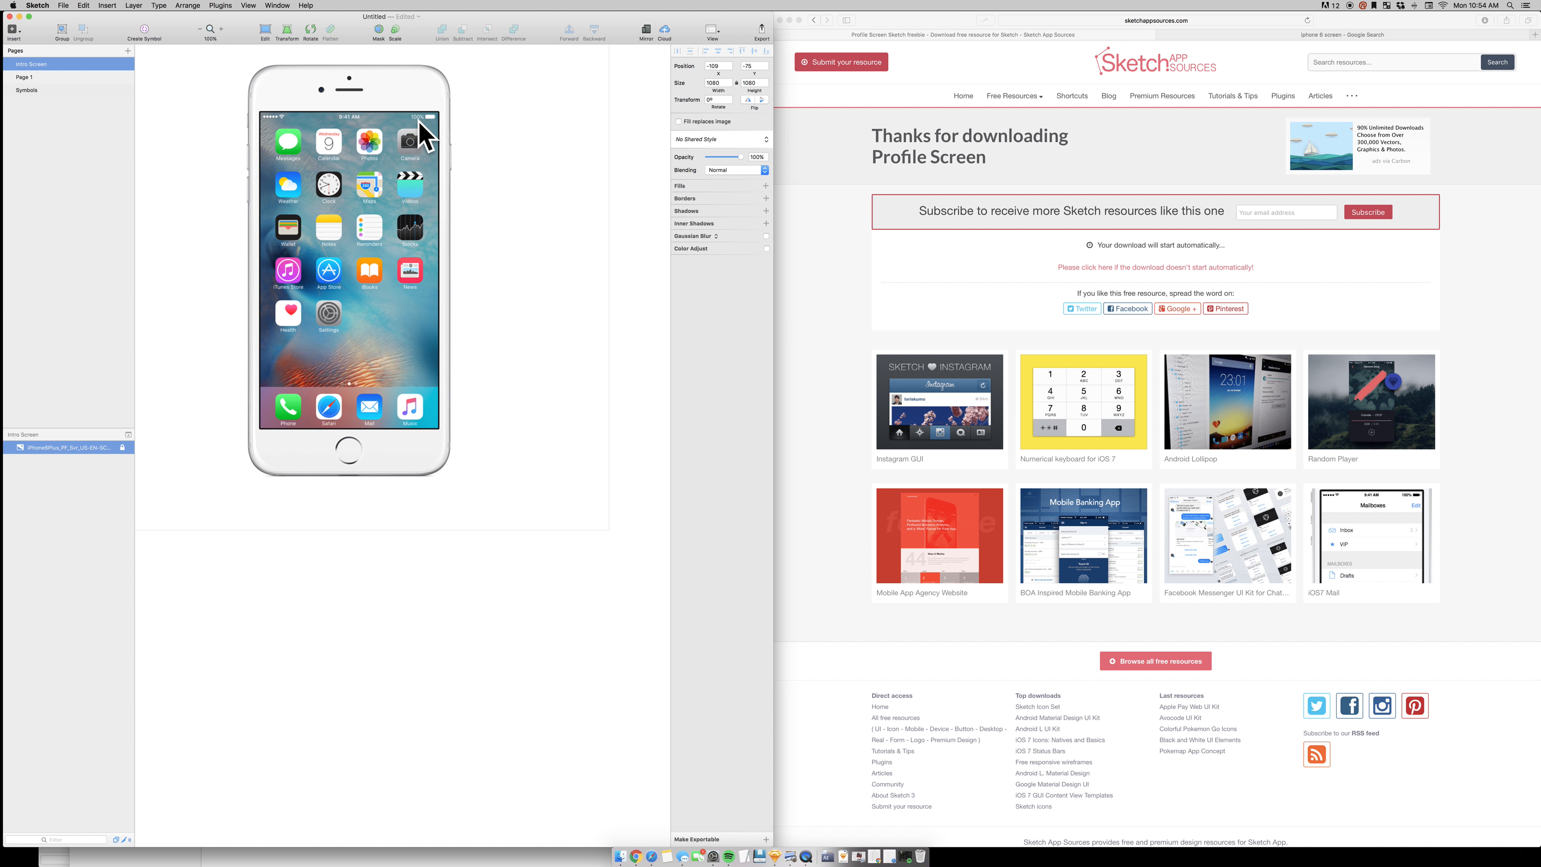
pyautogui.moveTo(345, 433)
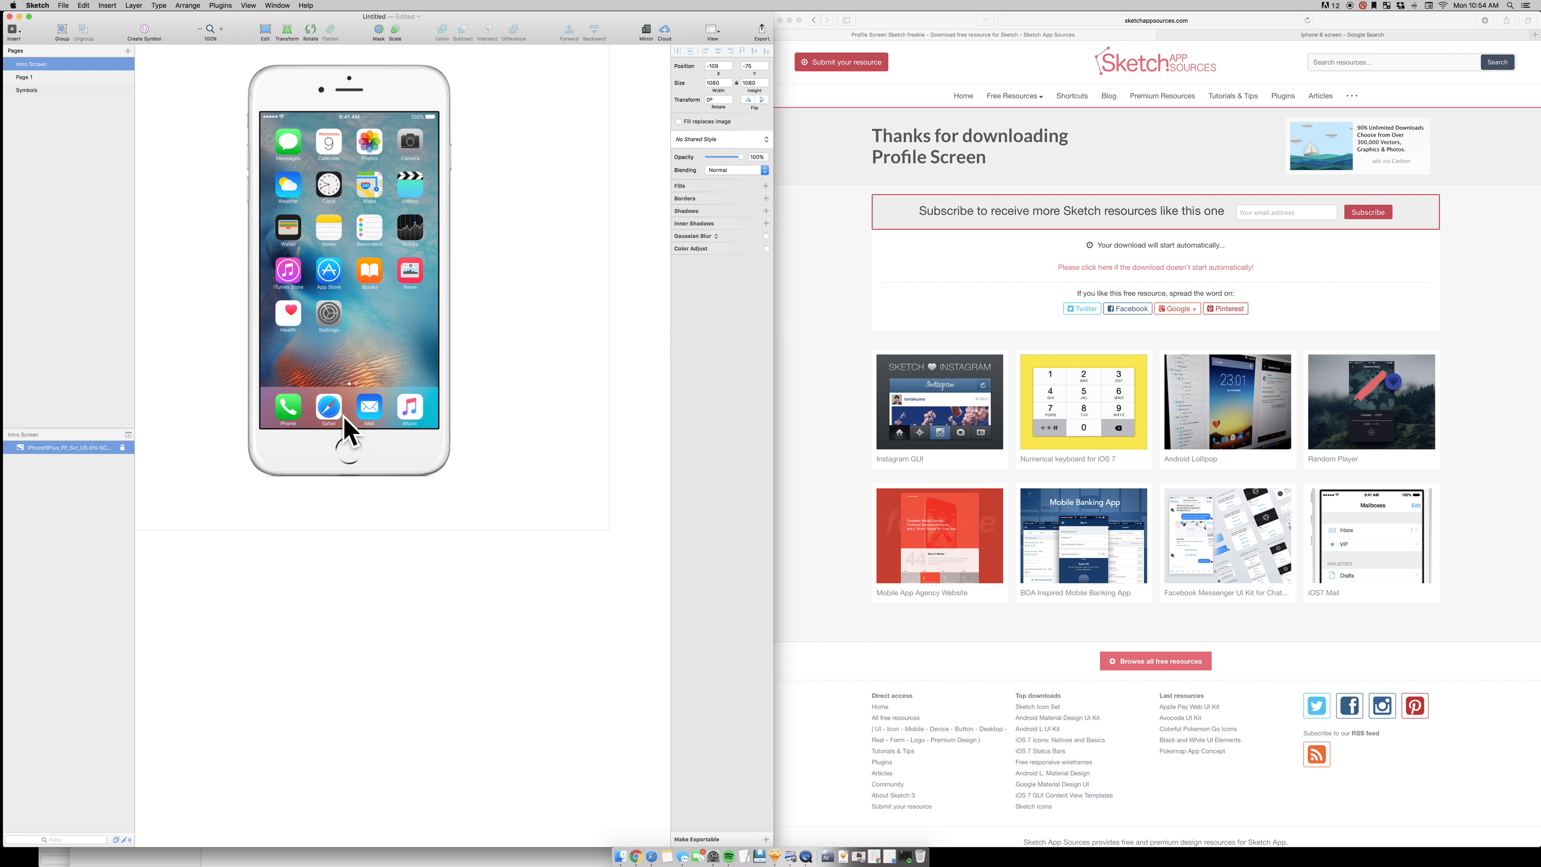
pyautogui.moveTo(303, 294)
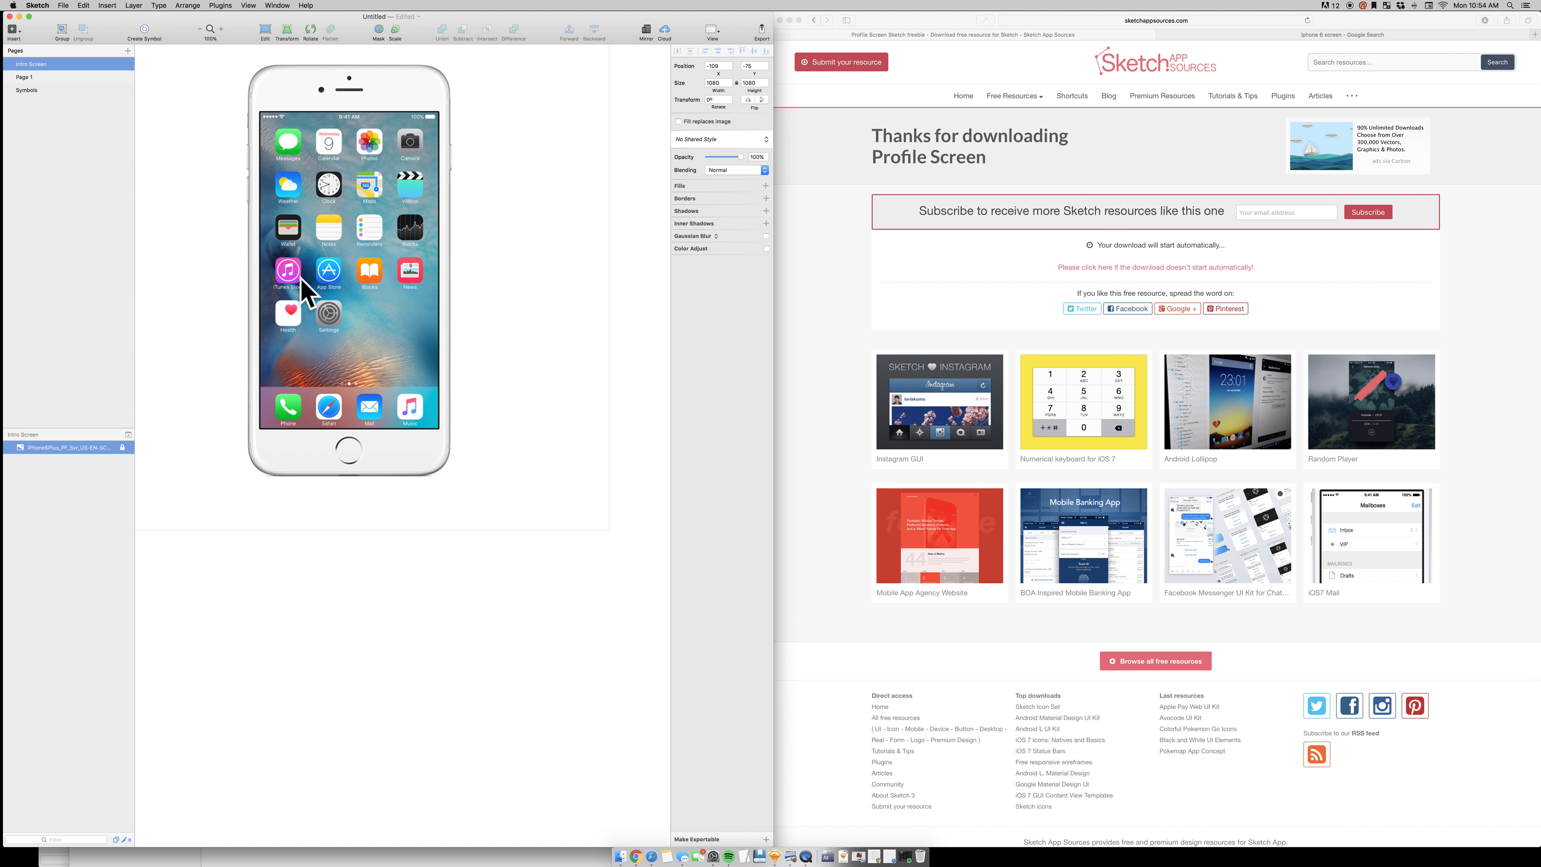
pyautogui.moveTo(286, 216)
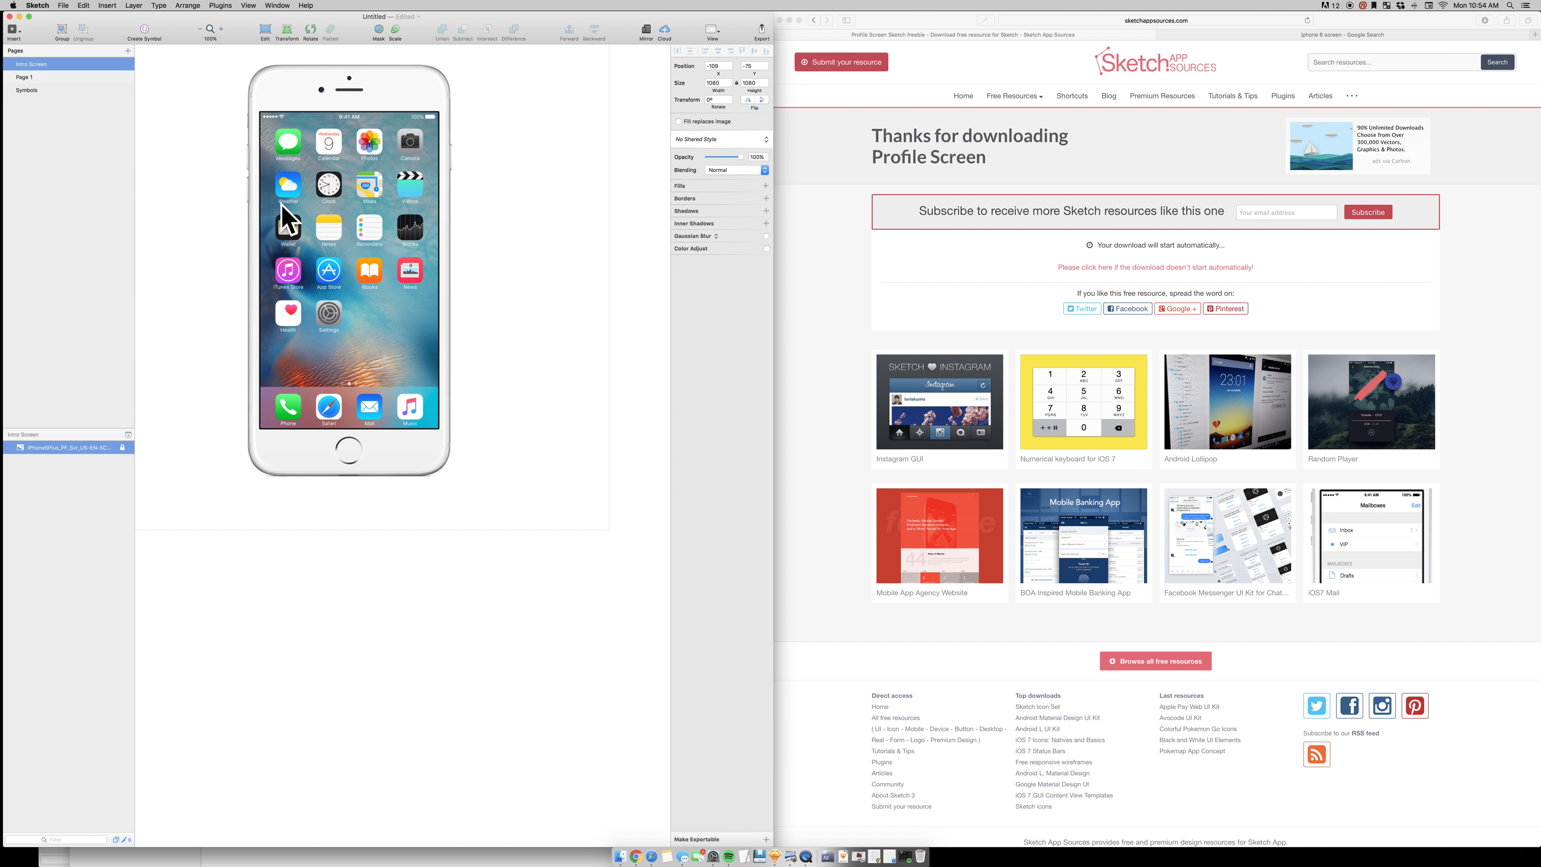
pyautogui.rightClick(31, 64)
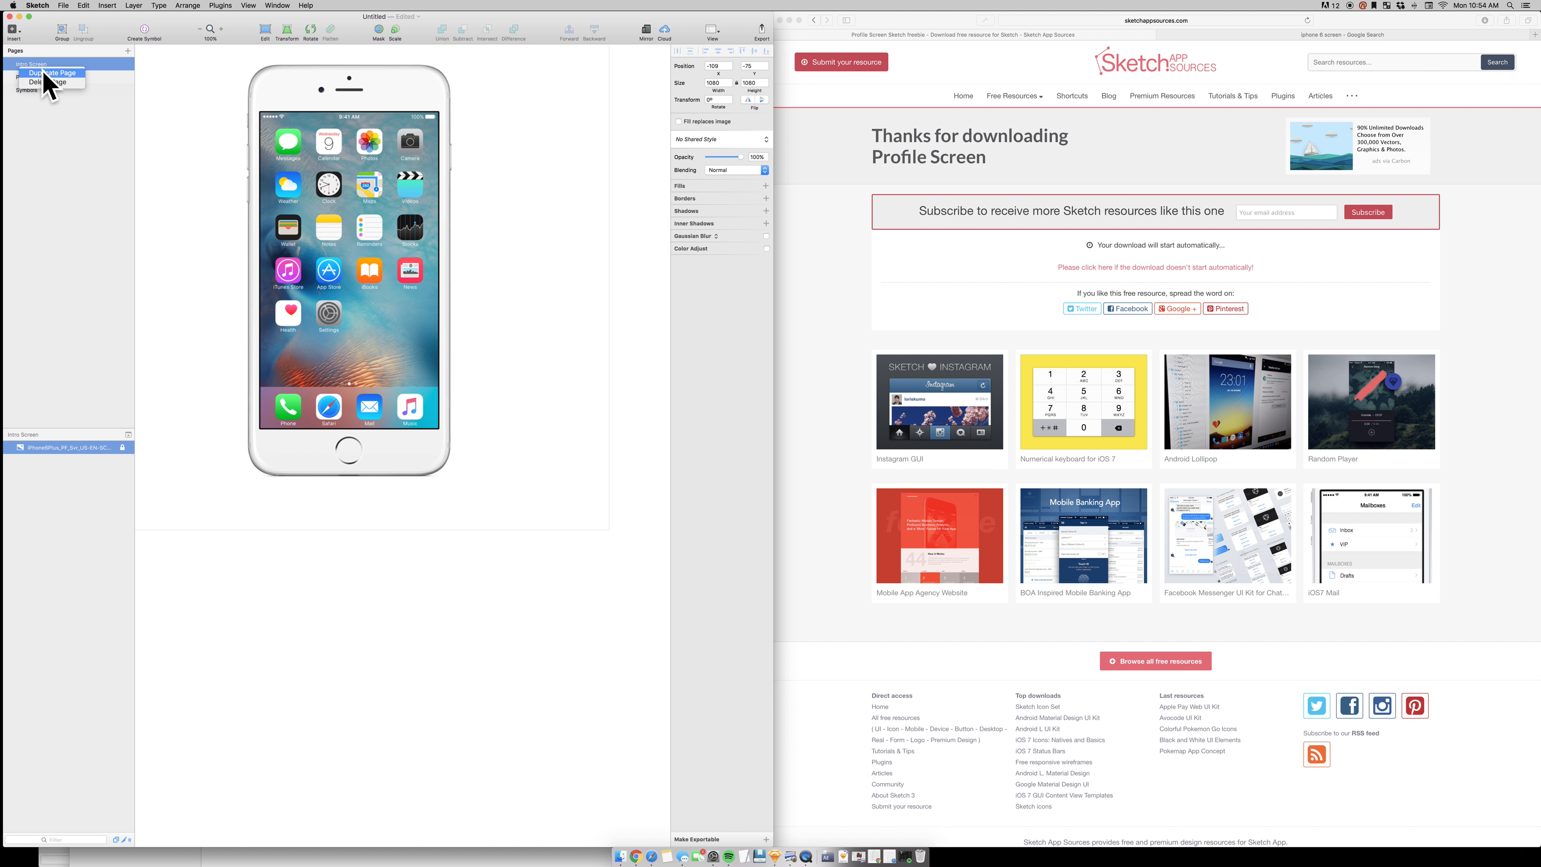
# Duplicate the Intro Screen page and rename the copy FB Login.
pyautogui.click(51, 72)
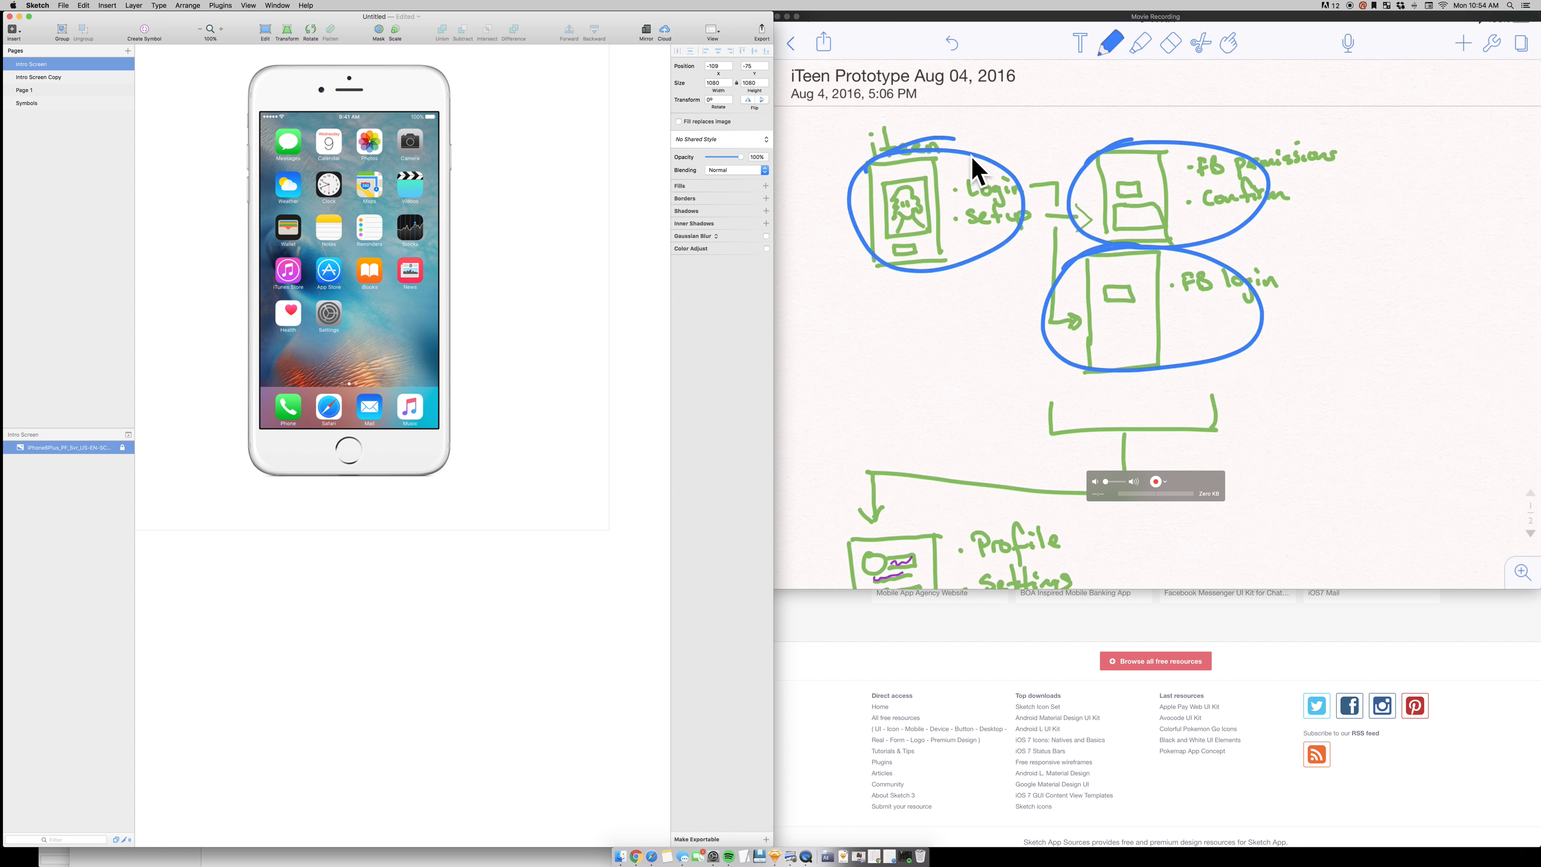
pyautogui.moveTo(998, 362)
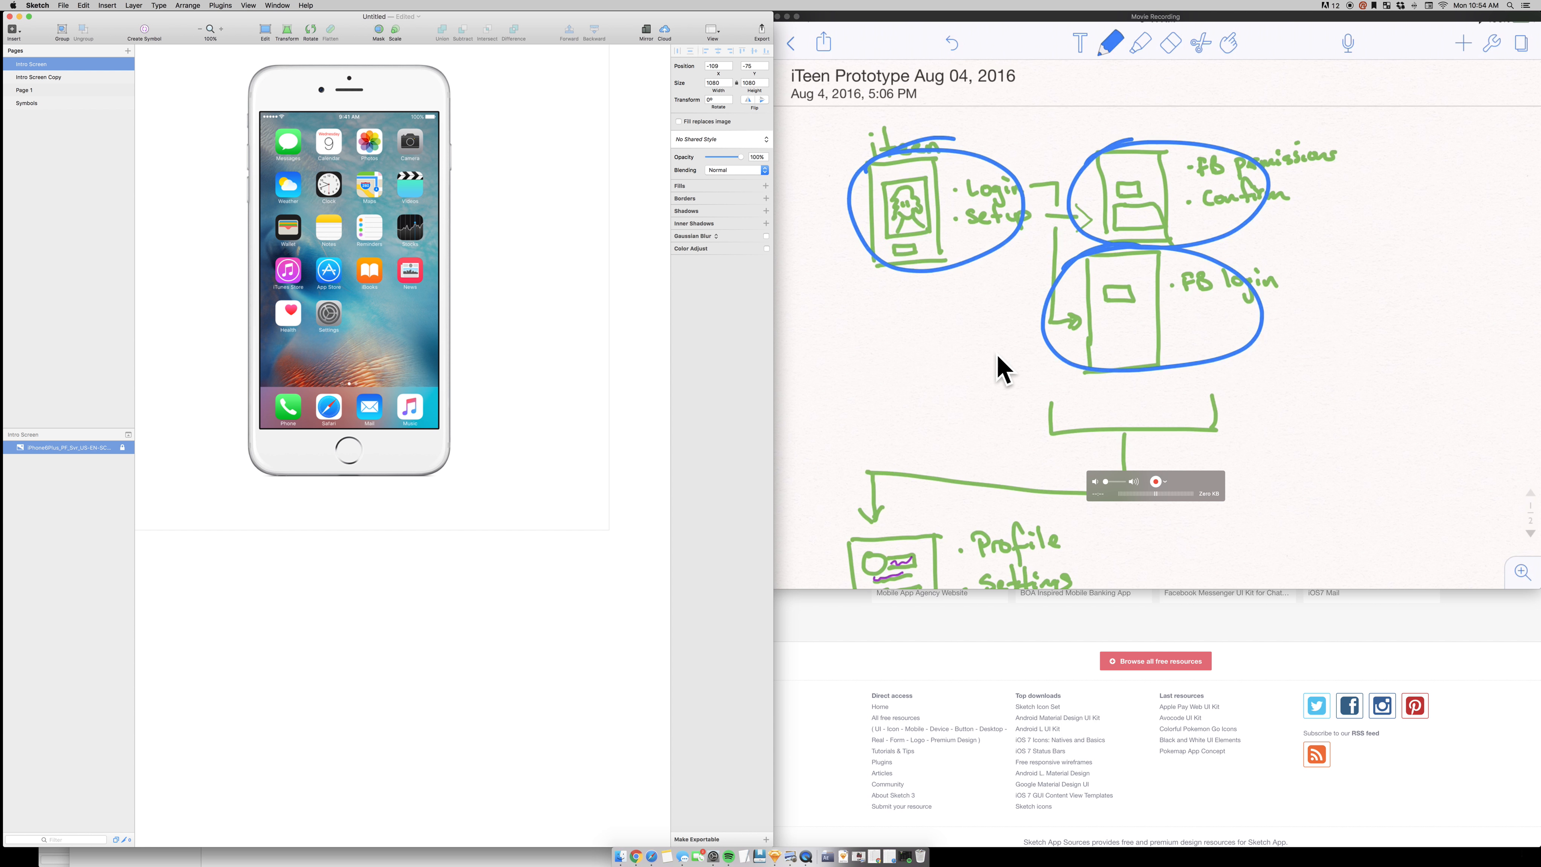
pyautogui.click(39, 77)
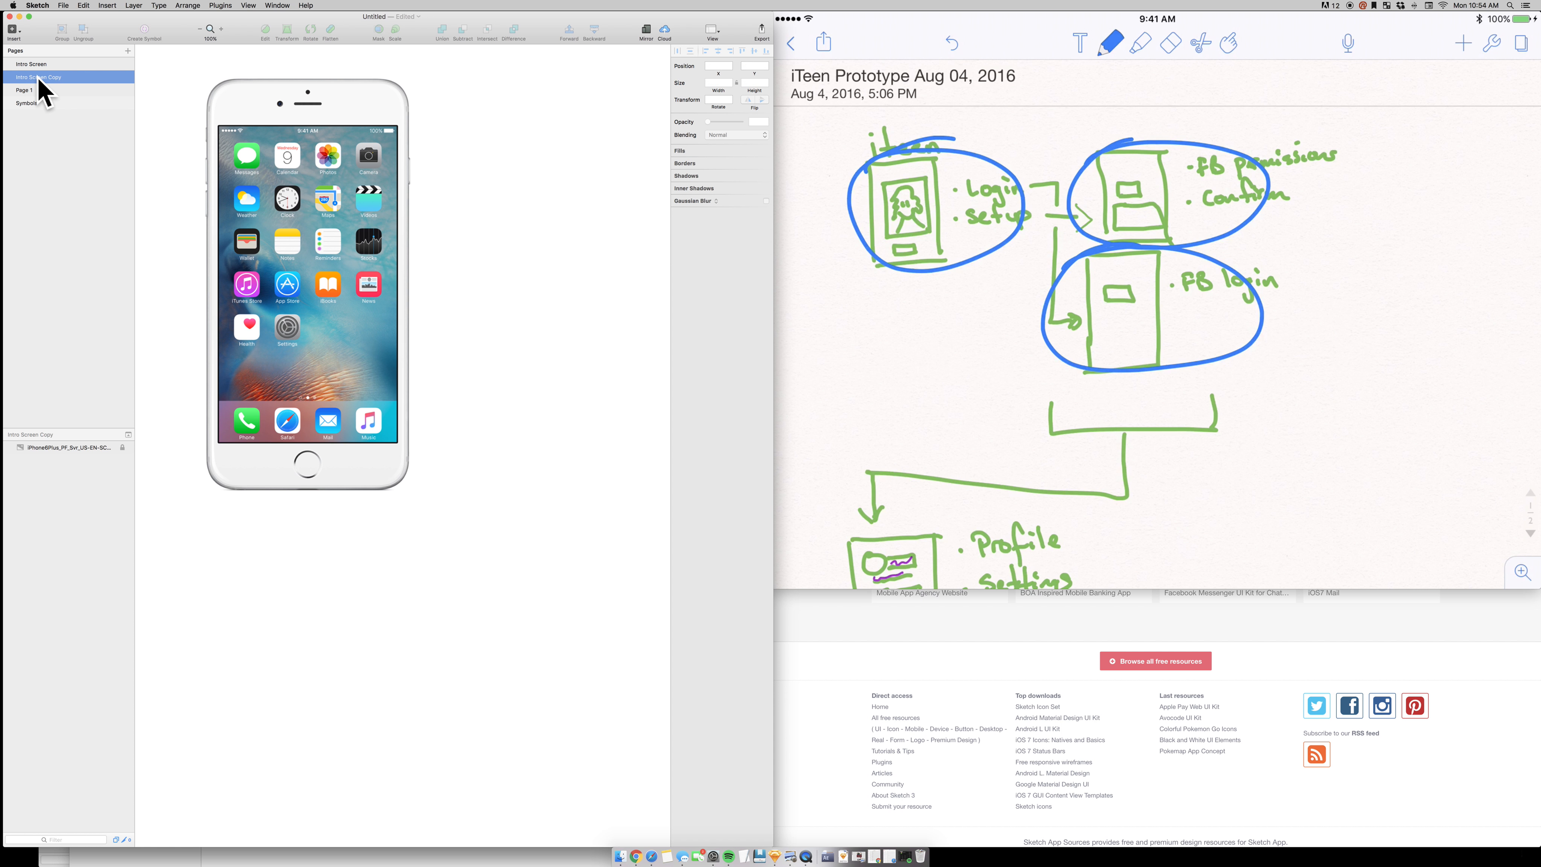
pyautogui.doubleClick(38, 77)
pyautogui.write('FB Login')
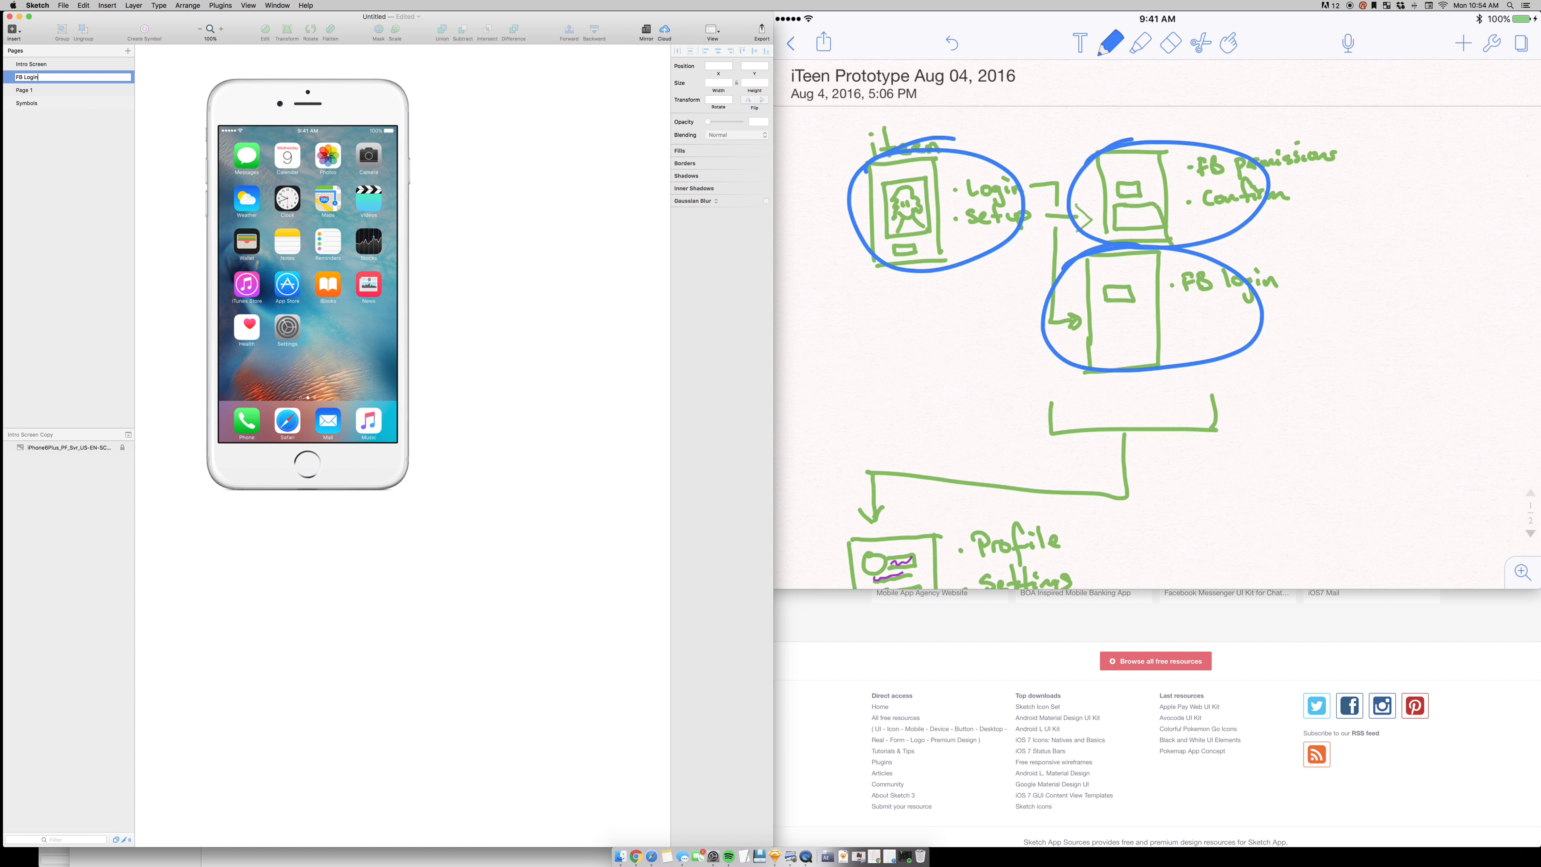
# Duplicate the FB Login page and rename the copy FB Register.
pyautogui.rightClick(31, 77)
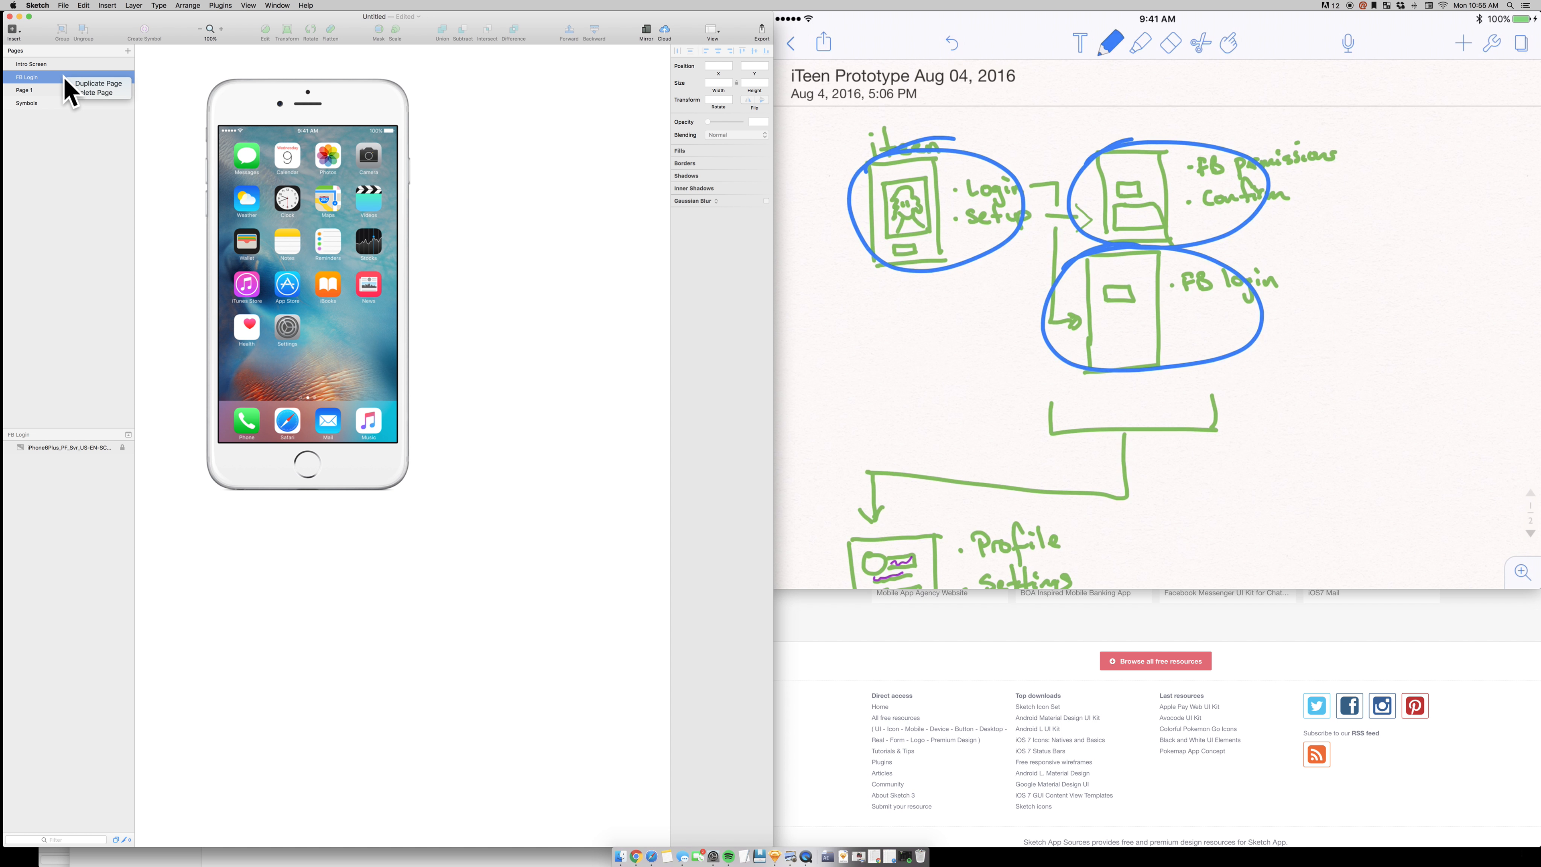
pyautogui.click(99, 83)
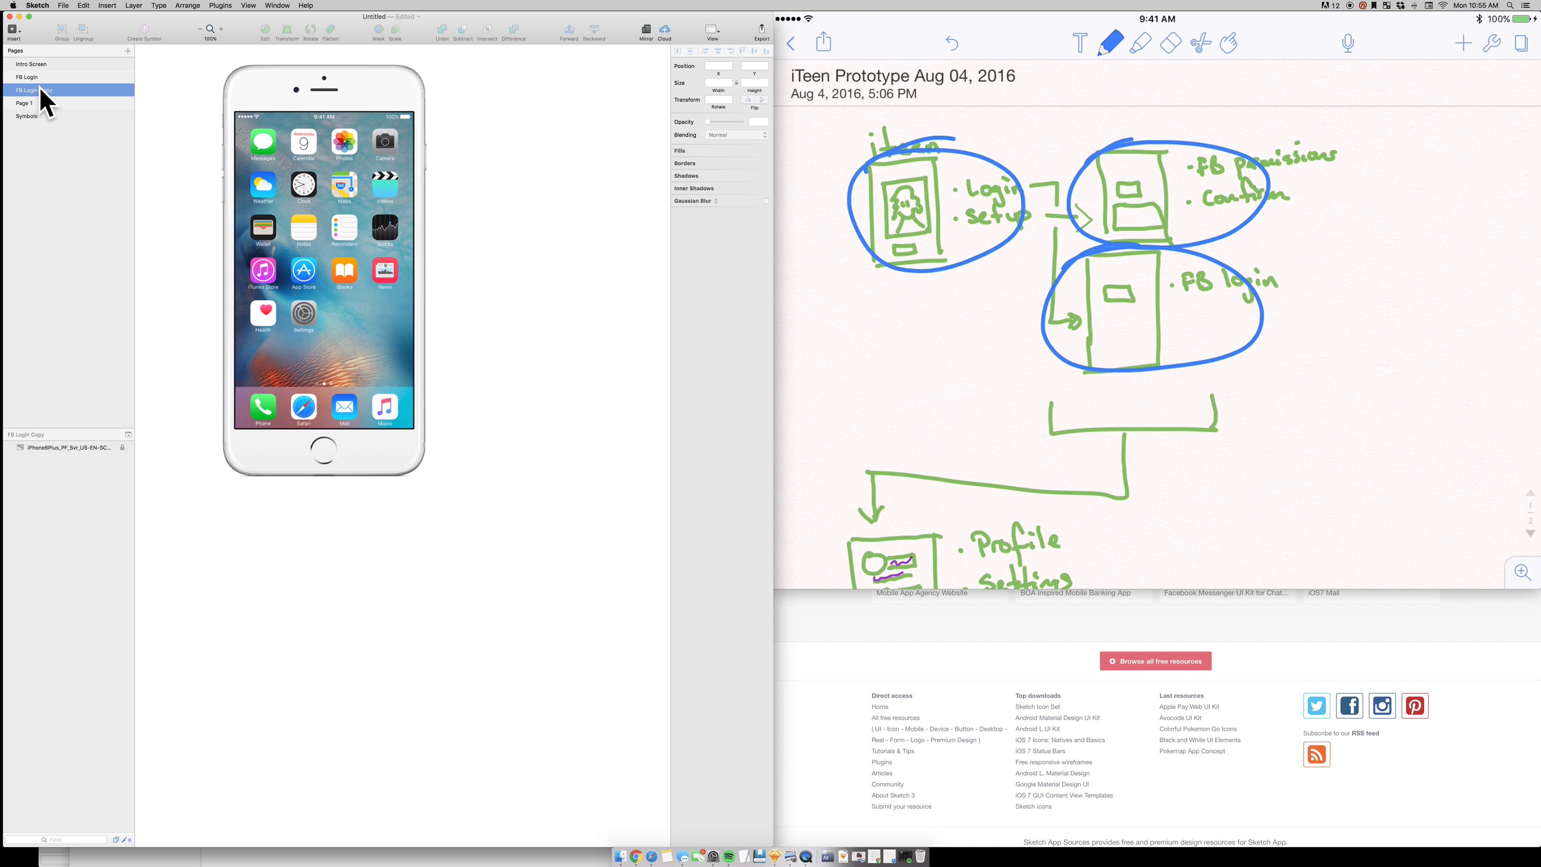
pyautogui.doubleClick(32, 90)
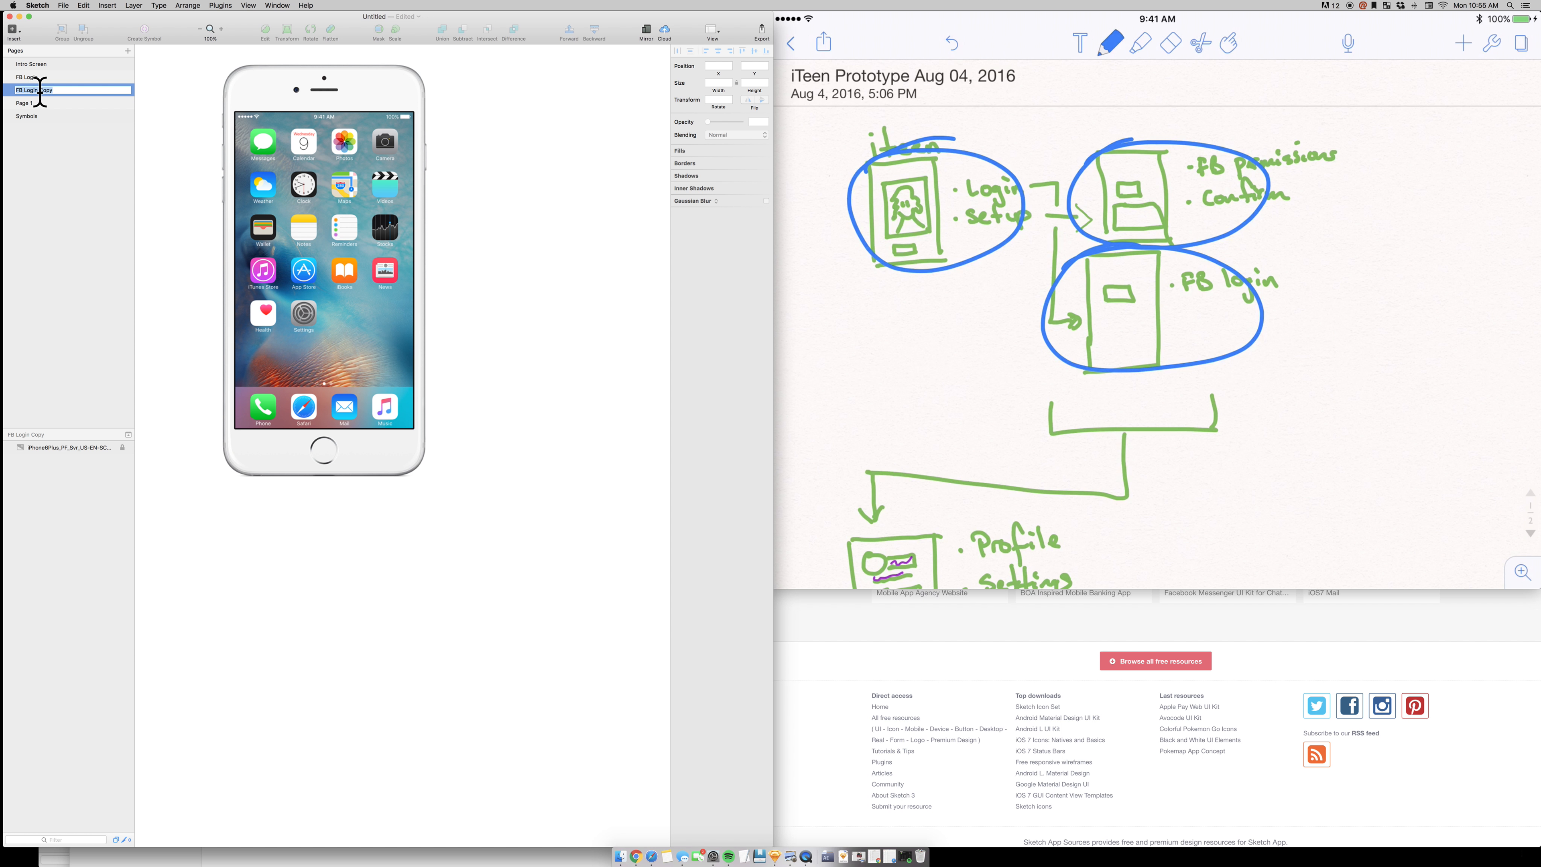
pyautogui.write('FB Register')
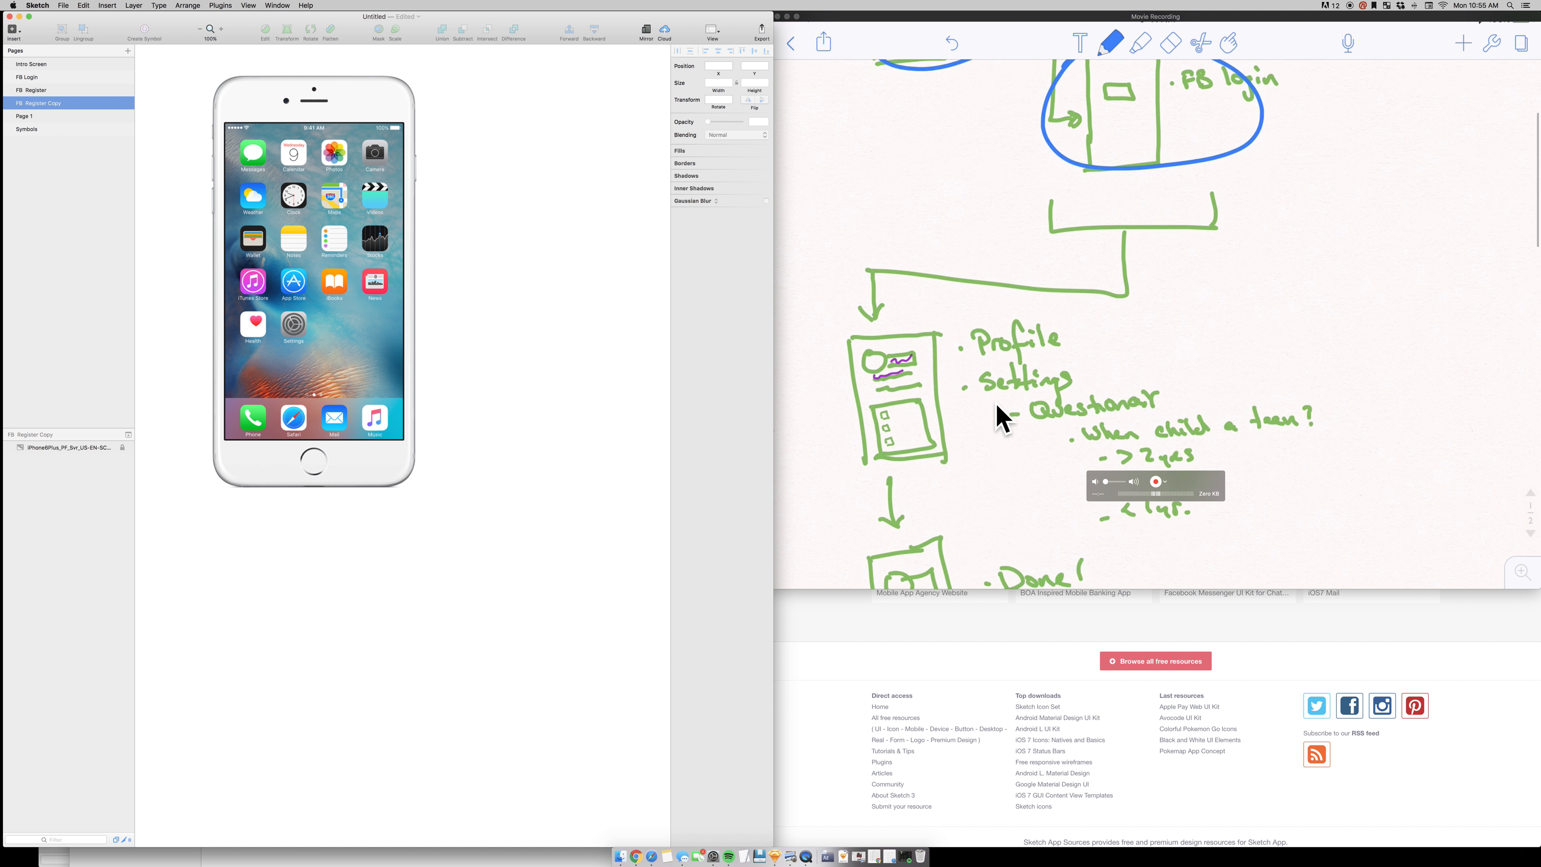
# Rename FB Register Copy to Profile, duplicate it, and name the new page Done.
pyautogui.scroll(-3)
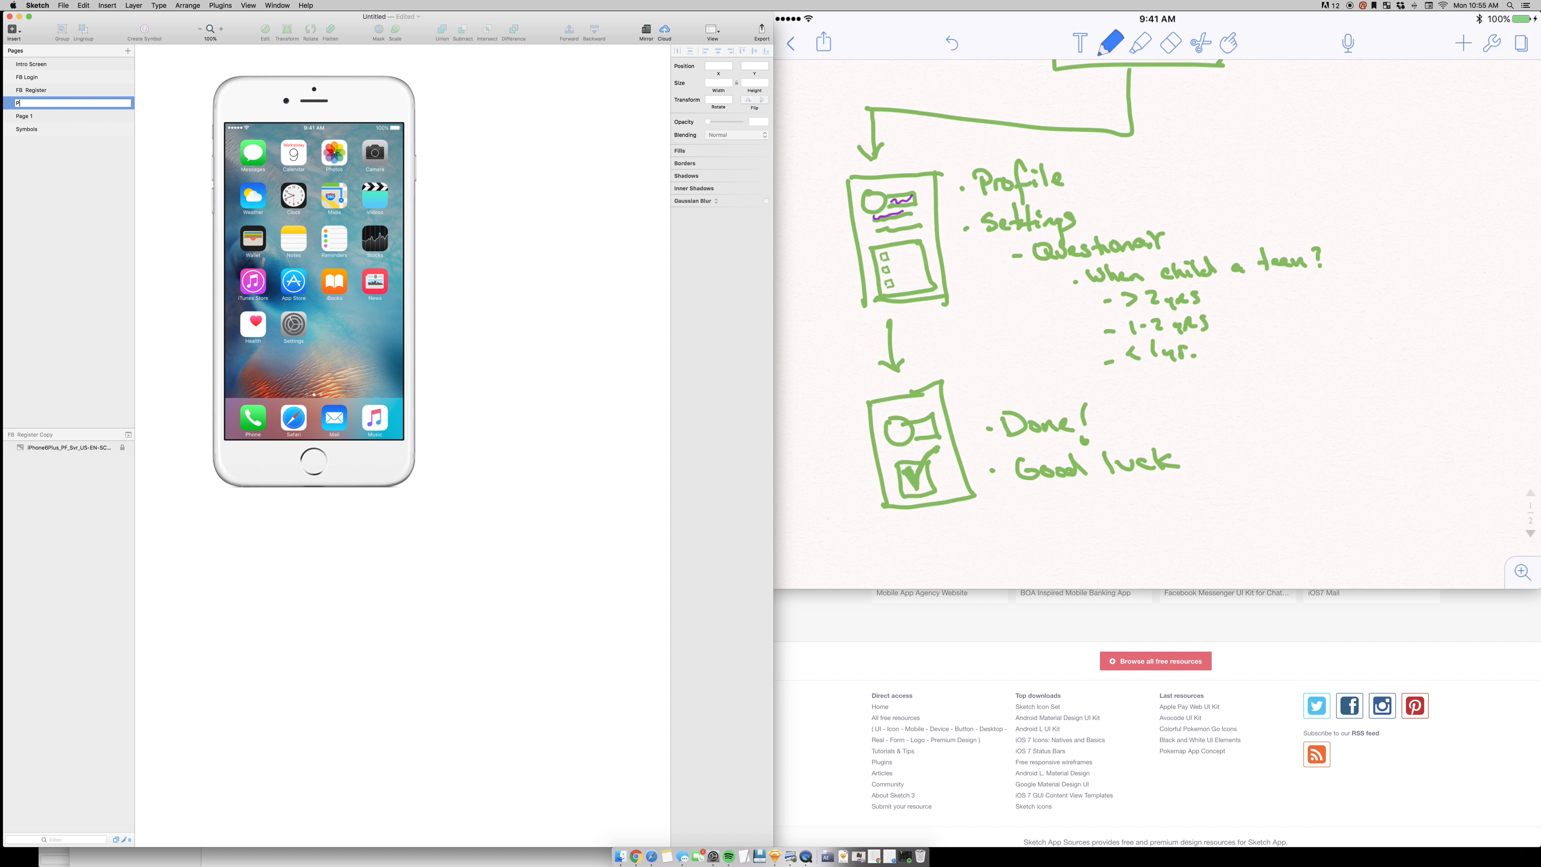
pyautogui.write('Profile')
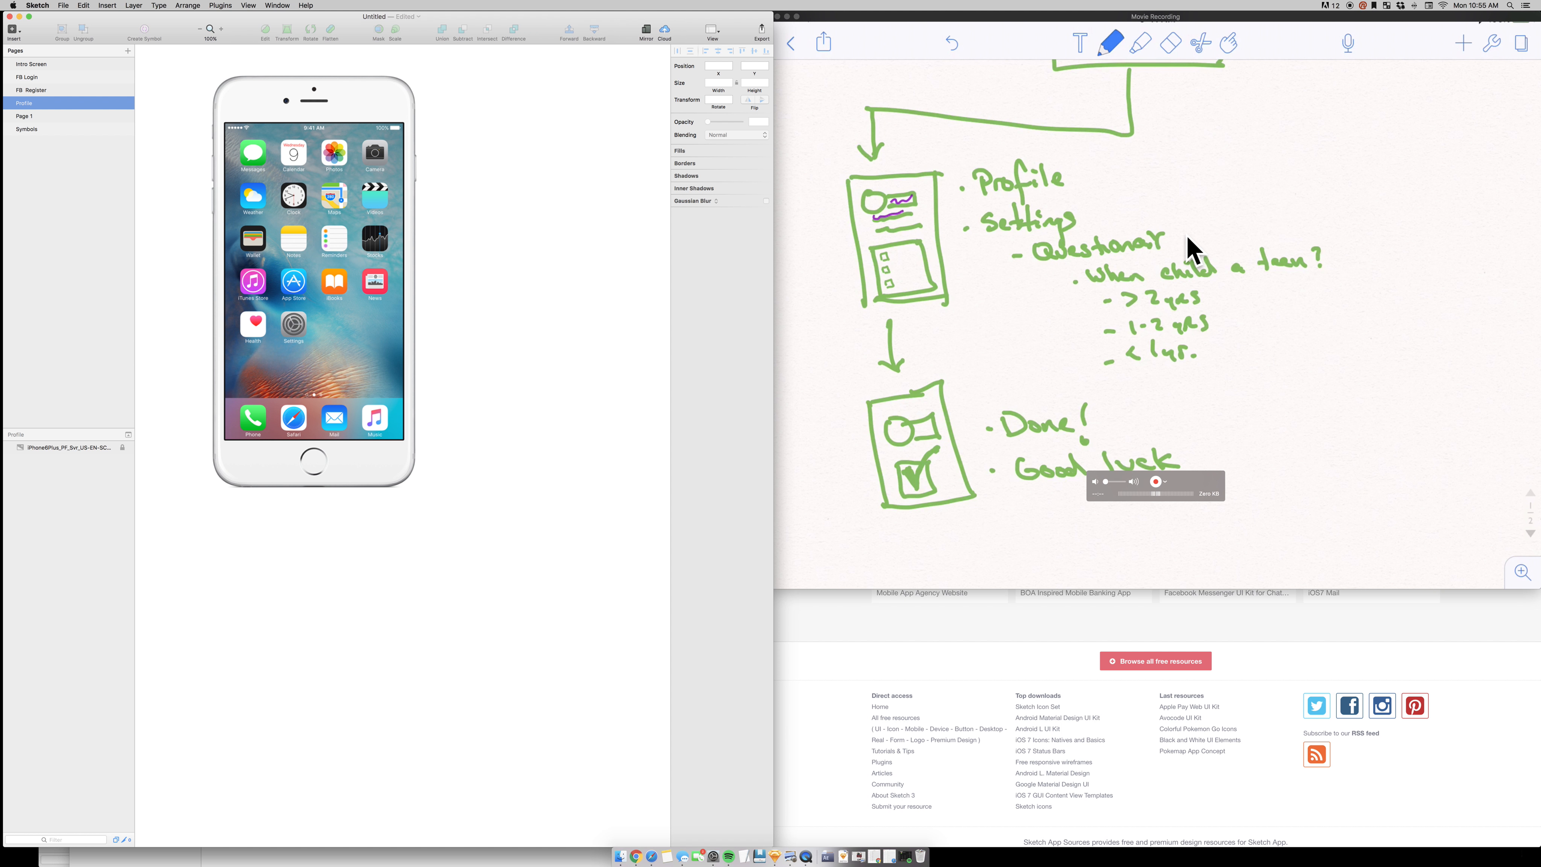
pyautogui.rightClick(25, 103)
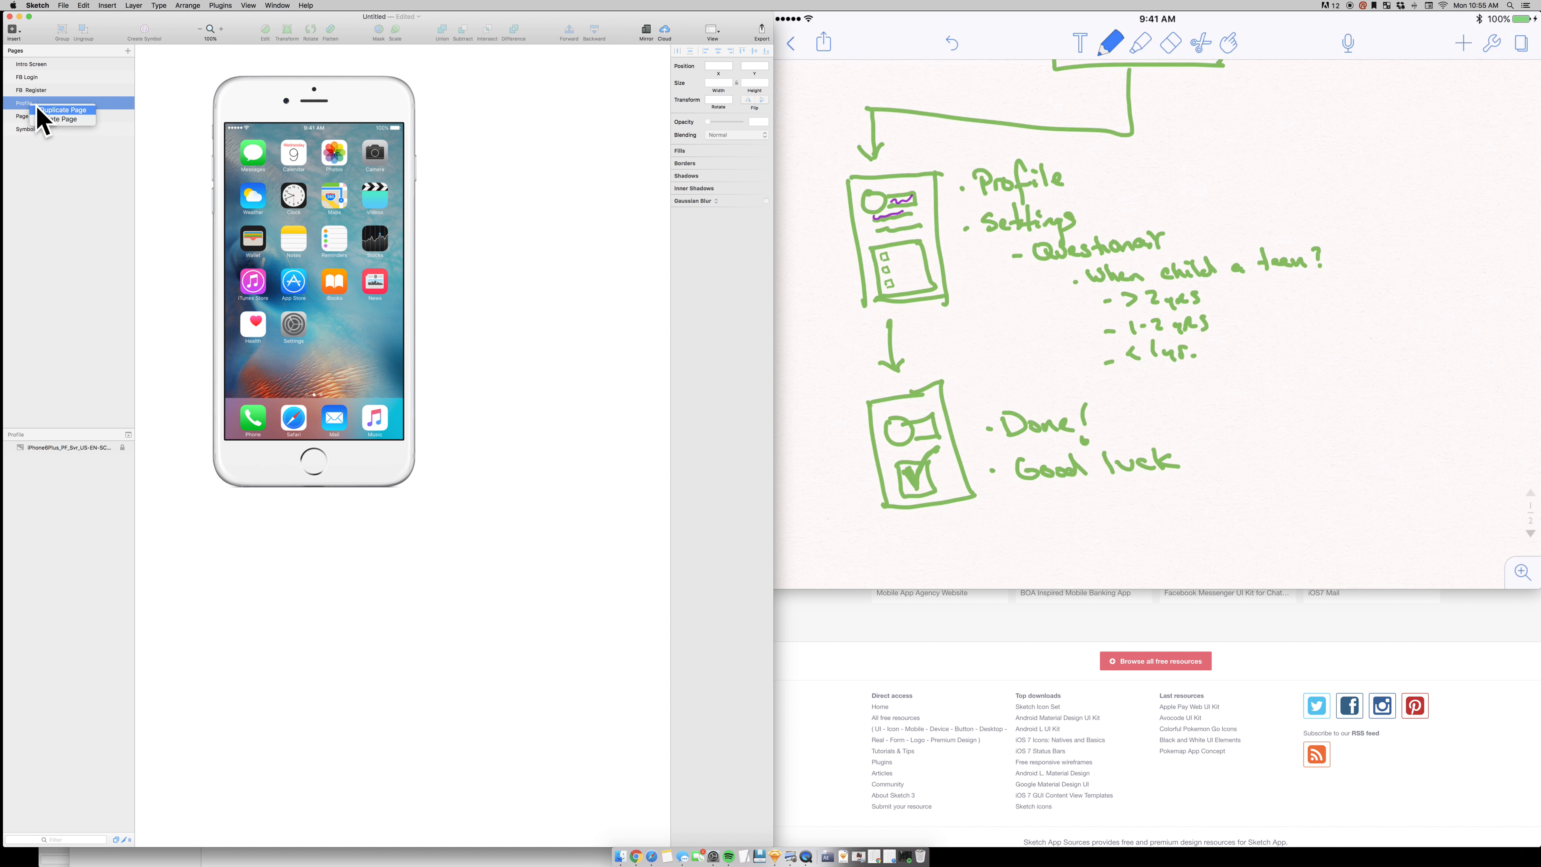
pyautogui.click(66, 110)
pyautogui.write('S')
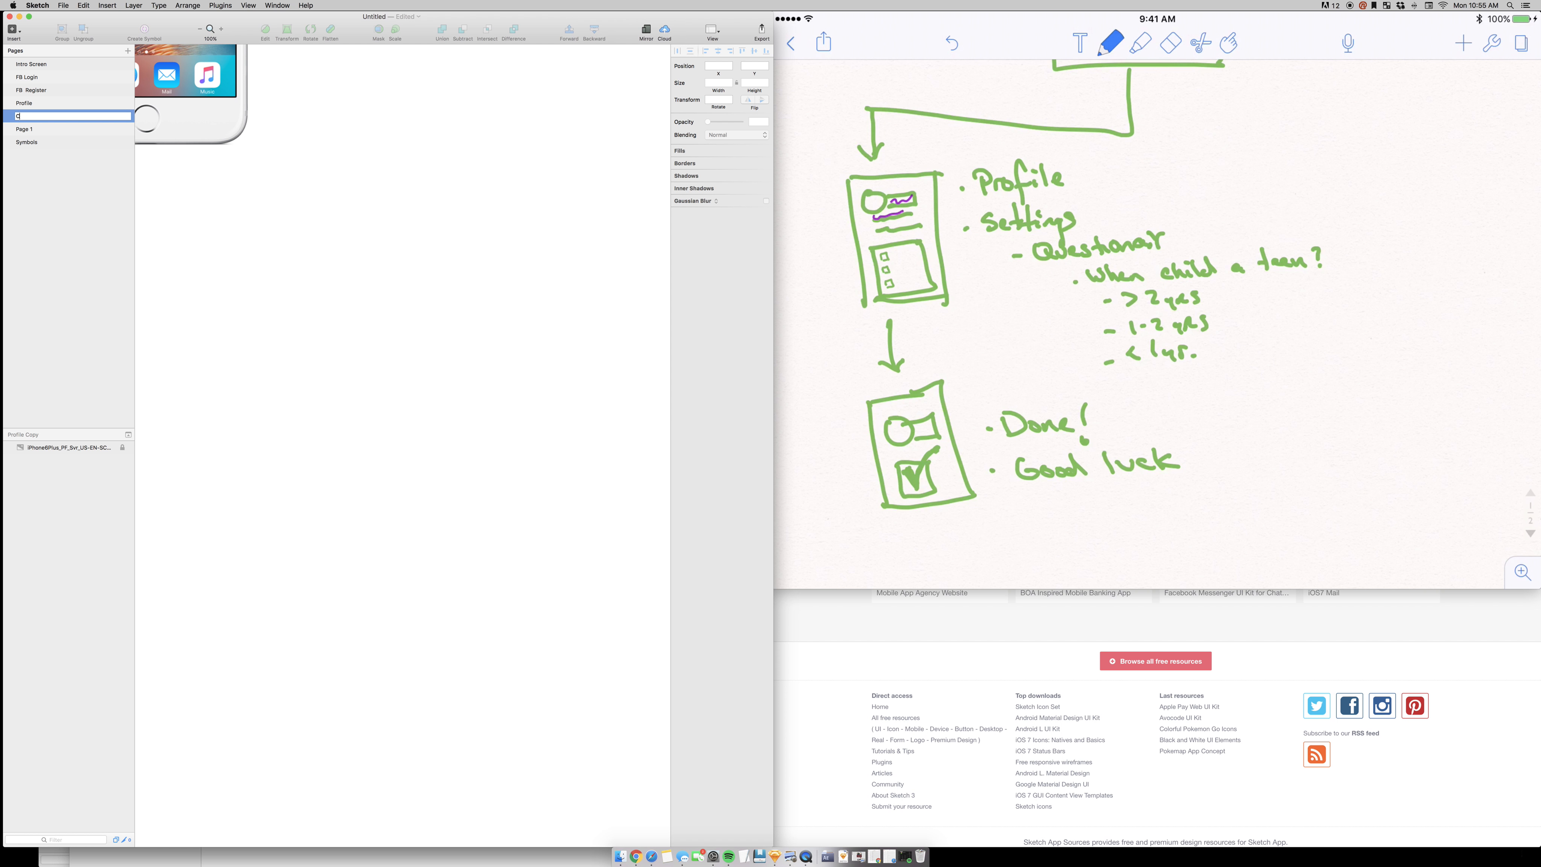
pyautogui.write('Done')
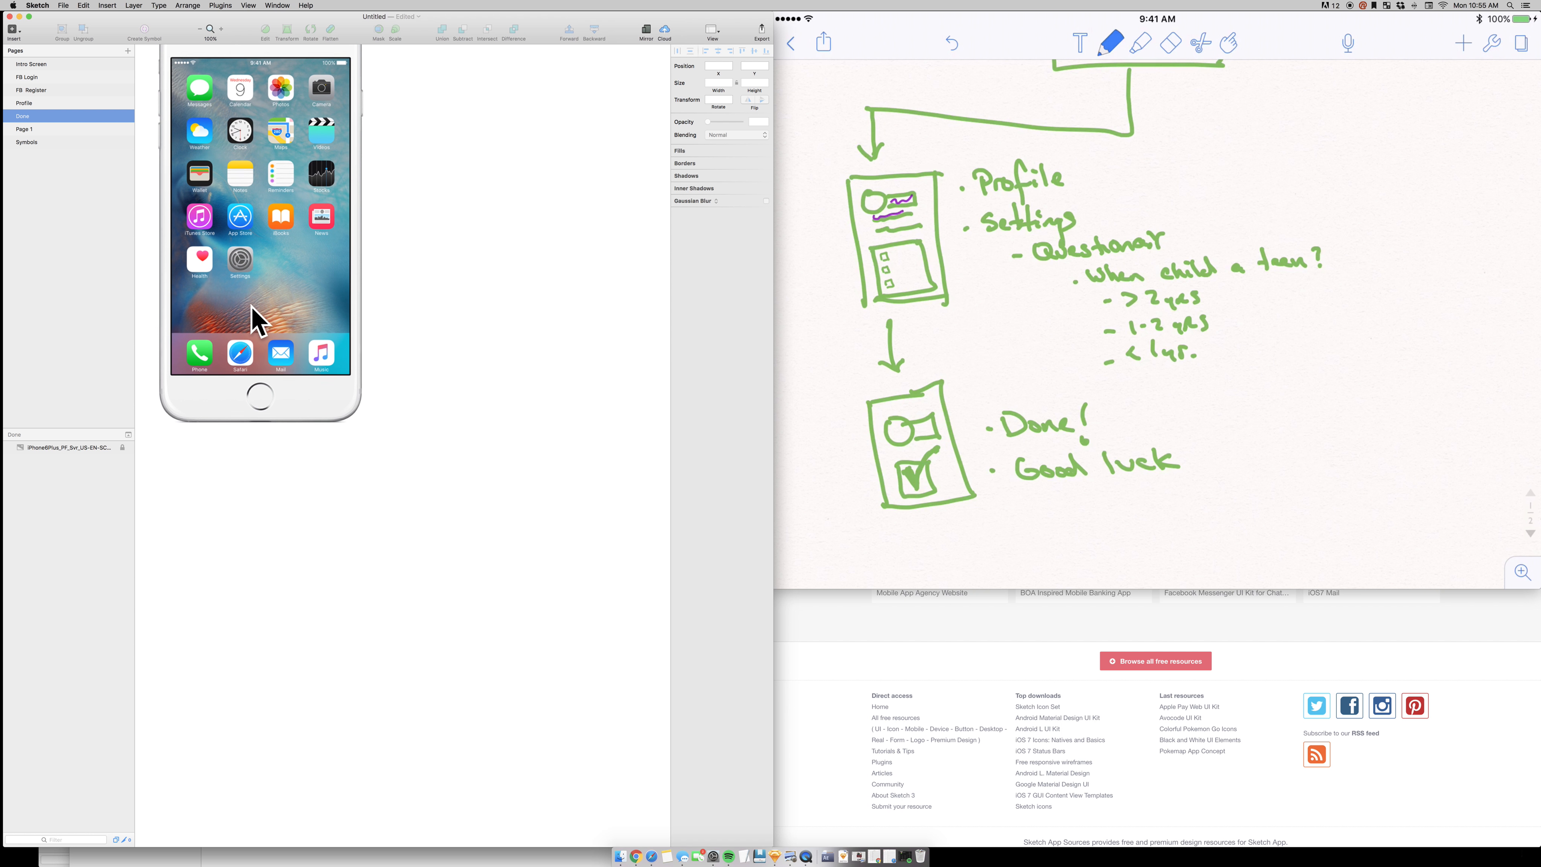
# Step through the Intro Screen, Profile and Done pages to check each holds the mockup.
pyautogui.click(30, 64)
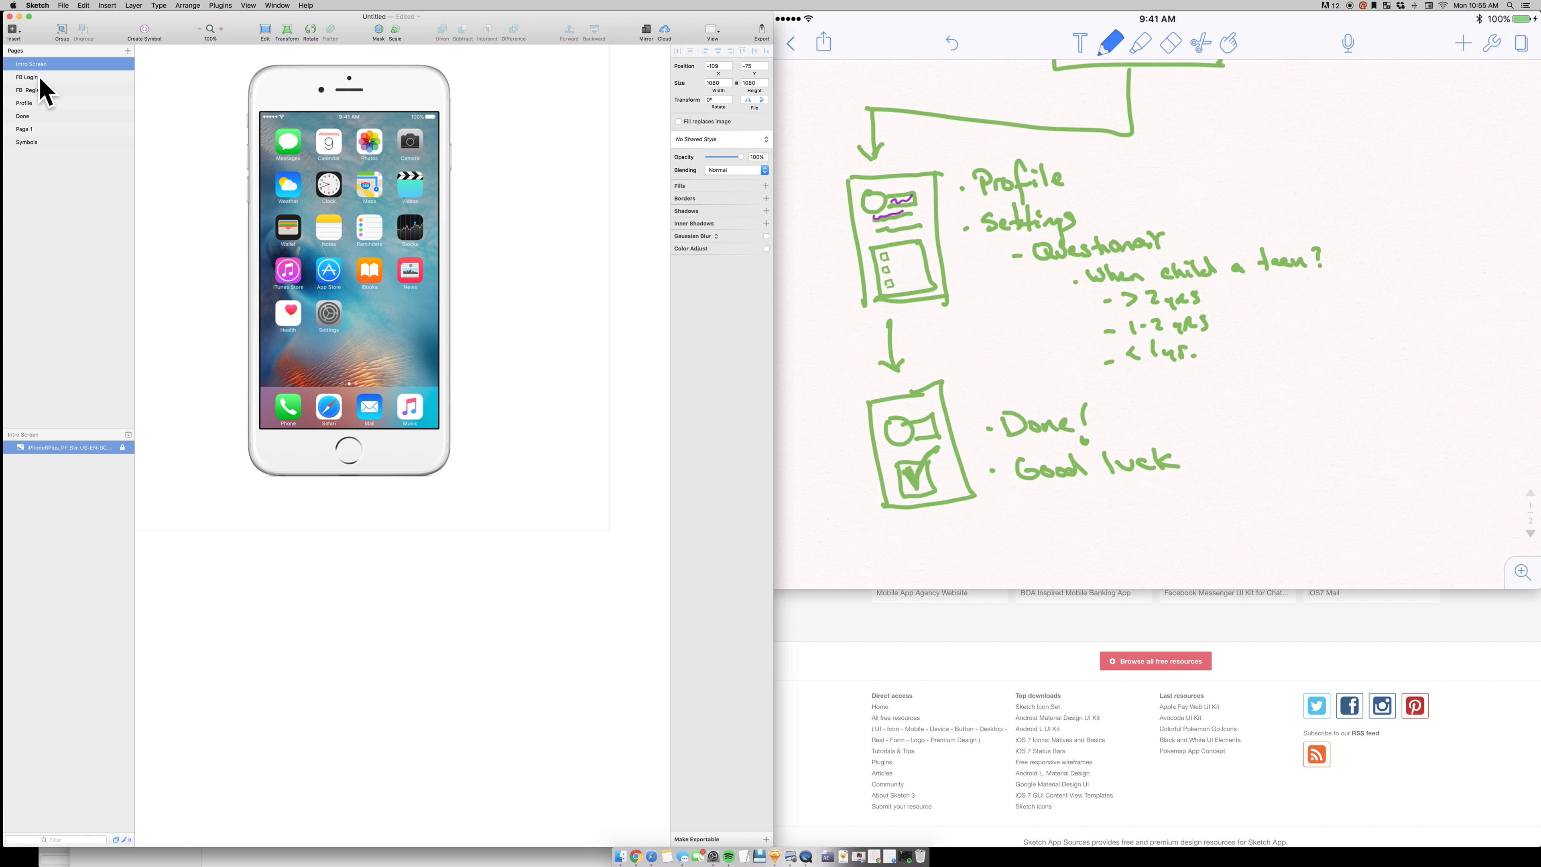
pyautogui.click(24, 102)
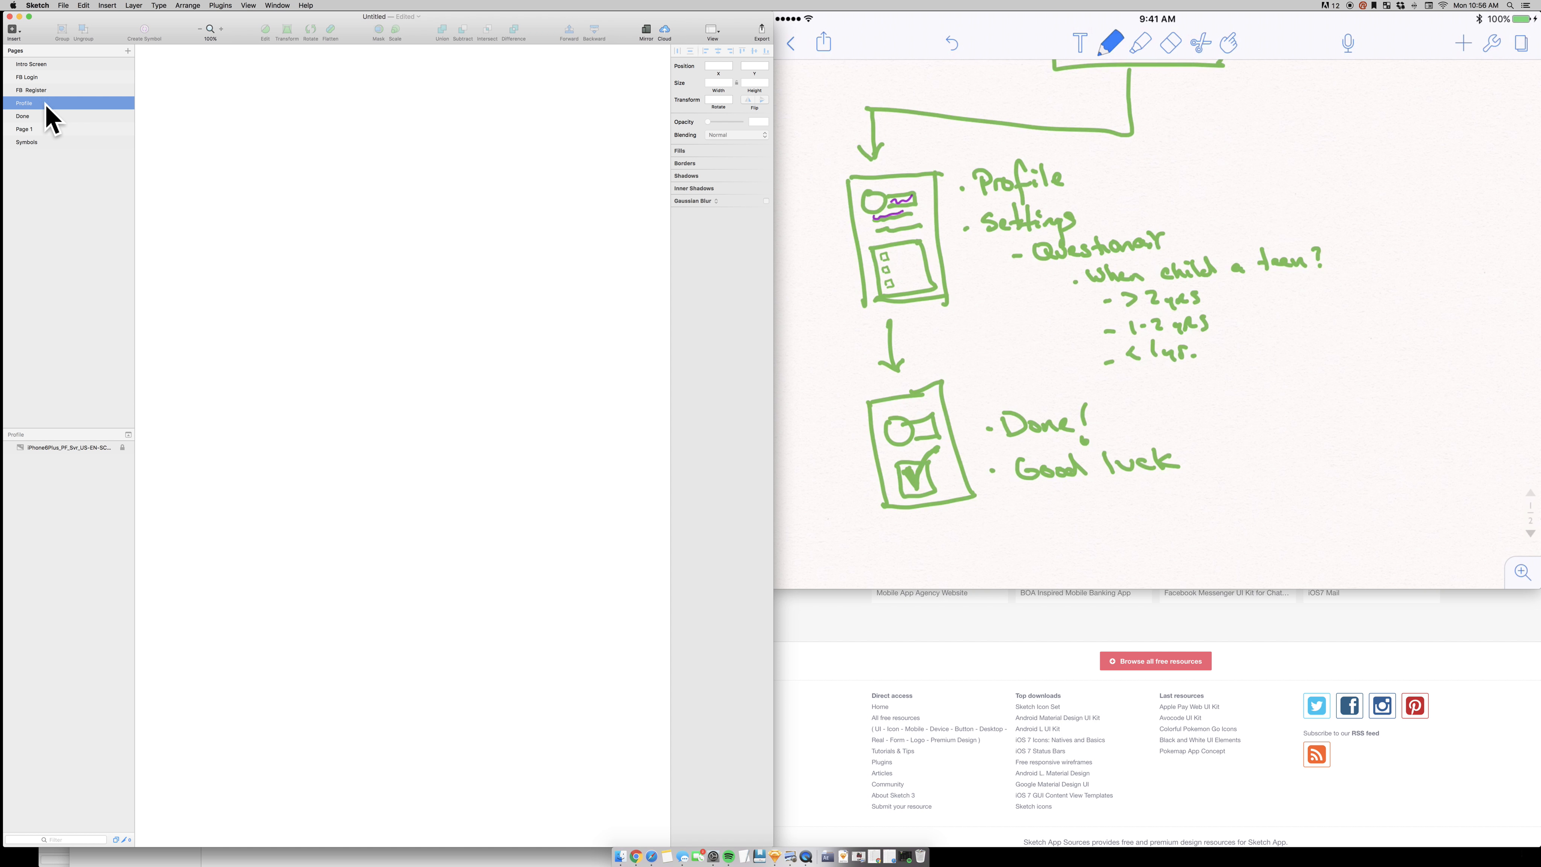
pyautogui.click(23, 116)
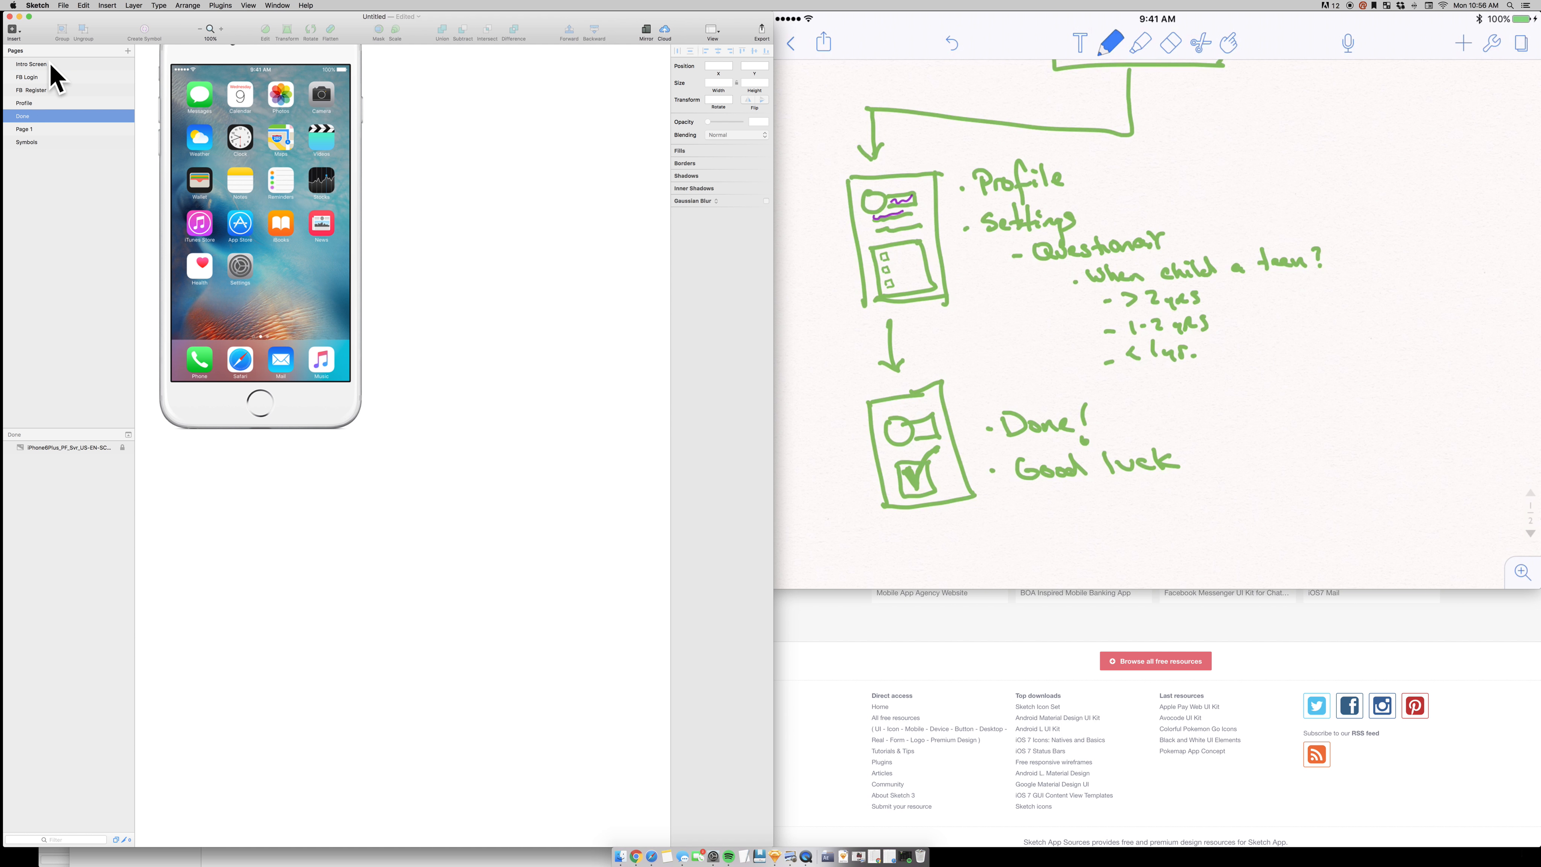
pyautogui.click(31, 64)
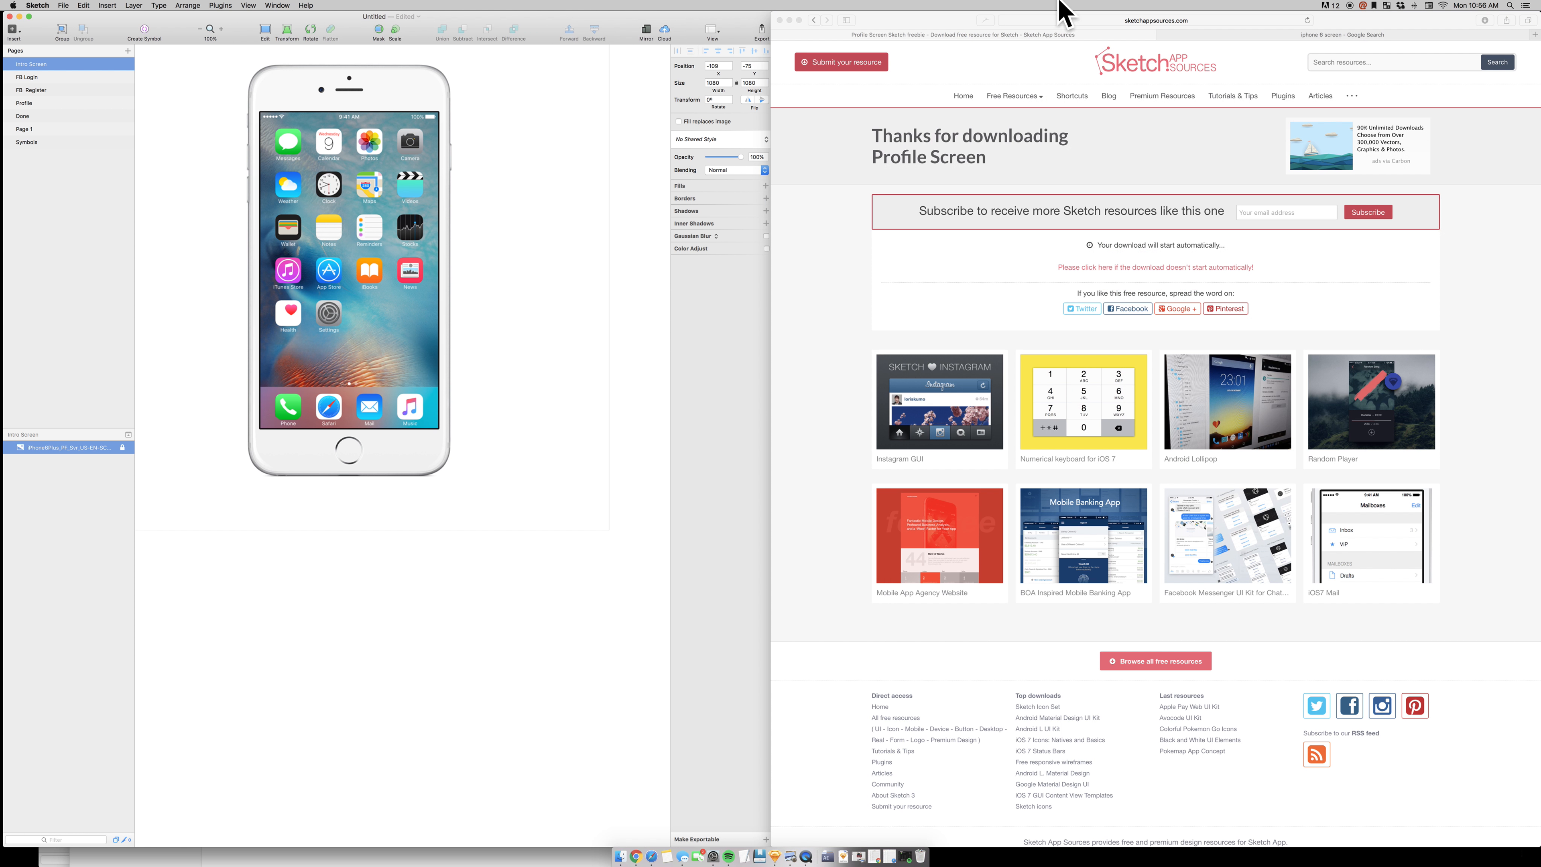
pyautogui.moveTo(1173, 100)
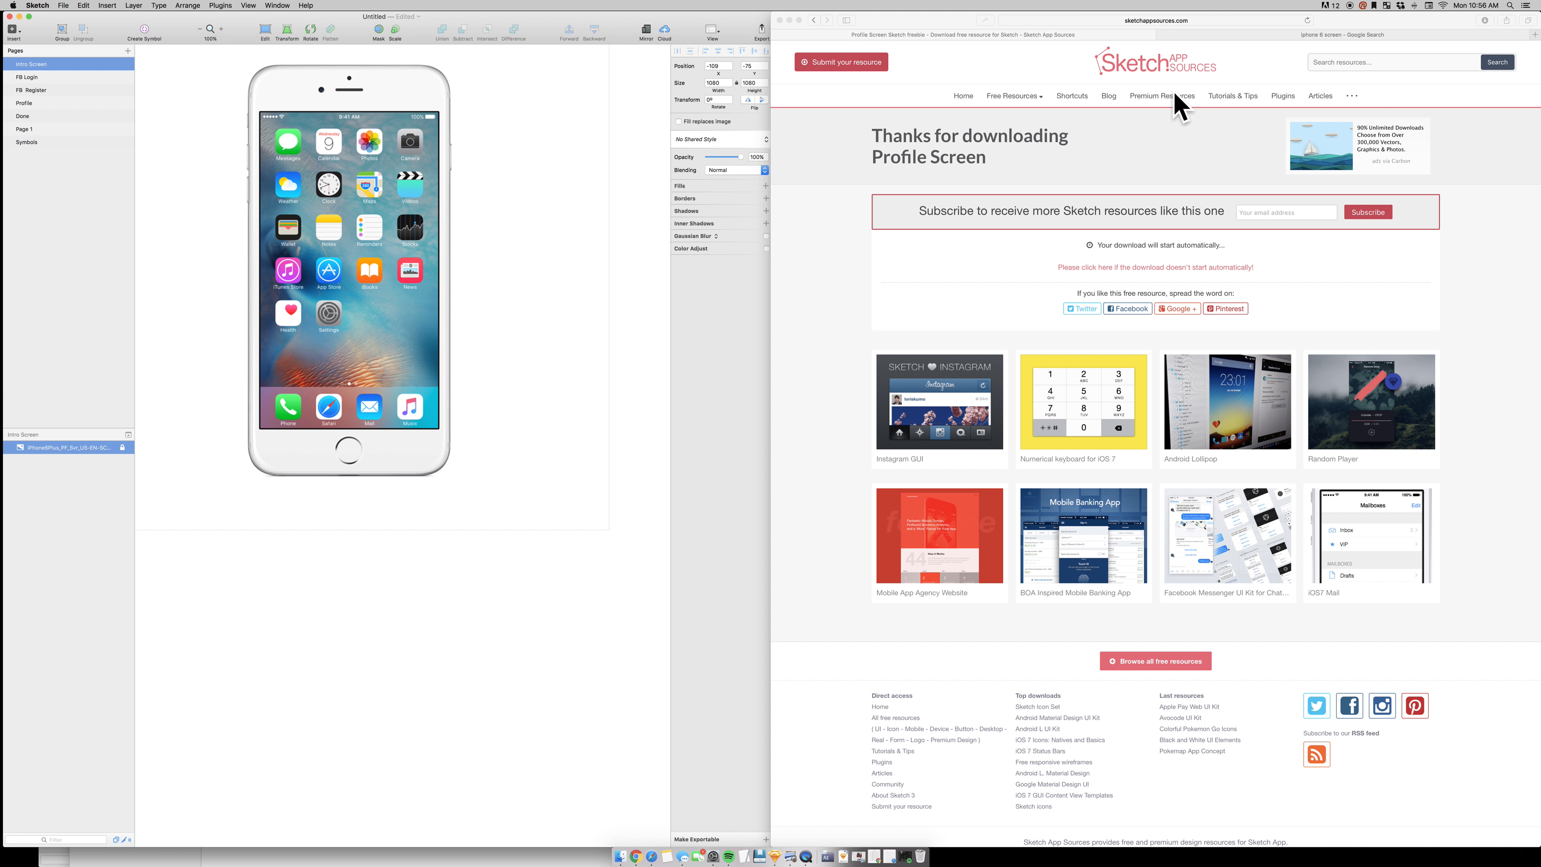
# Bring the Safari window with the Profile Screen download page to the front.
pyautogui.click(1134, 20)
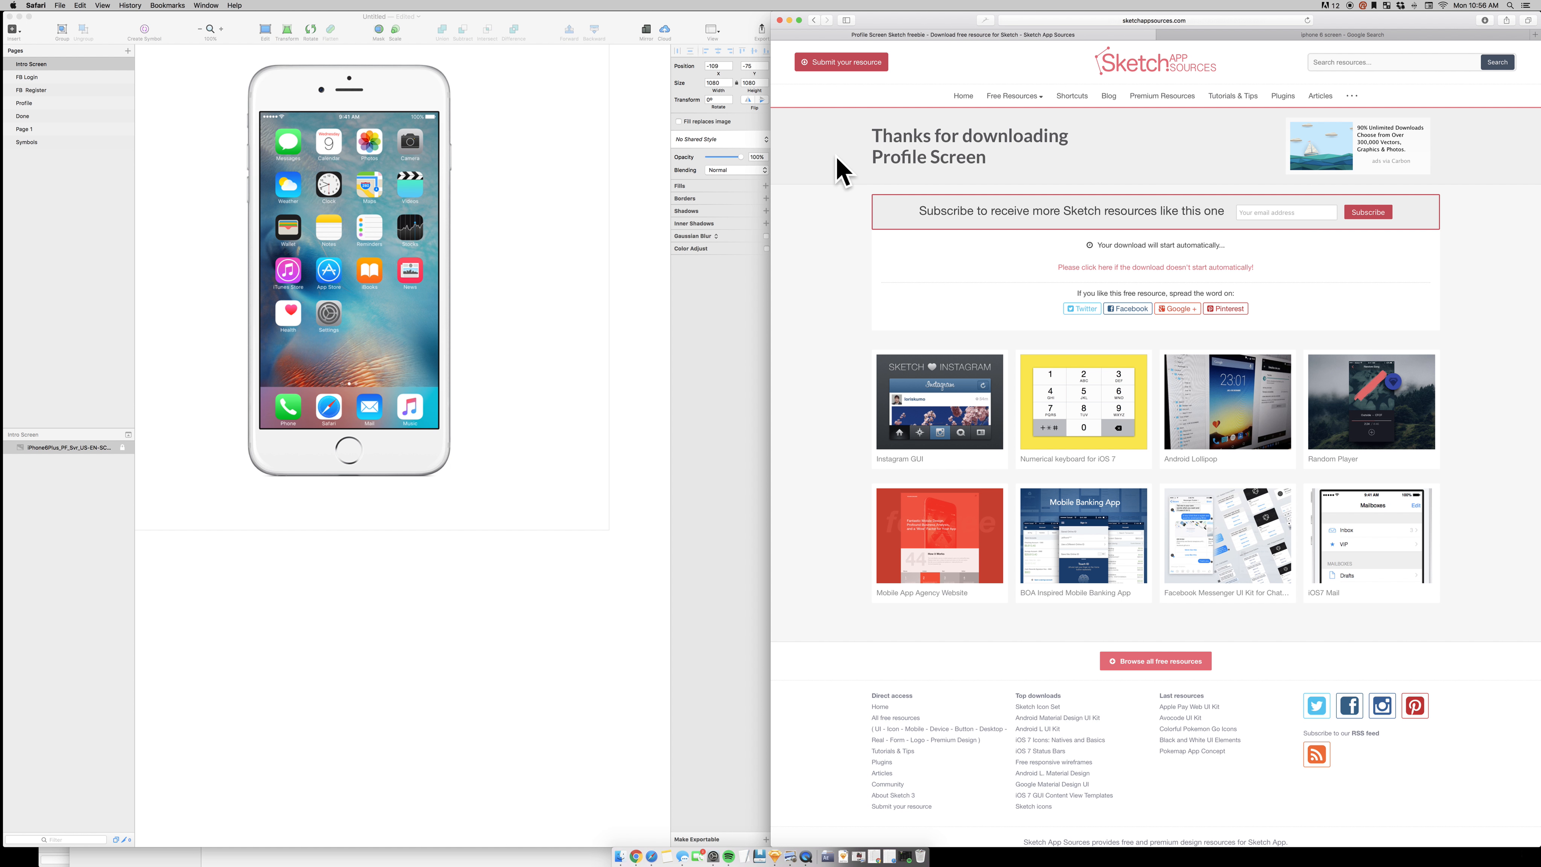
pyautogui.moveTo(870, 167)
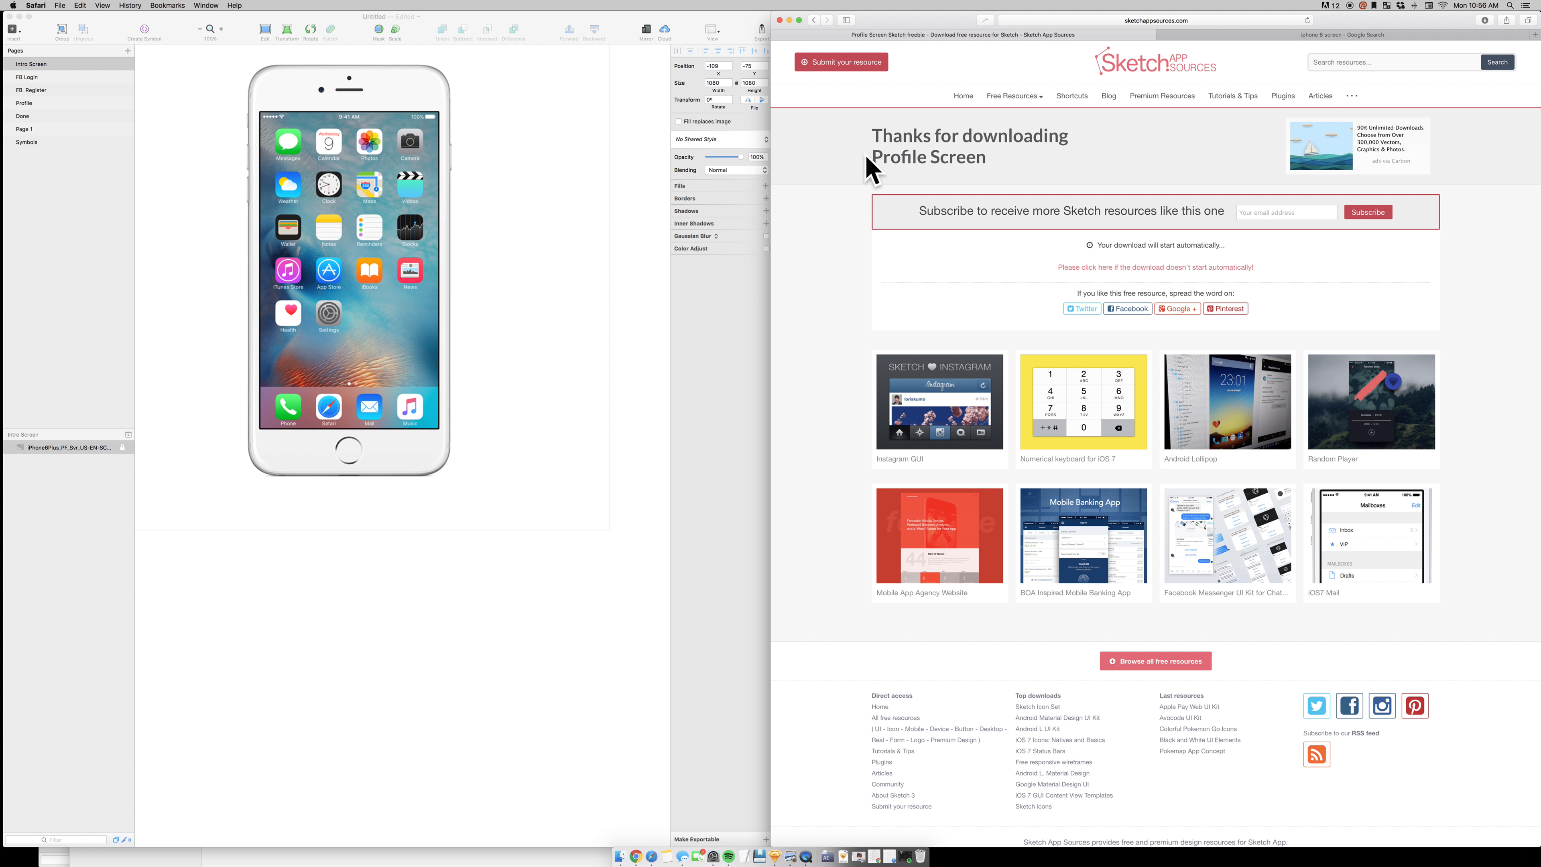
pyautogui.moveTo(617, 204)
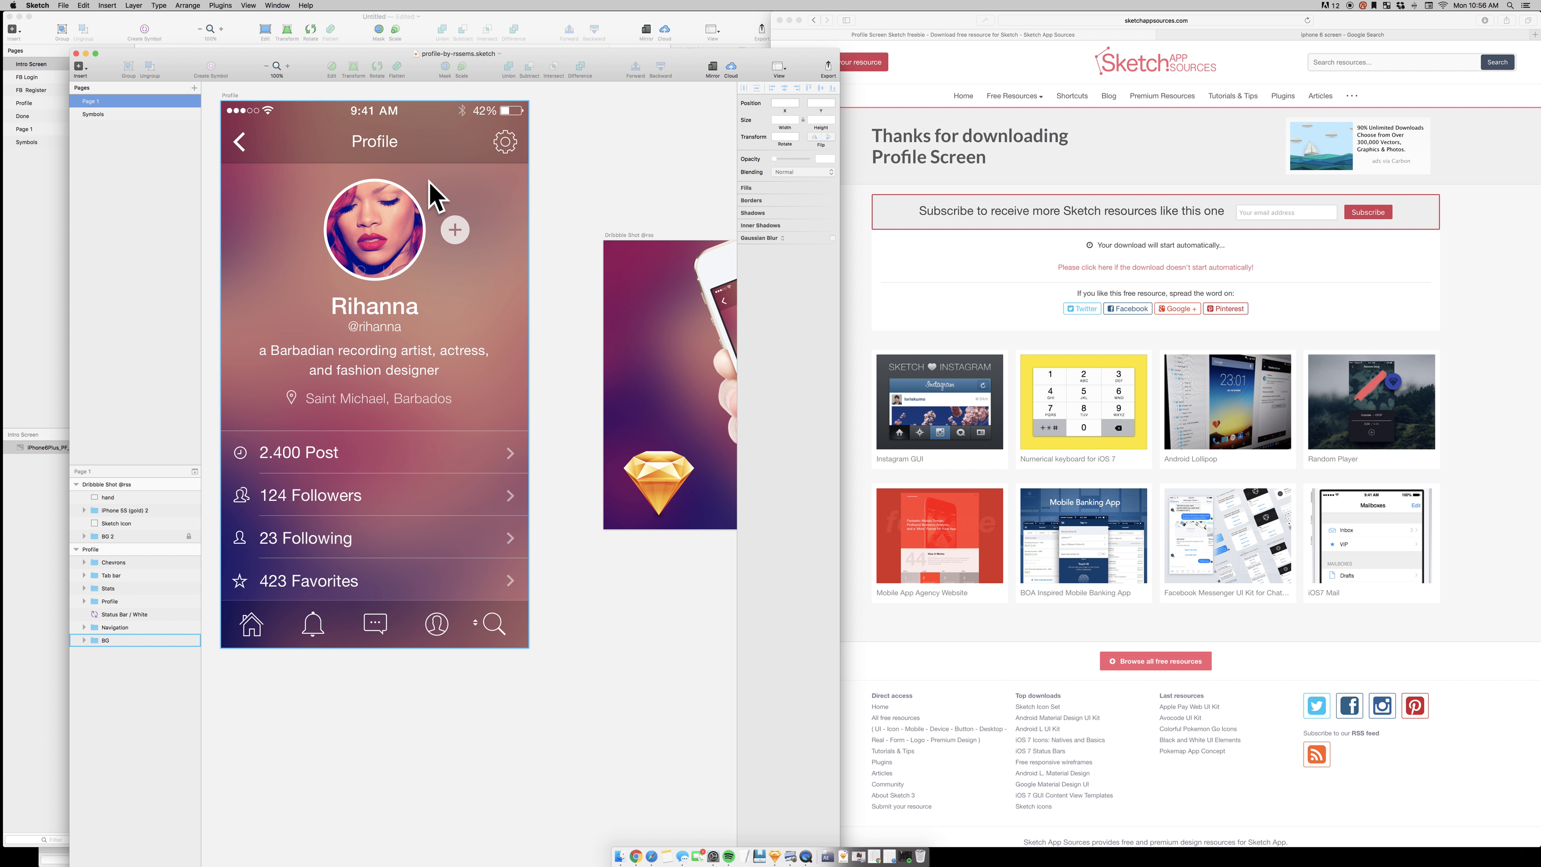
# Close the Rihanna profile template file so fb-connect-screen.sketch is showing.
pyautogui.click(115, 628)
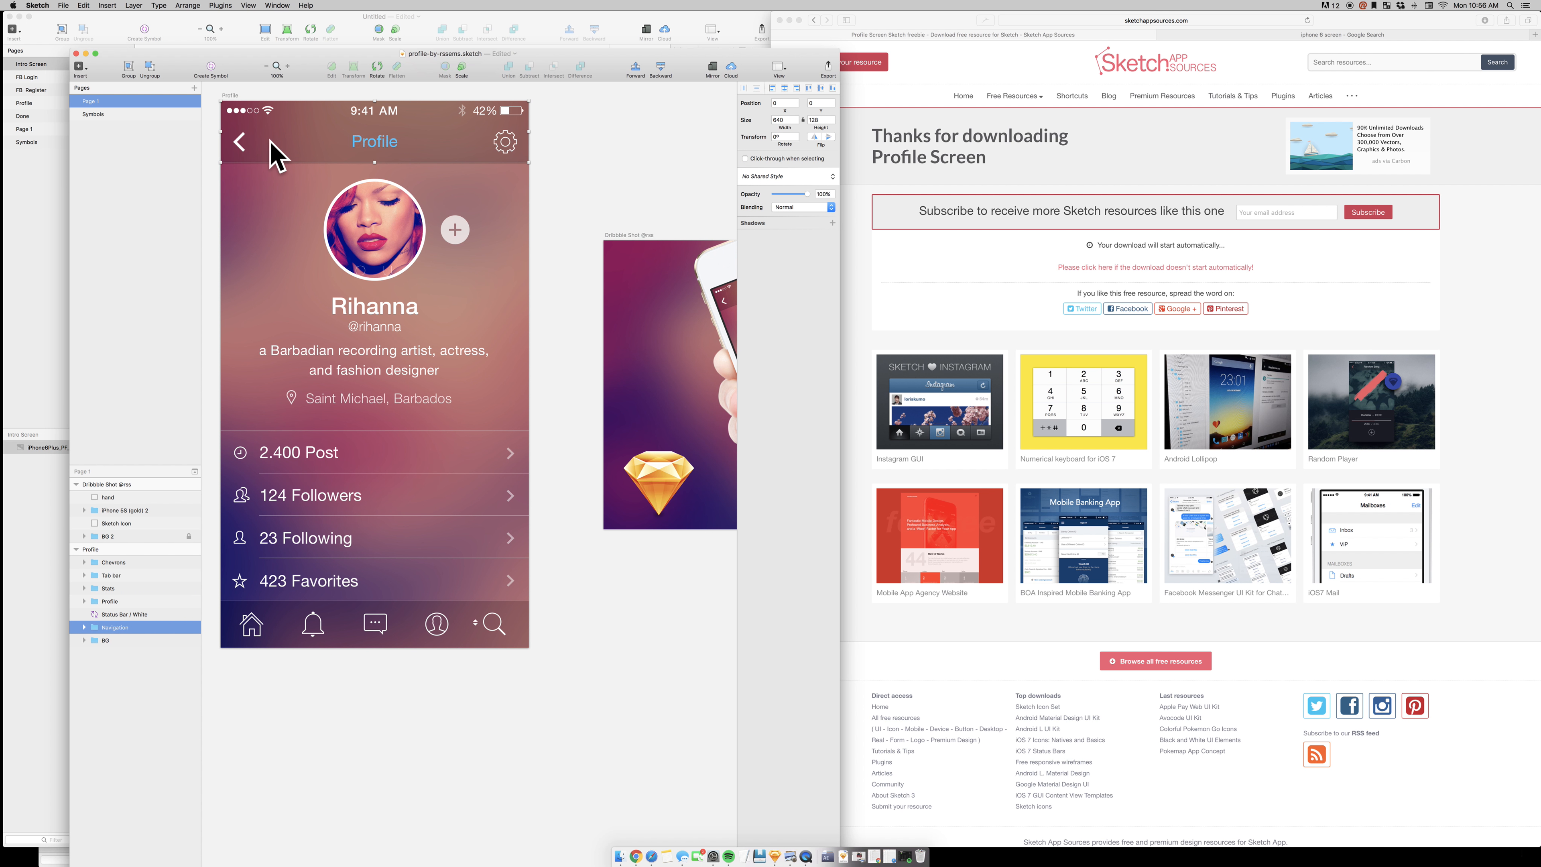
pyautogui.click(239, 141)
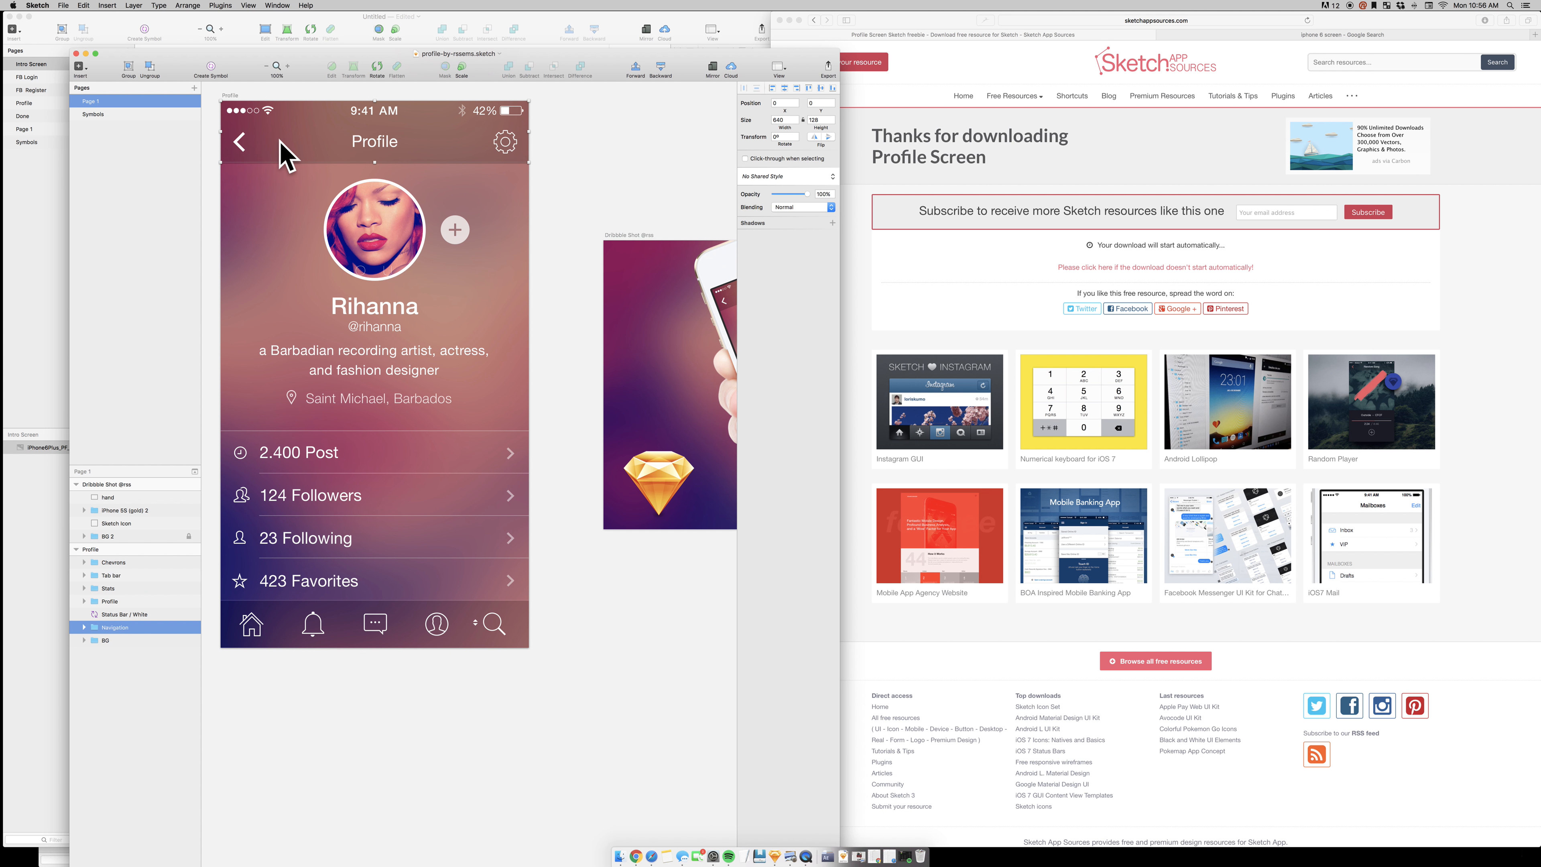
pyautogui.press('F3')
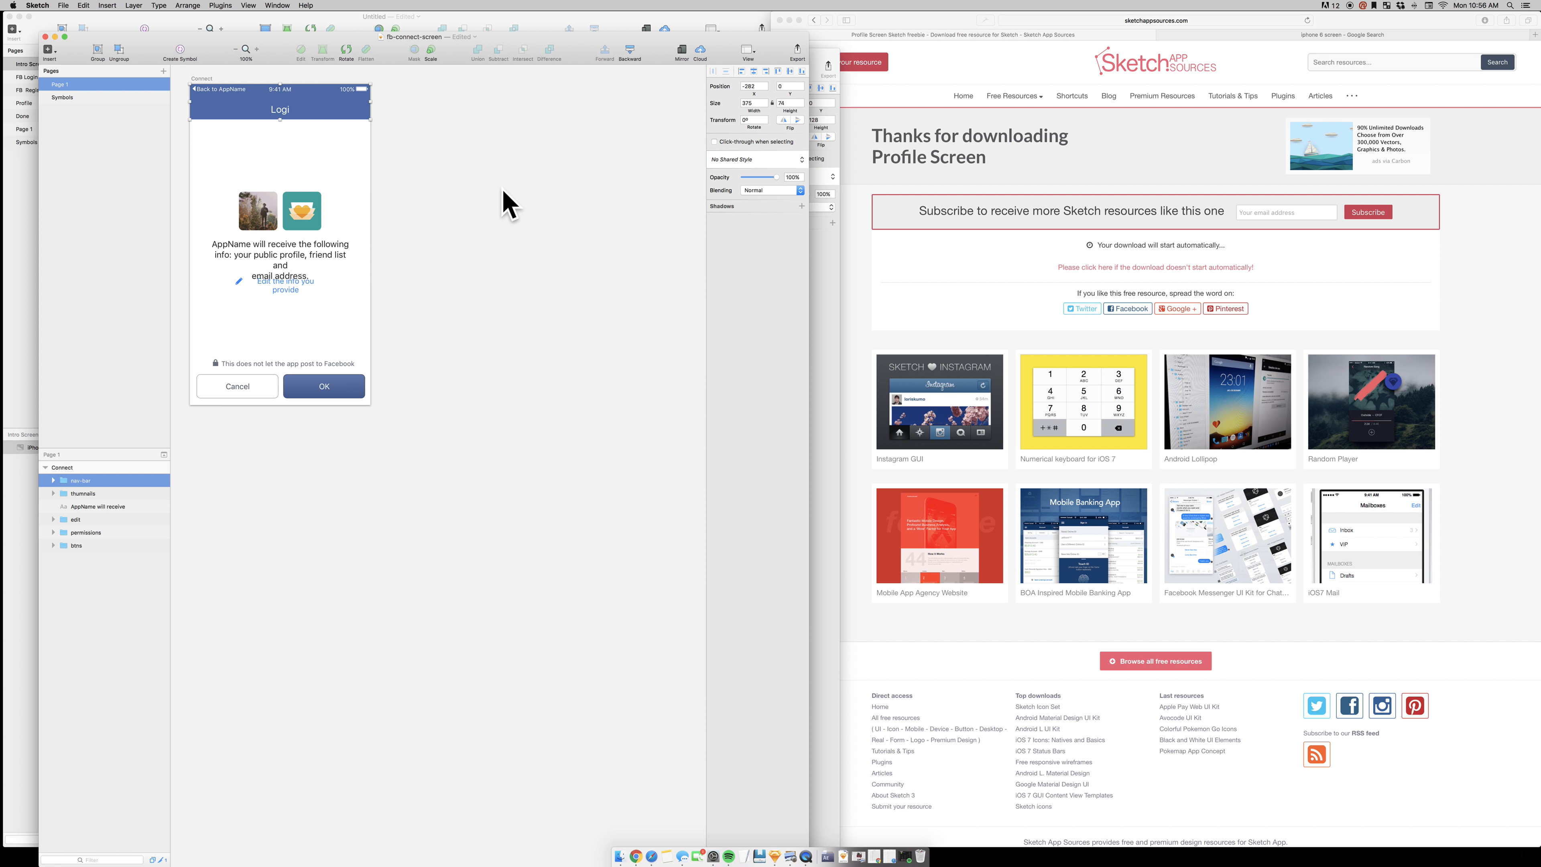
pyautogui.moveTo(386, 259)
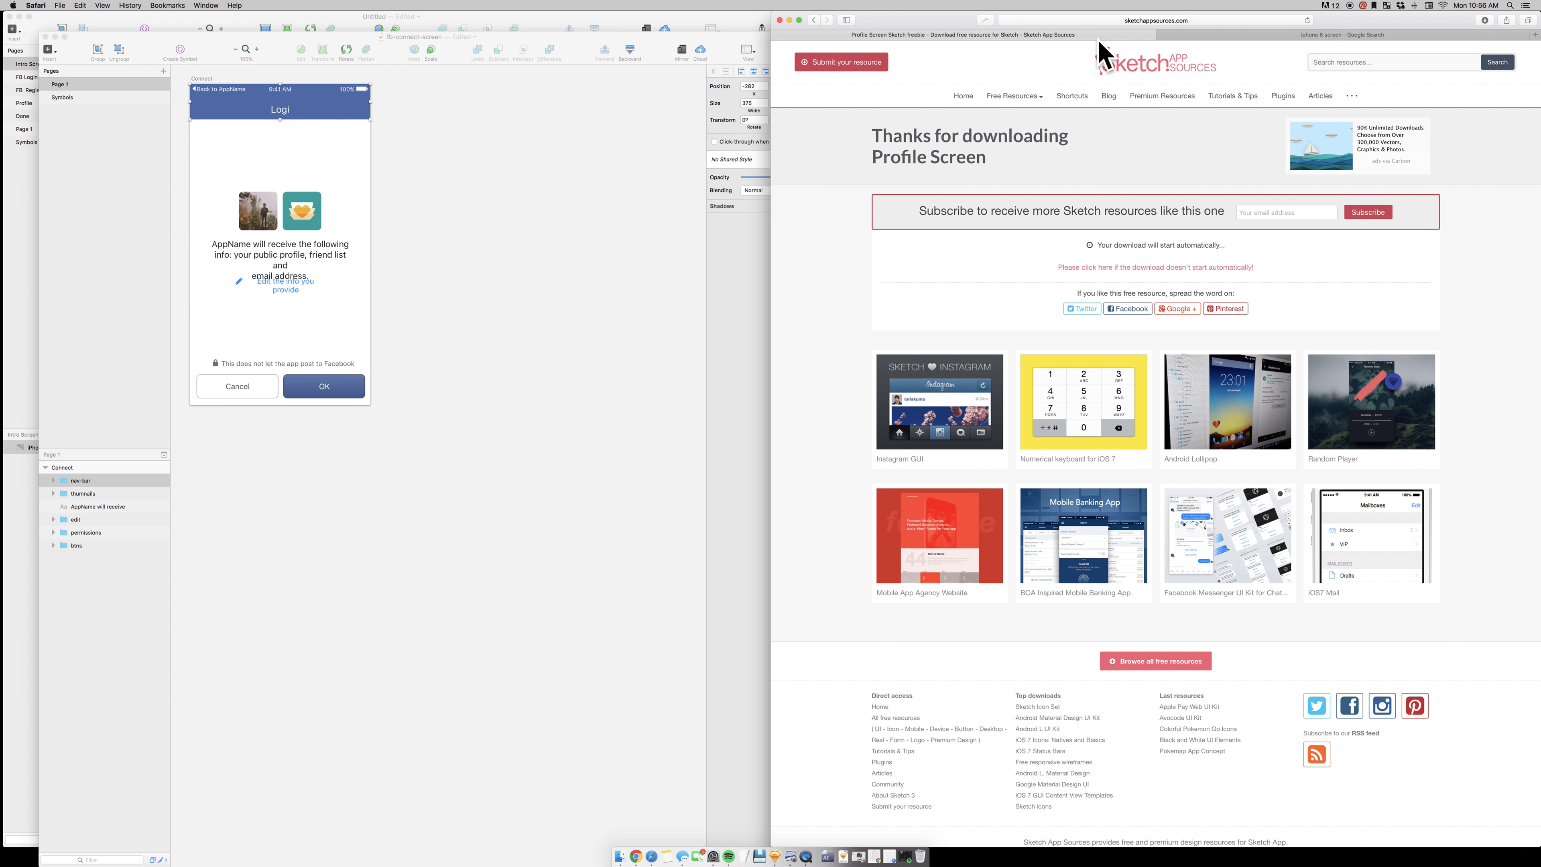
pyautogui.moveTo(818, 31)
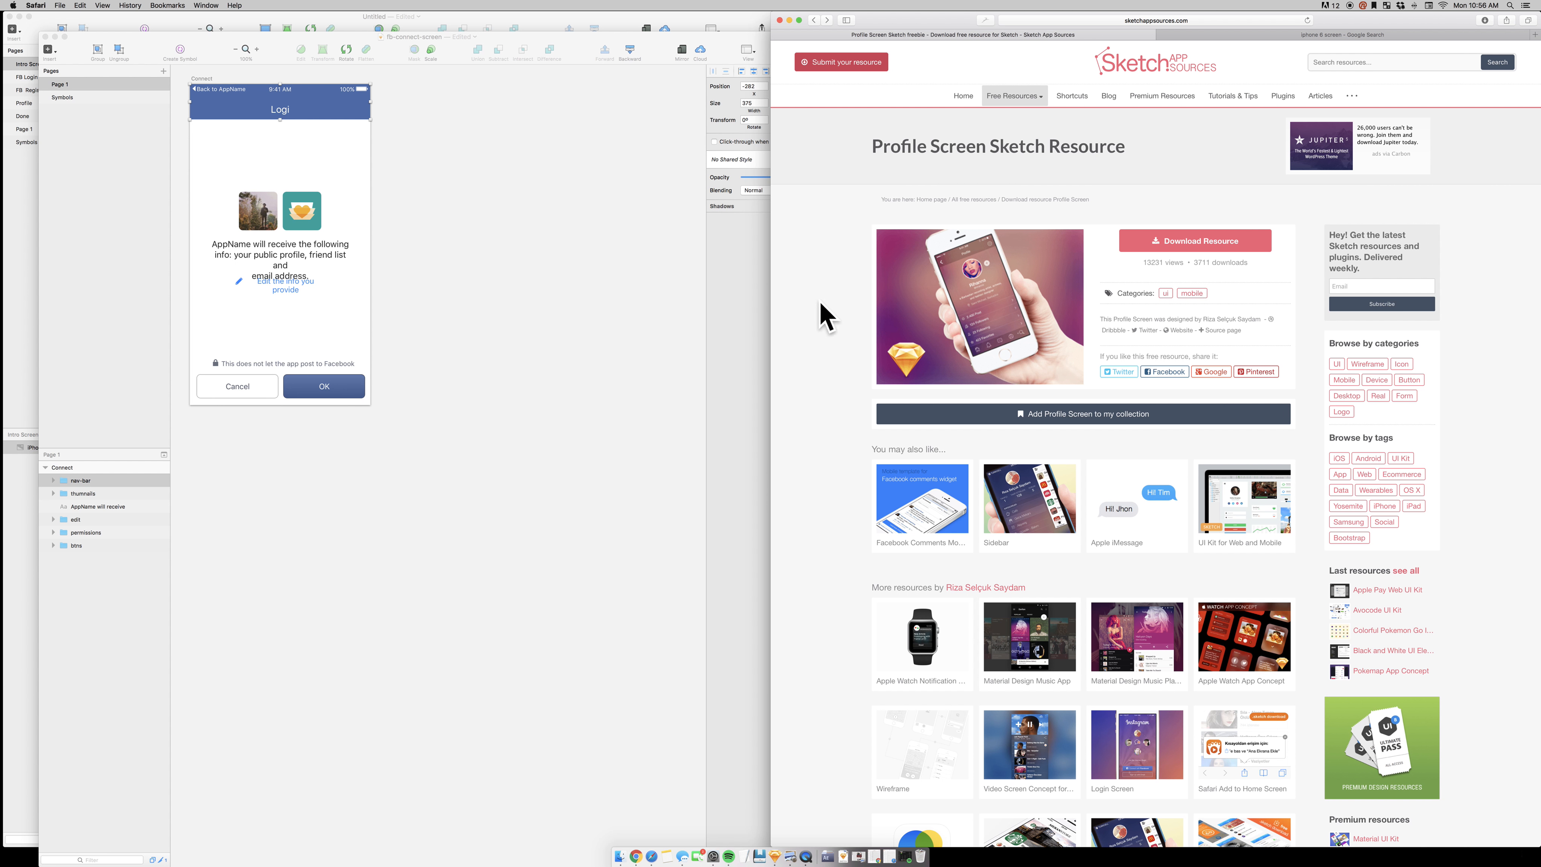
pyautogui.moveTo(1210, 353)
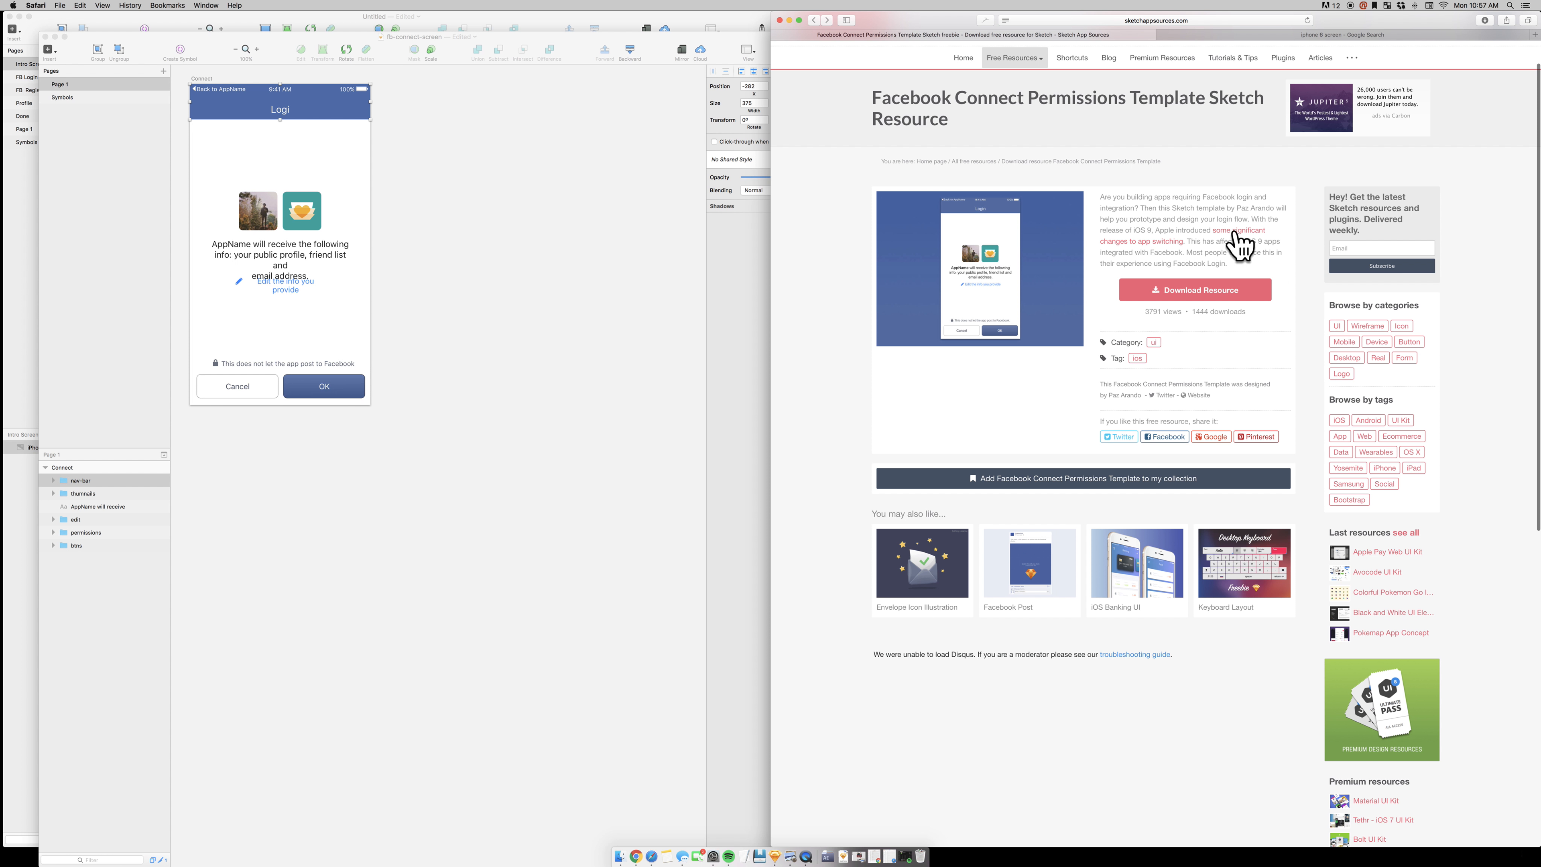
pyautogui.moveTo(1074, 491)
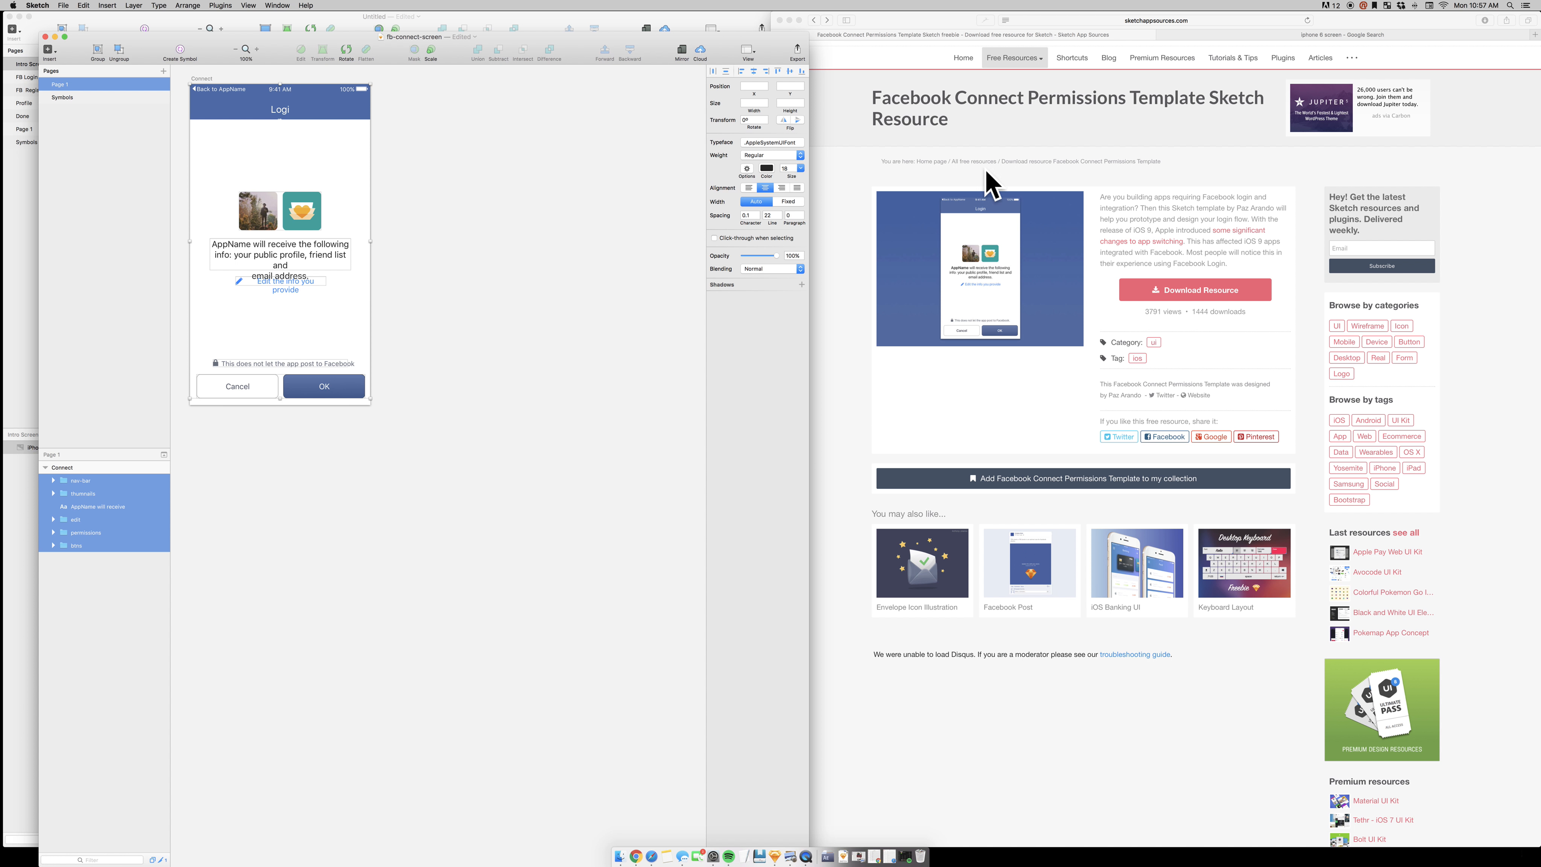
pyautogui.moveTo(1148, 179)
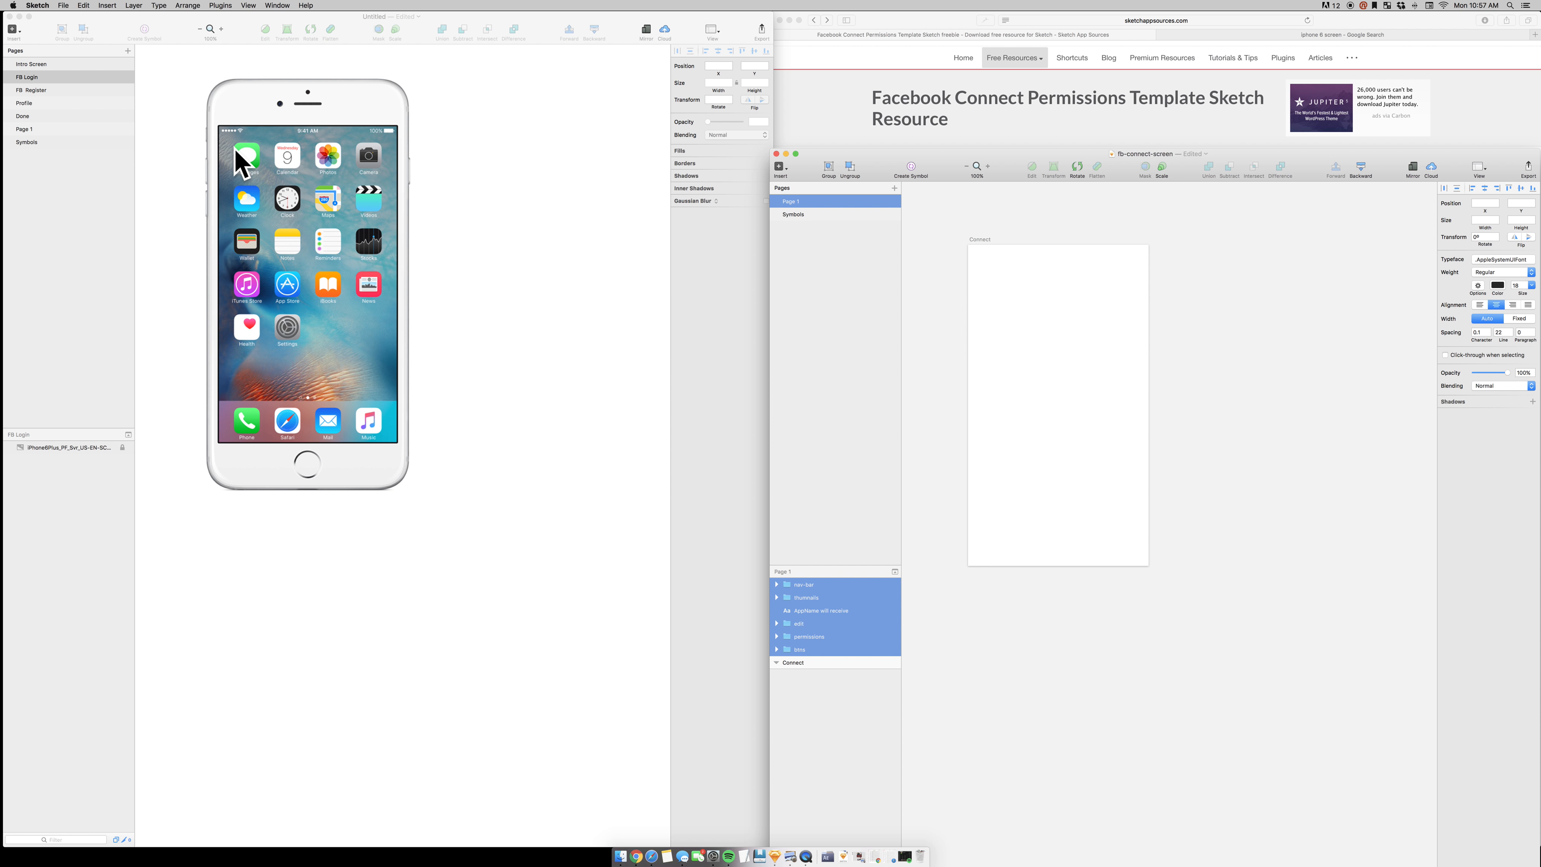
pyautogui.moveTo(526, 260)
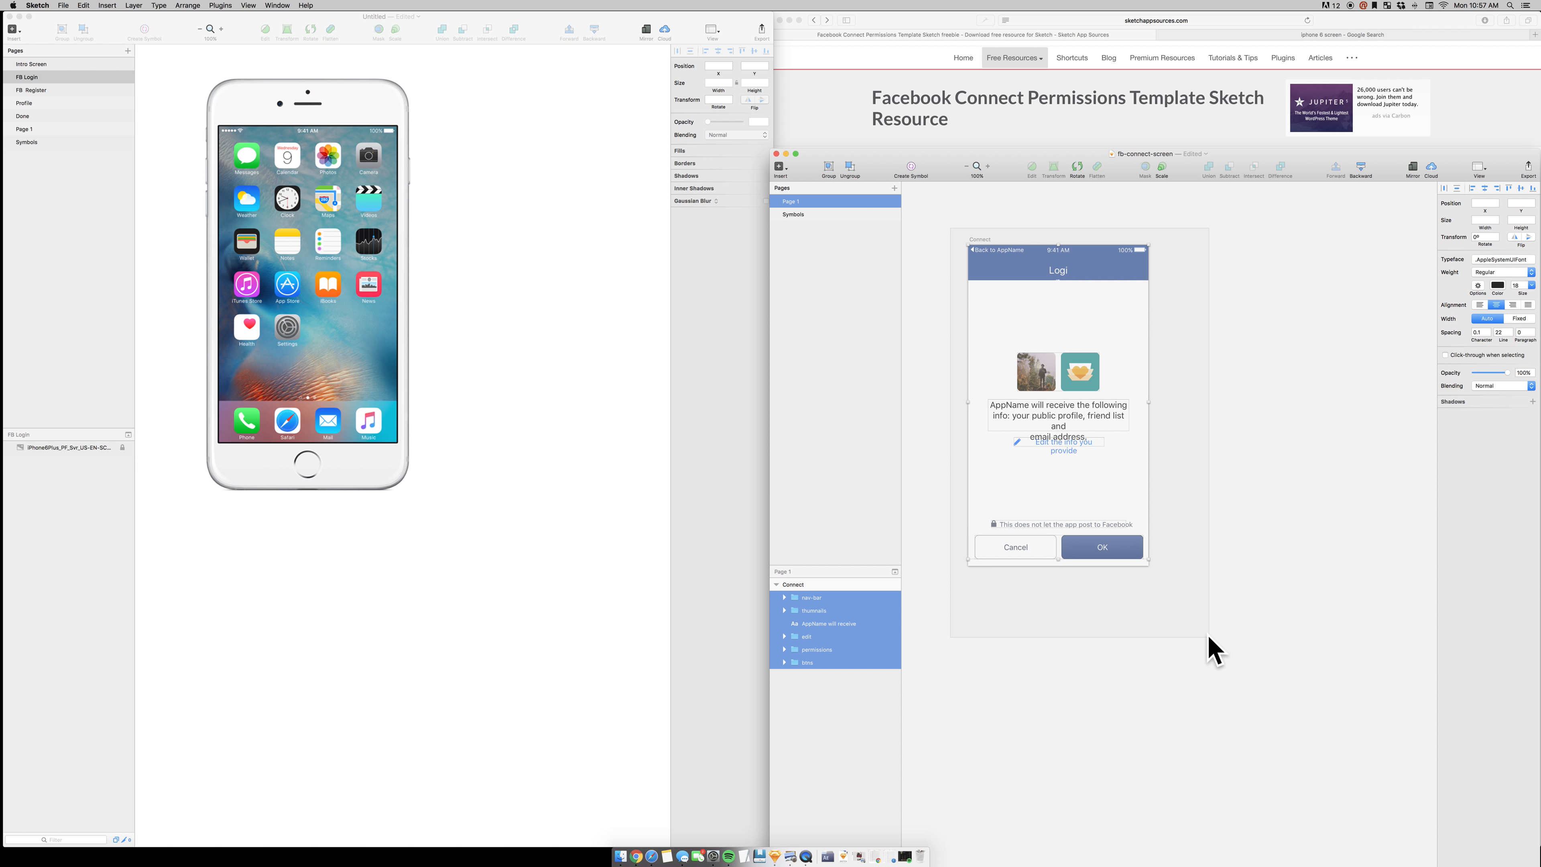
# Copy the permissions screen layers and paste them on the FB Login page beside the mockup.
pyautogui.rightClick(1122, 562)
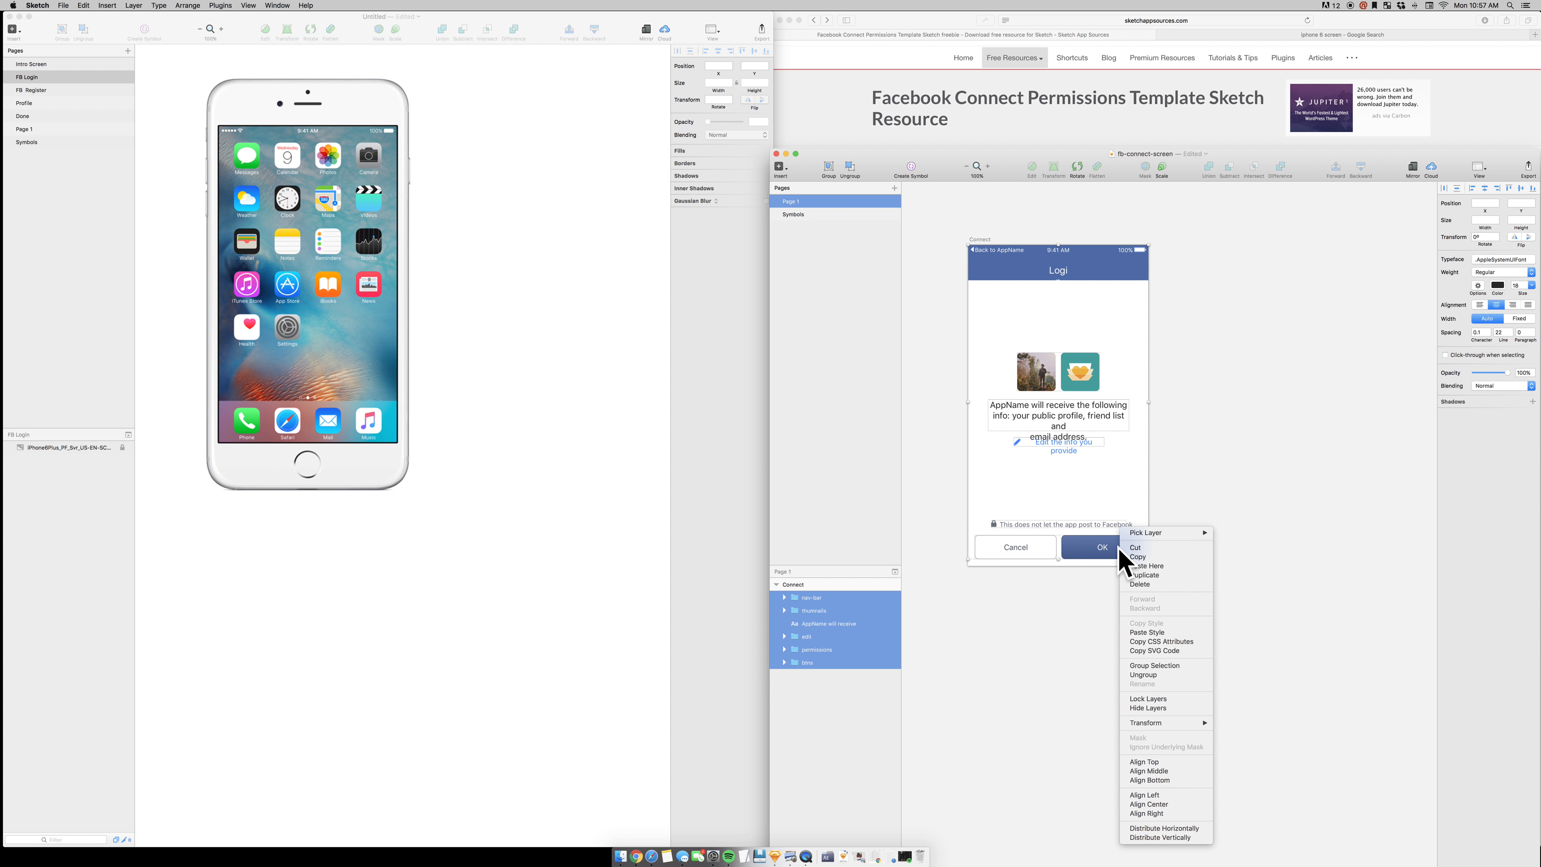
pyautogui.click(479, 617)
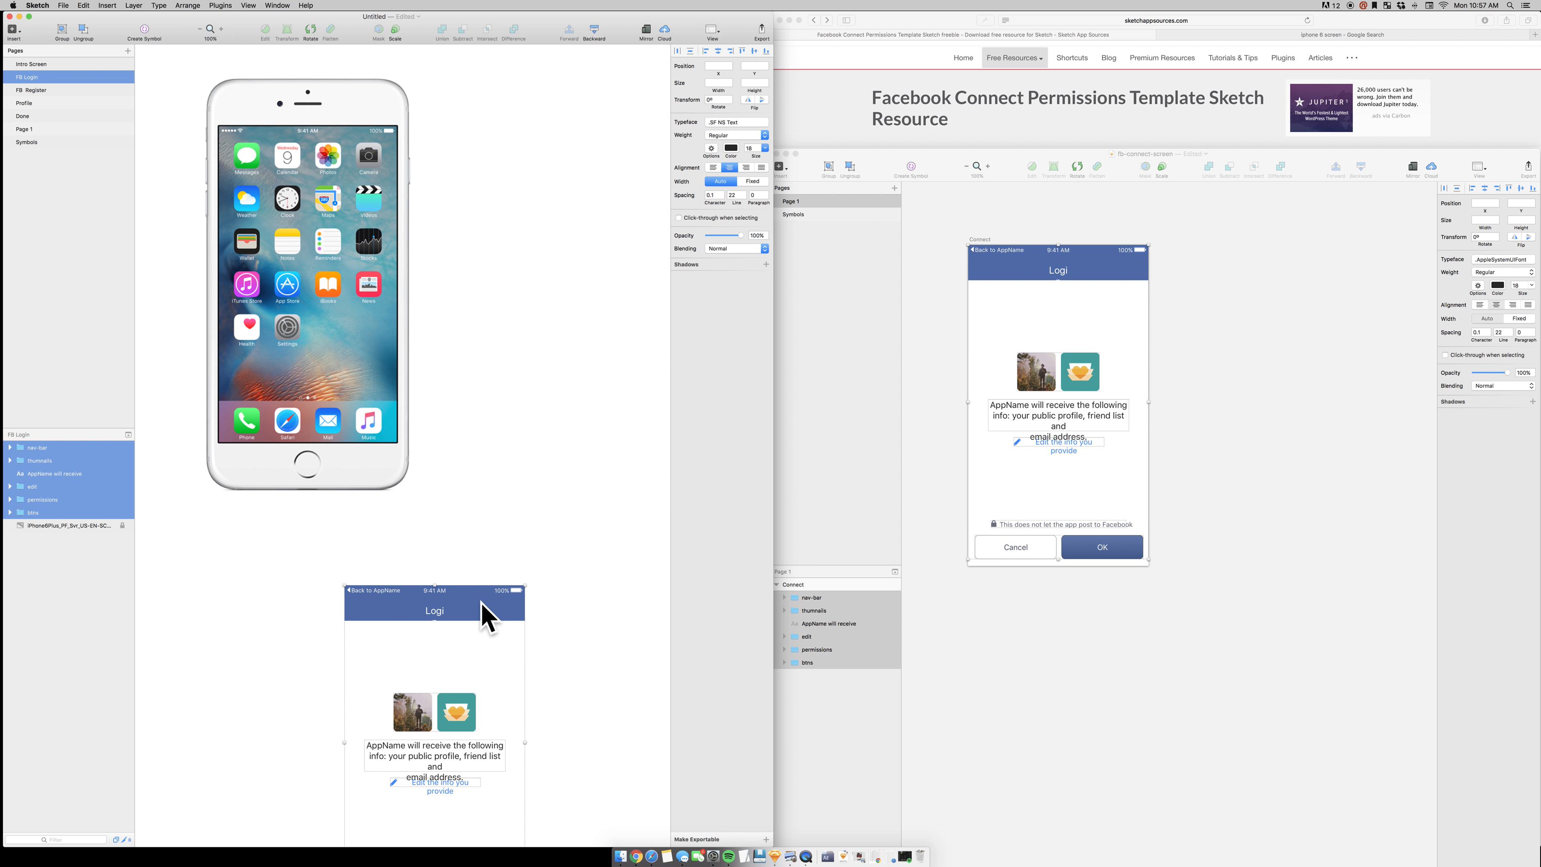
pyautogui.moveTo(56, 540)
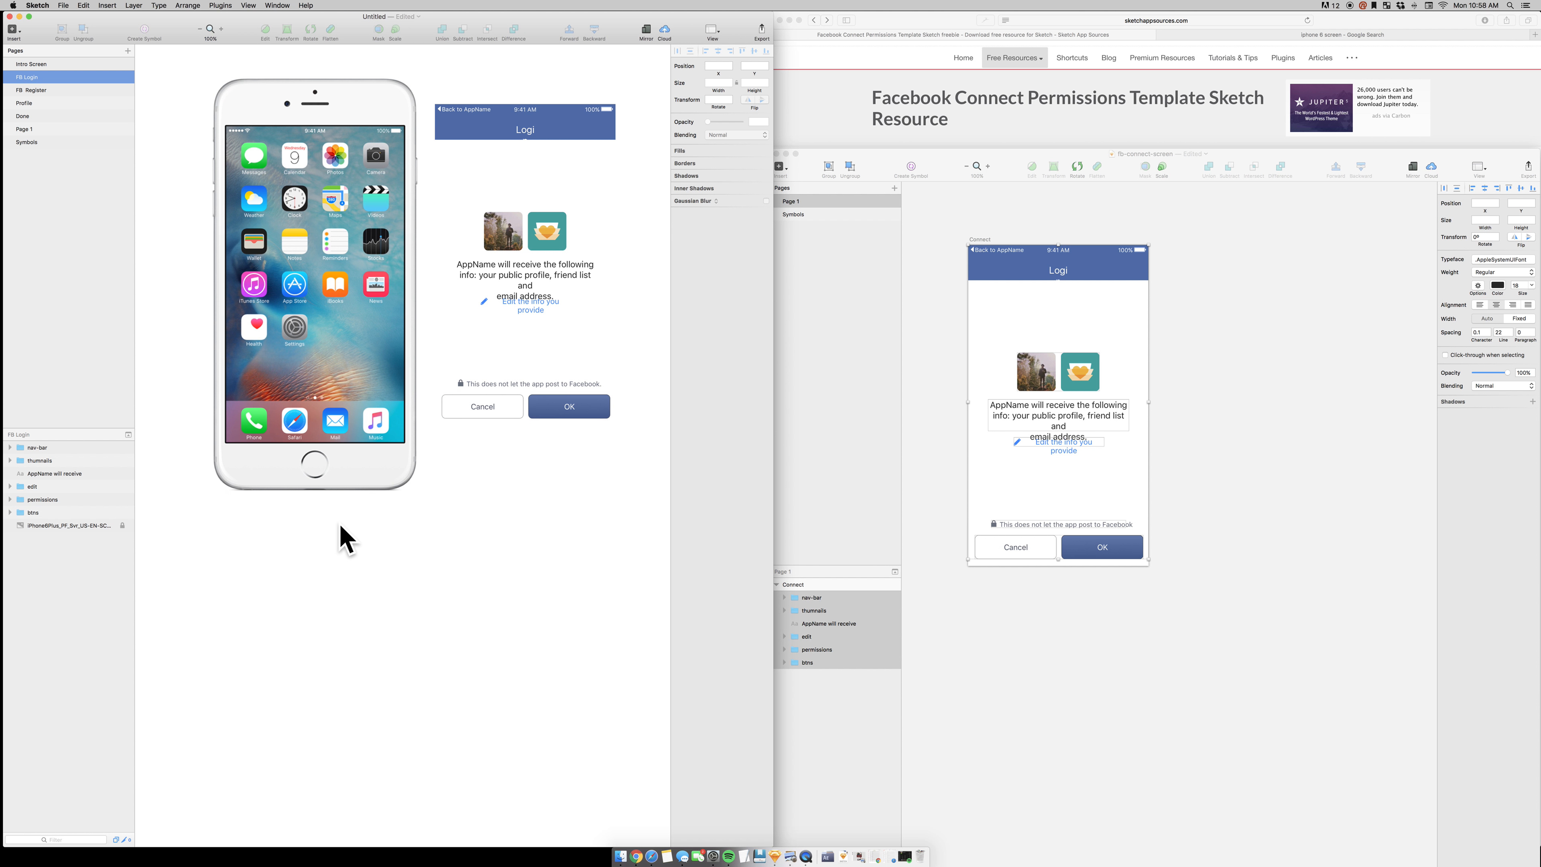
pyautogui.click(525, 275)
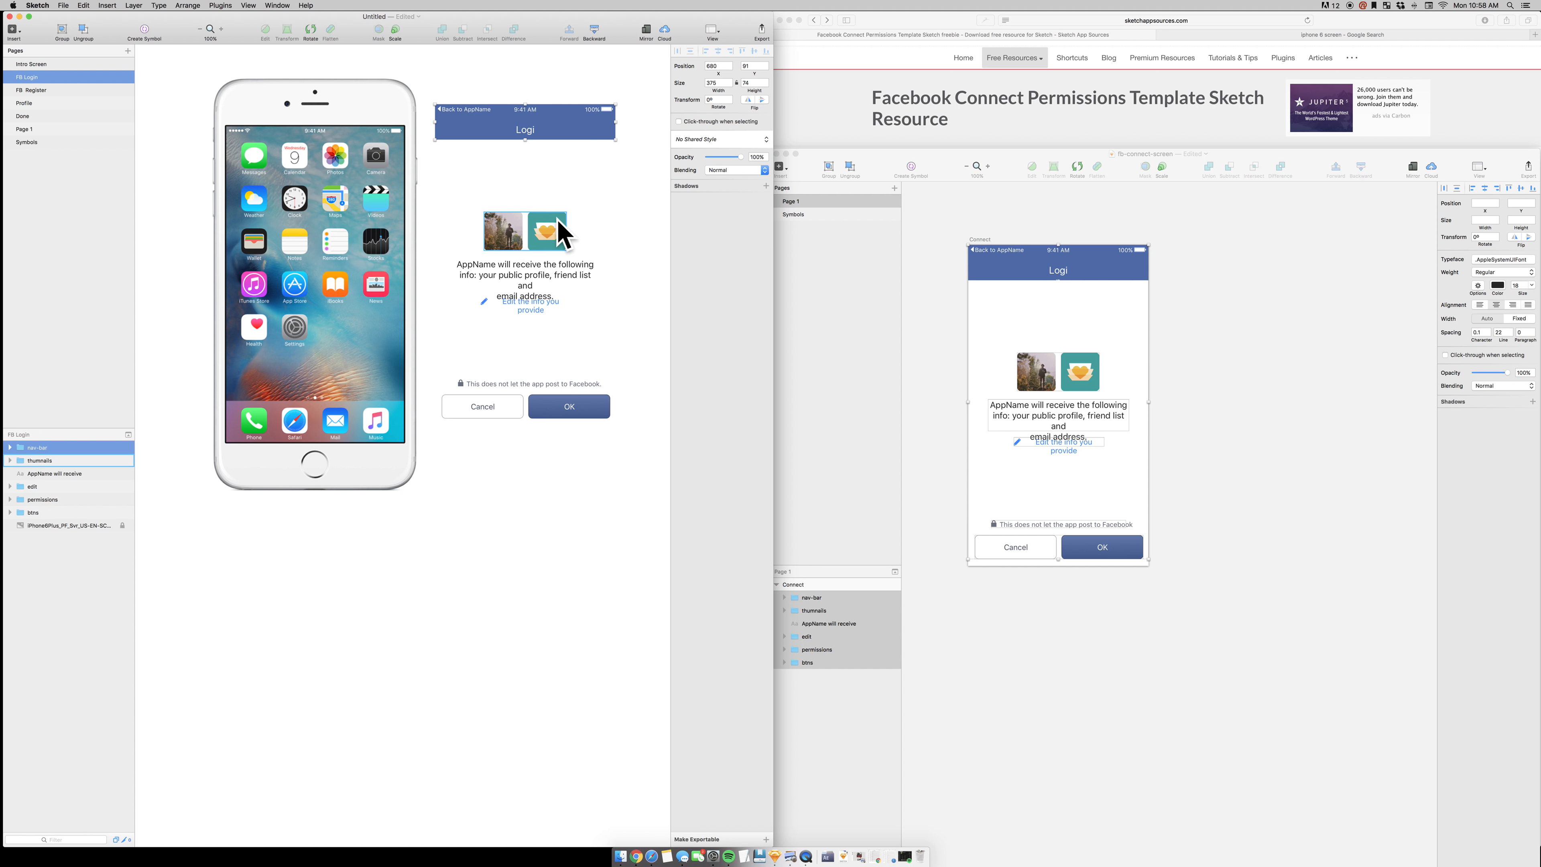
pyautogui.click(525, 276)
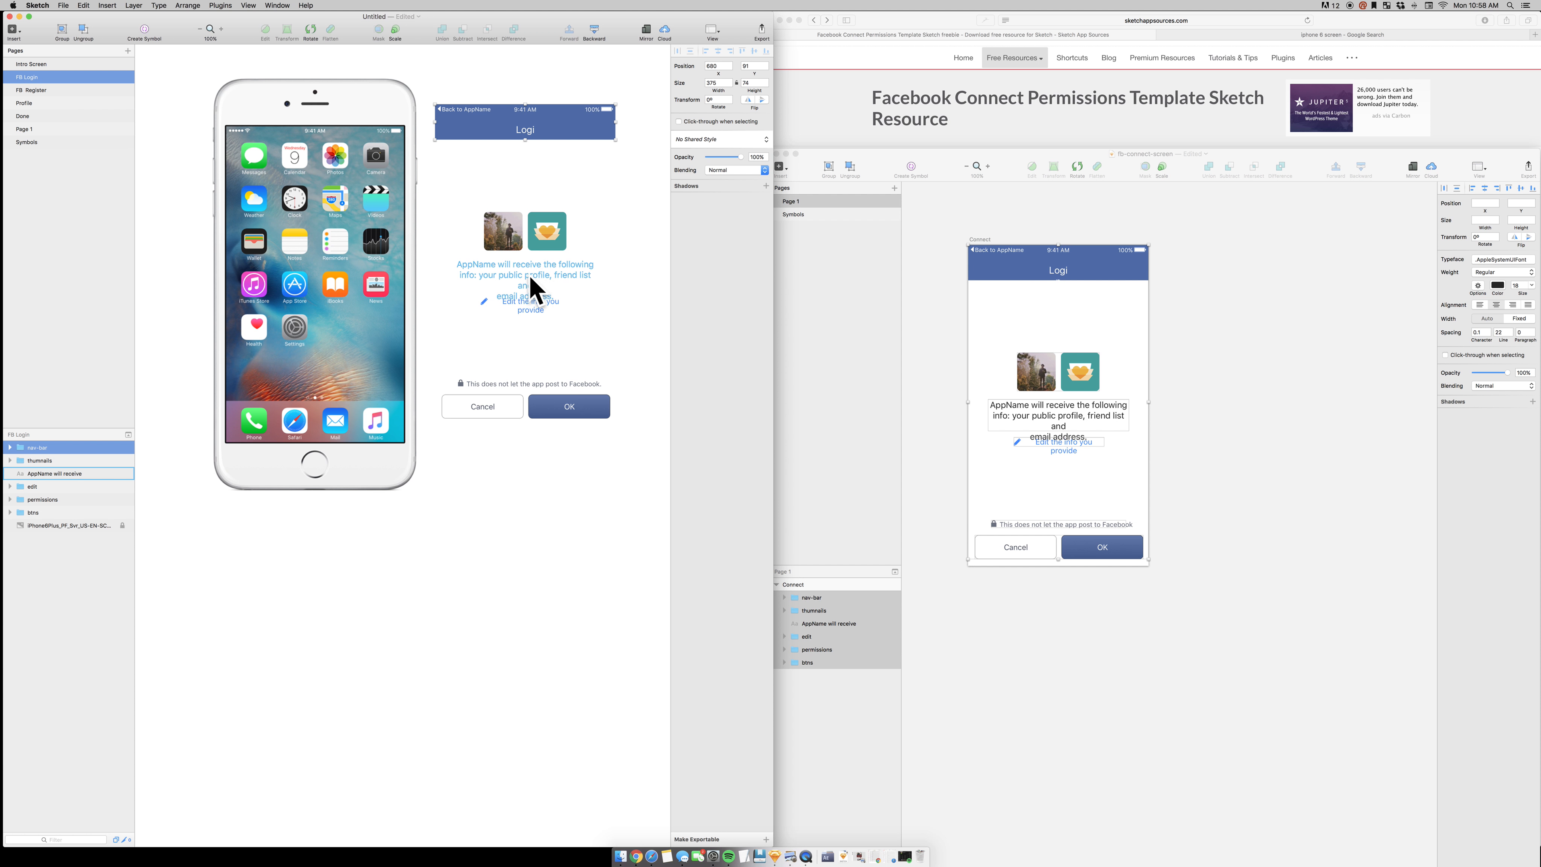
pyautogui.moveTo(562, 302)
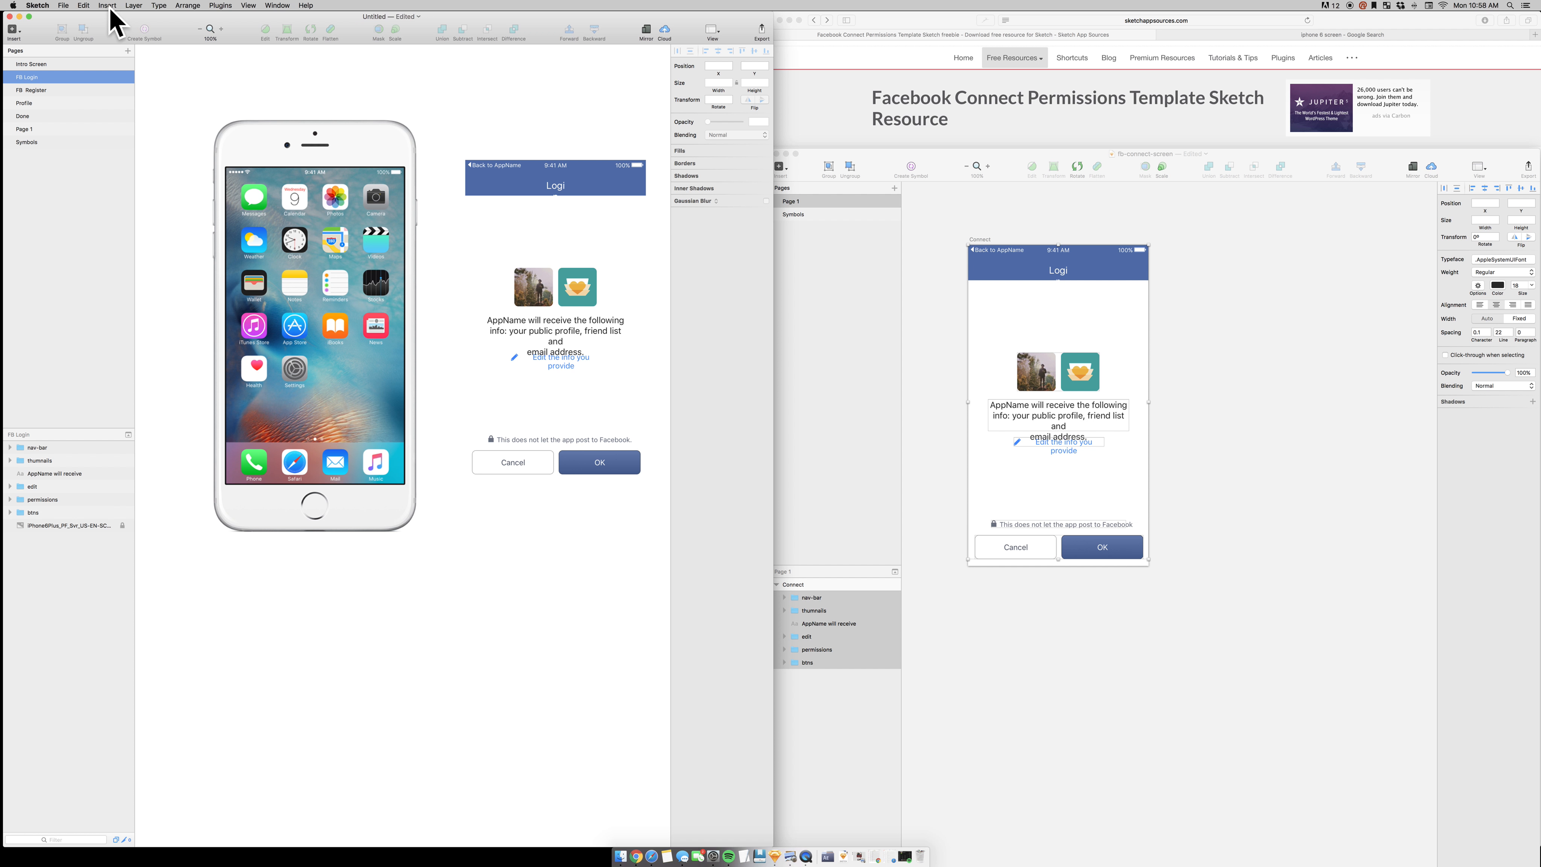
# Draw a rectangle over the iPhone screen and give it a white fill.
pyautogui.click(107, 5)
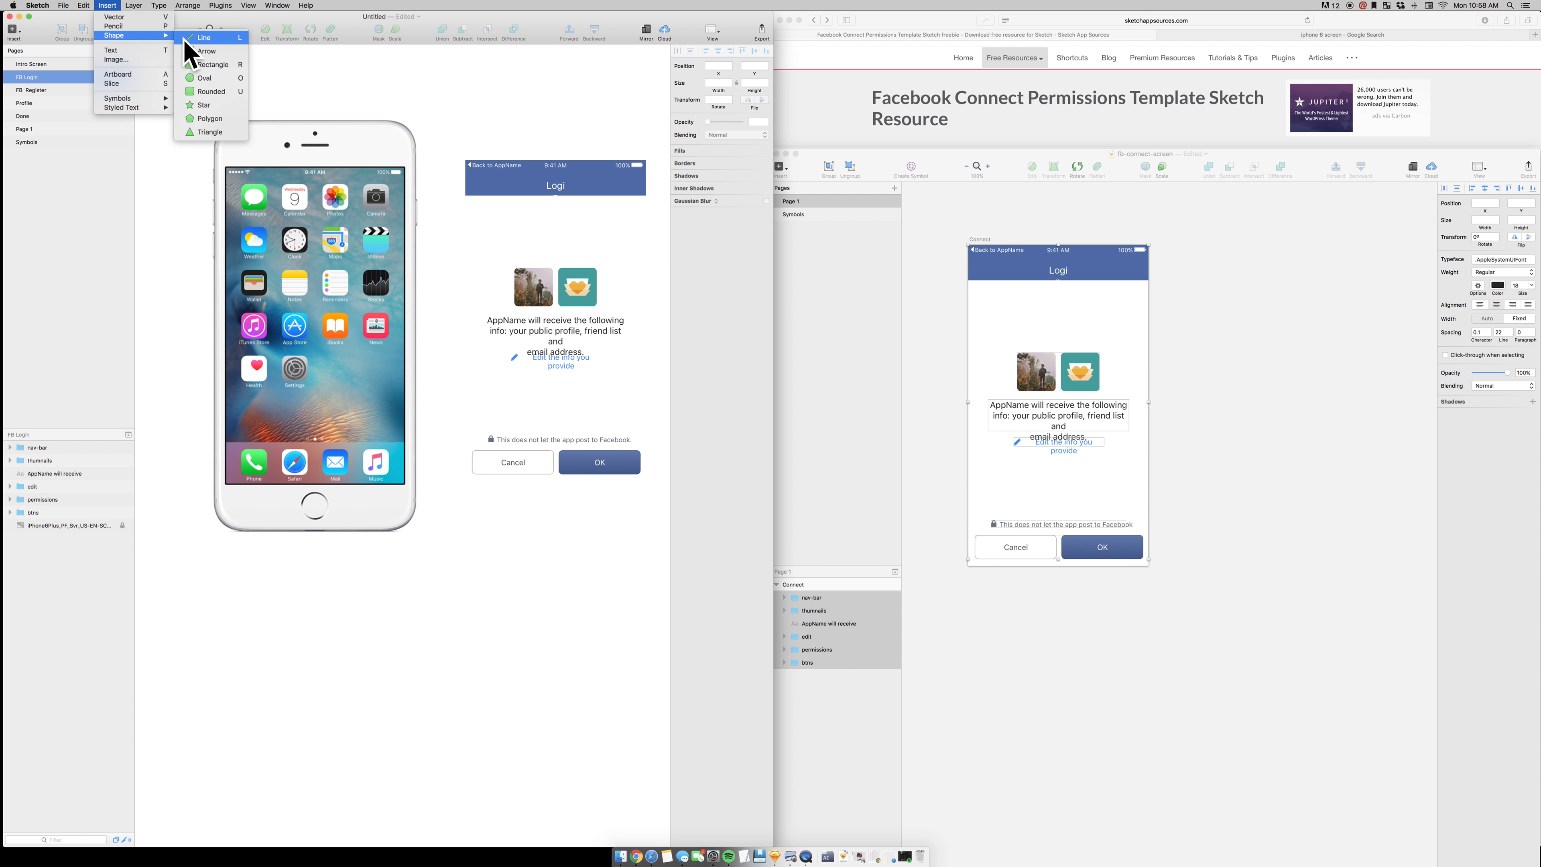
pyautogui.moveTo(204, 78)
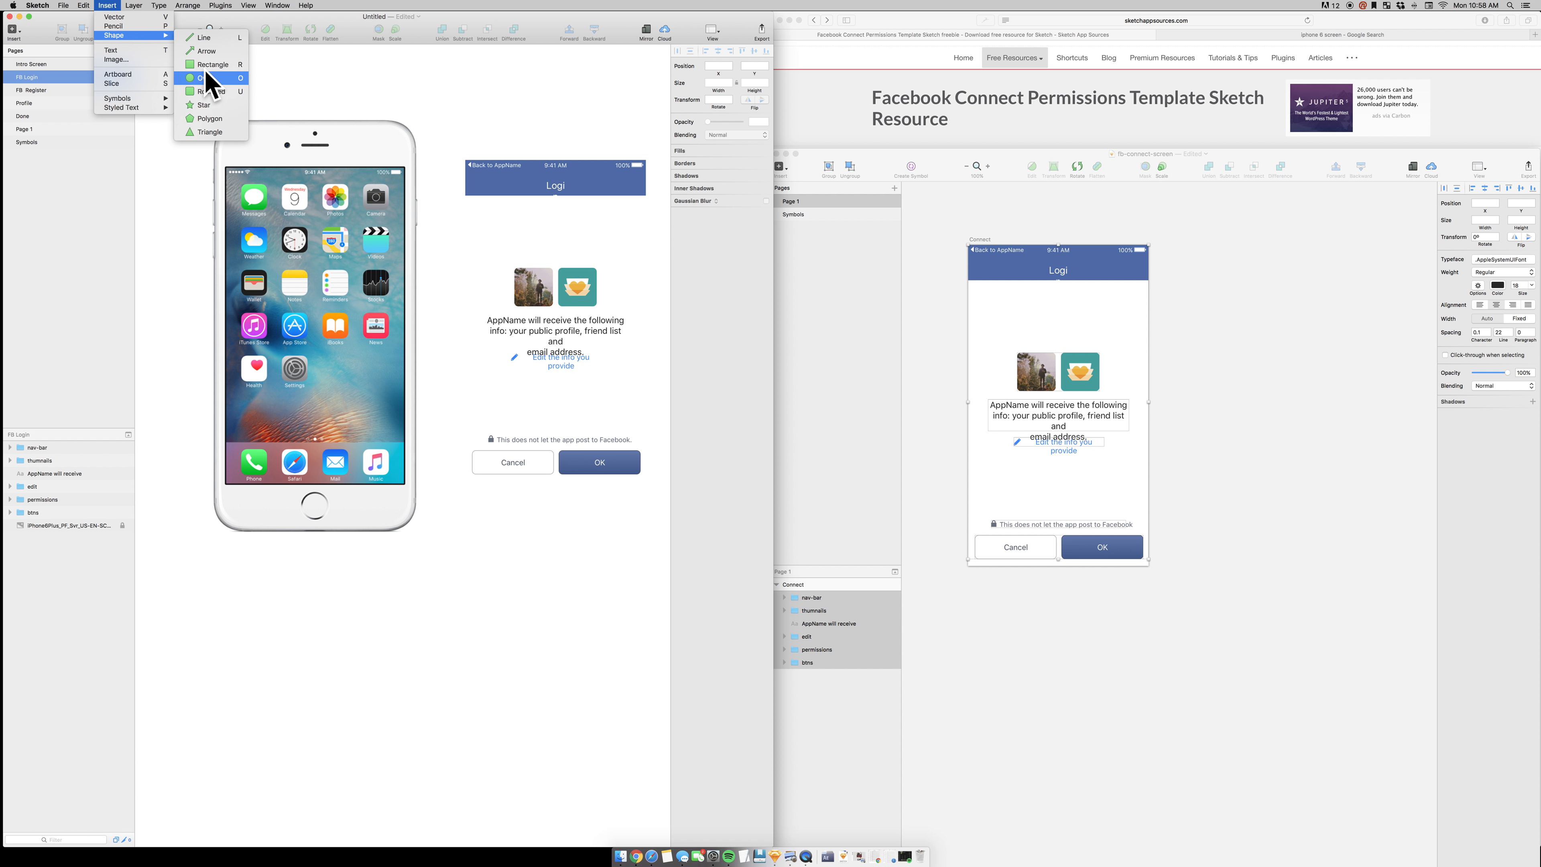
pyautogui.click(200, 79)
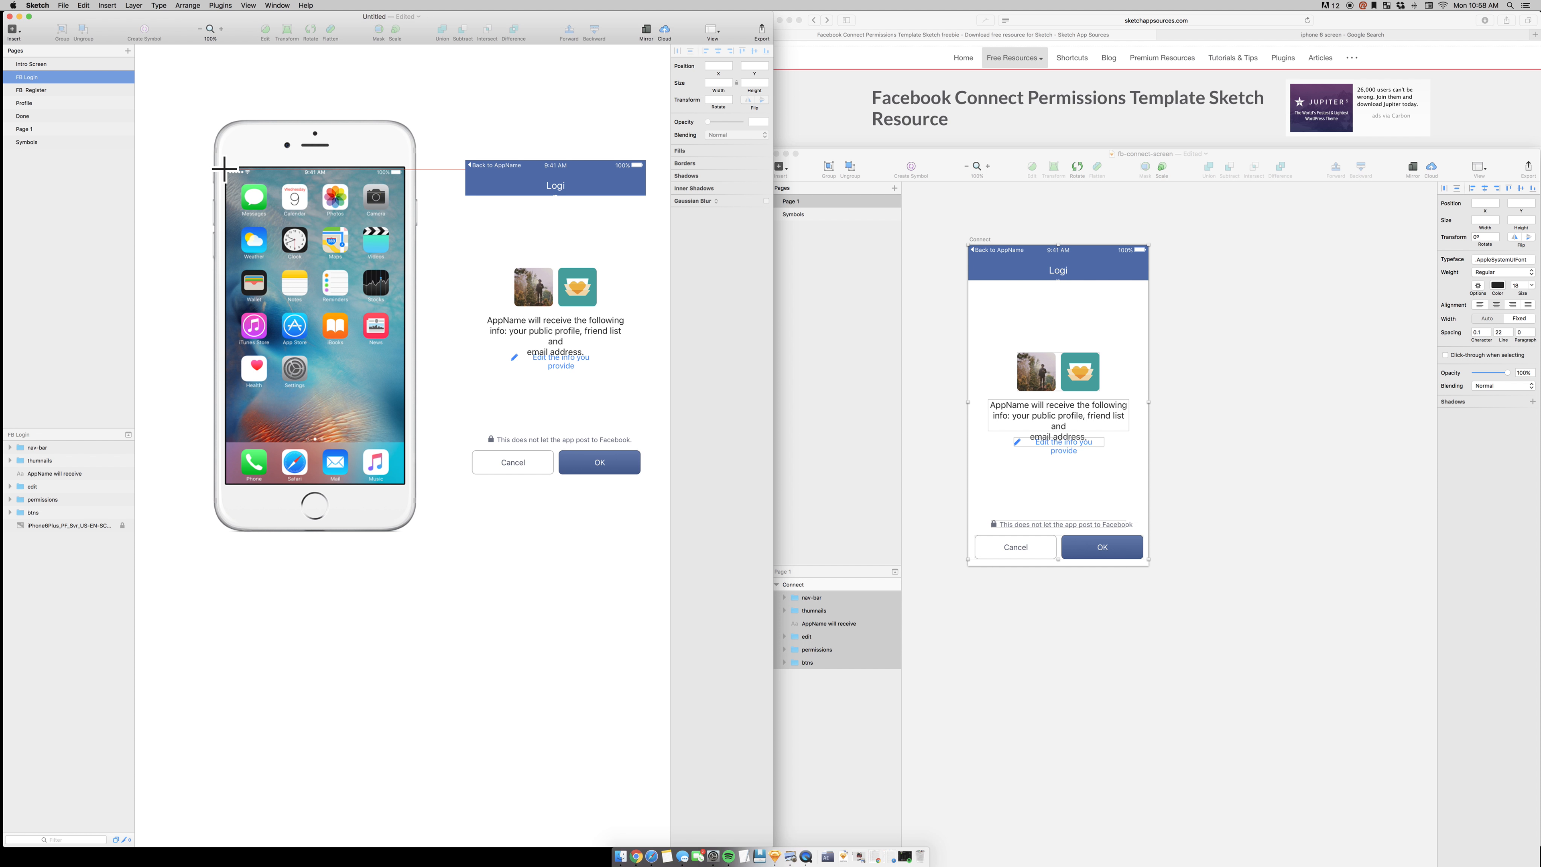
pyautogui.moveTo(272, 172)
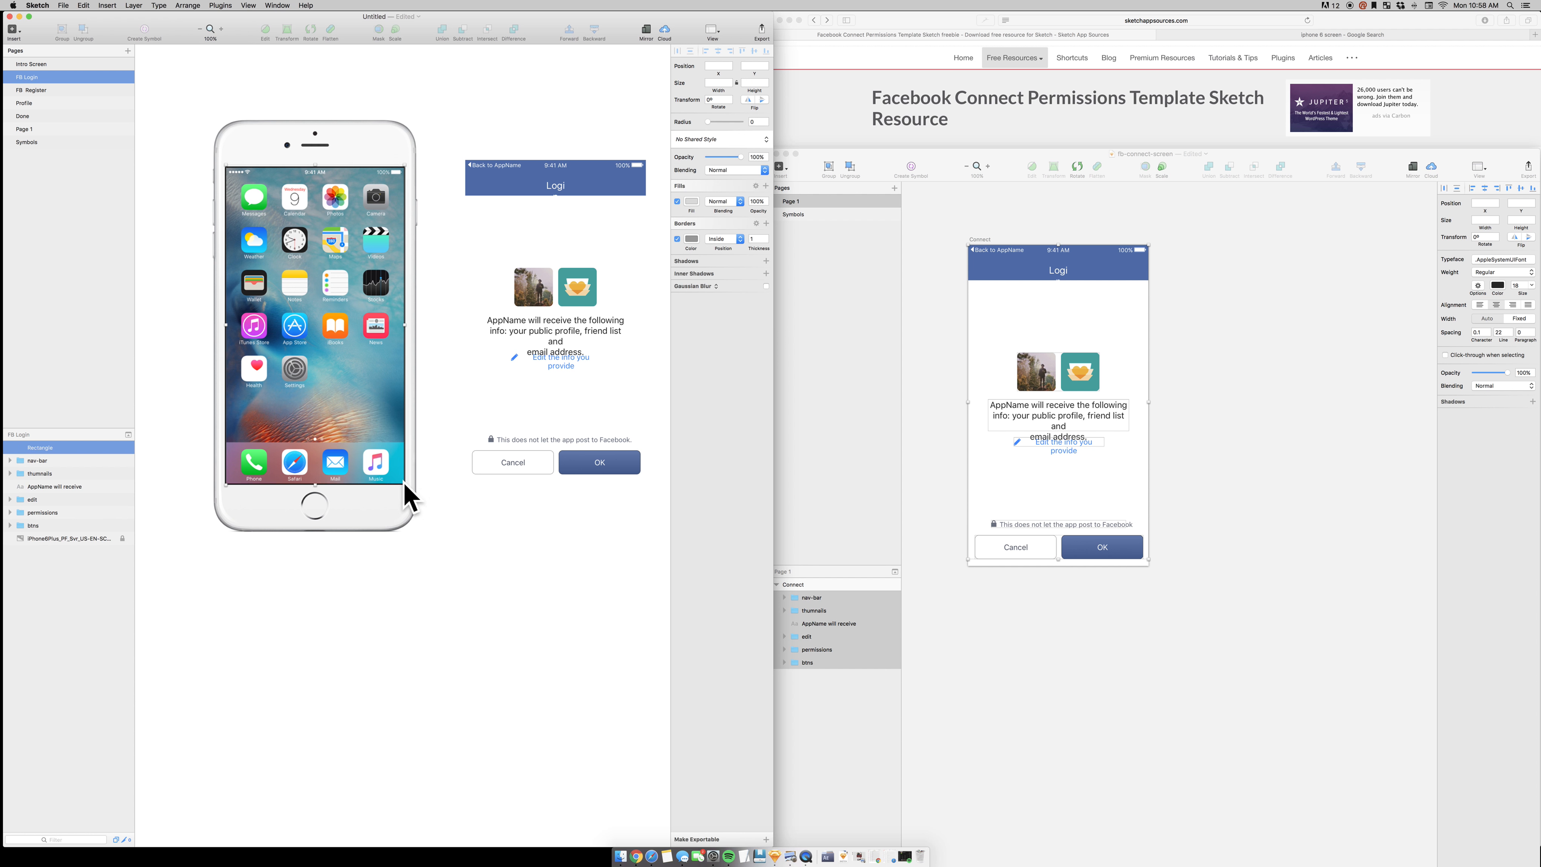
pyautogui.click(40, 447)
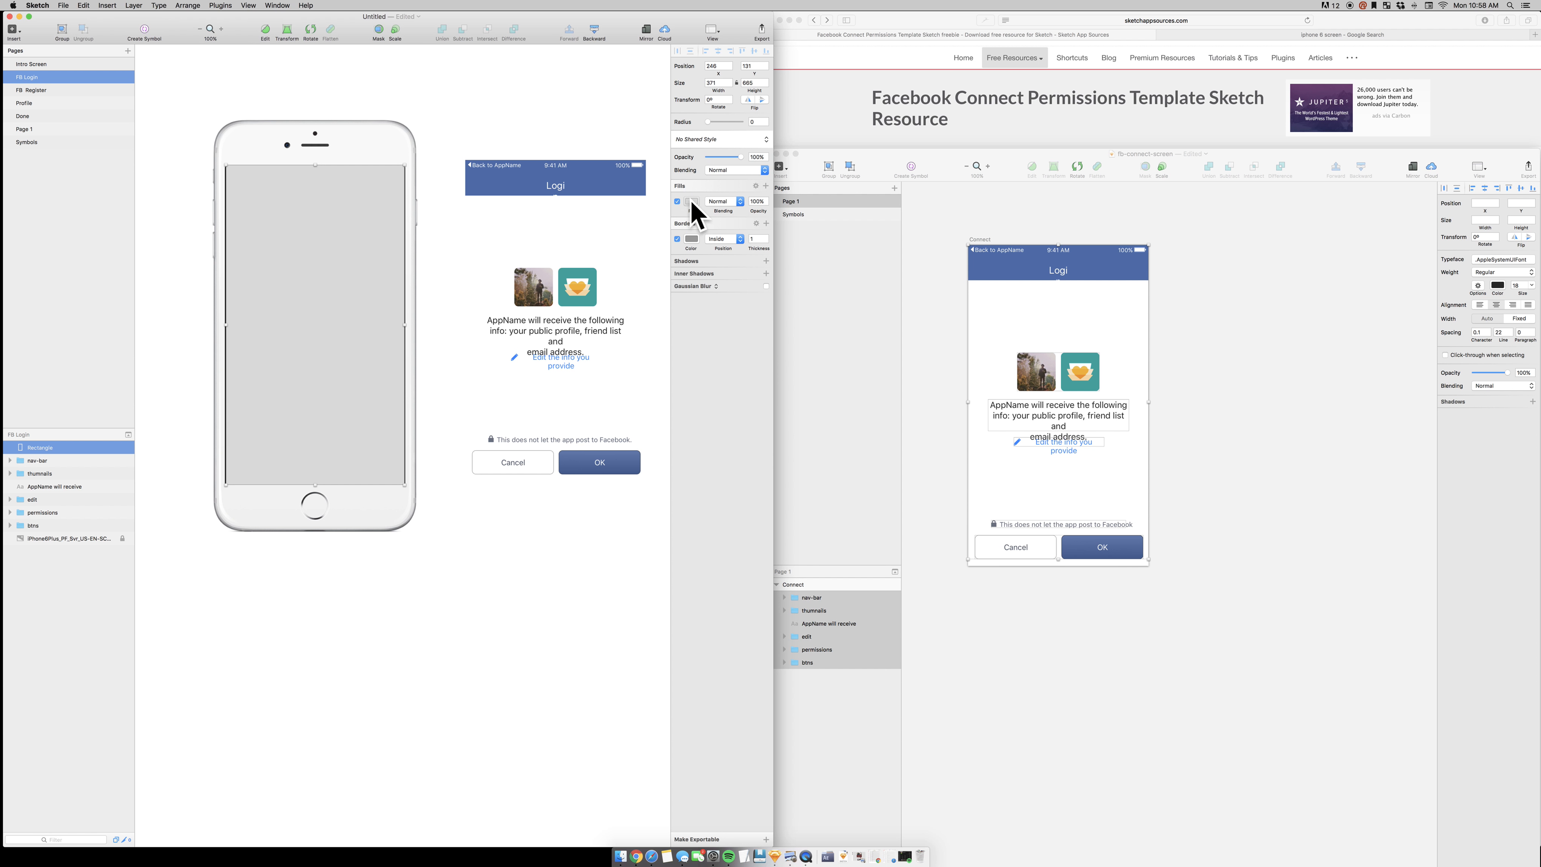
pyautogui.click(692, 201)
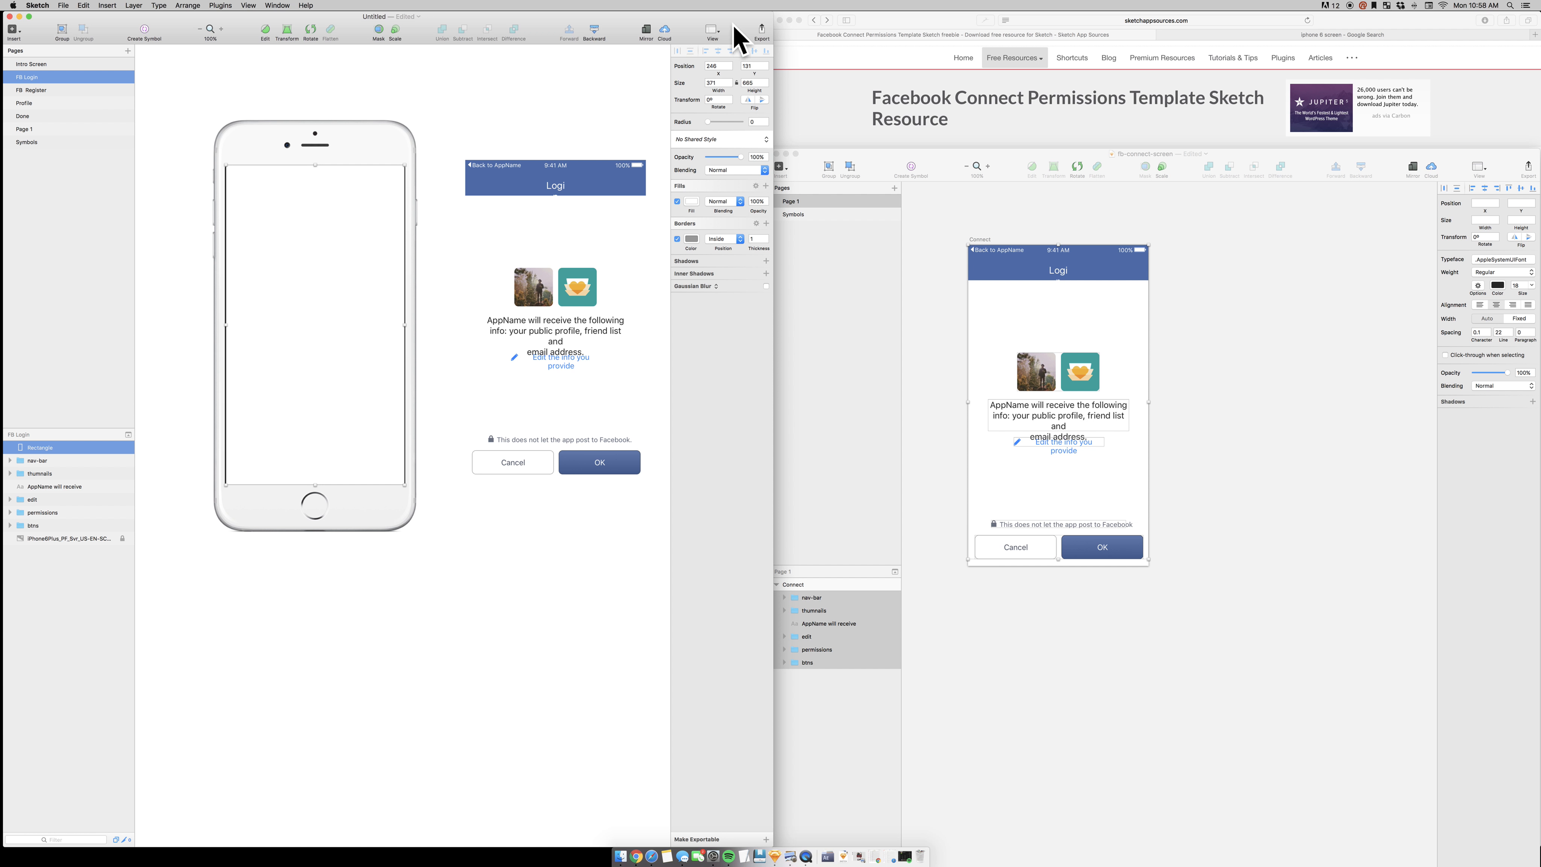
pyautogui.moveTo(732, 96)
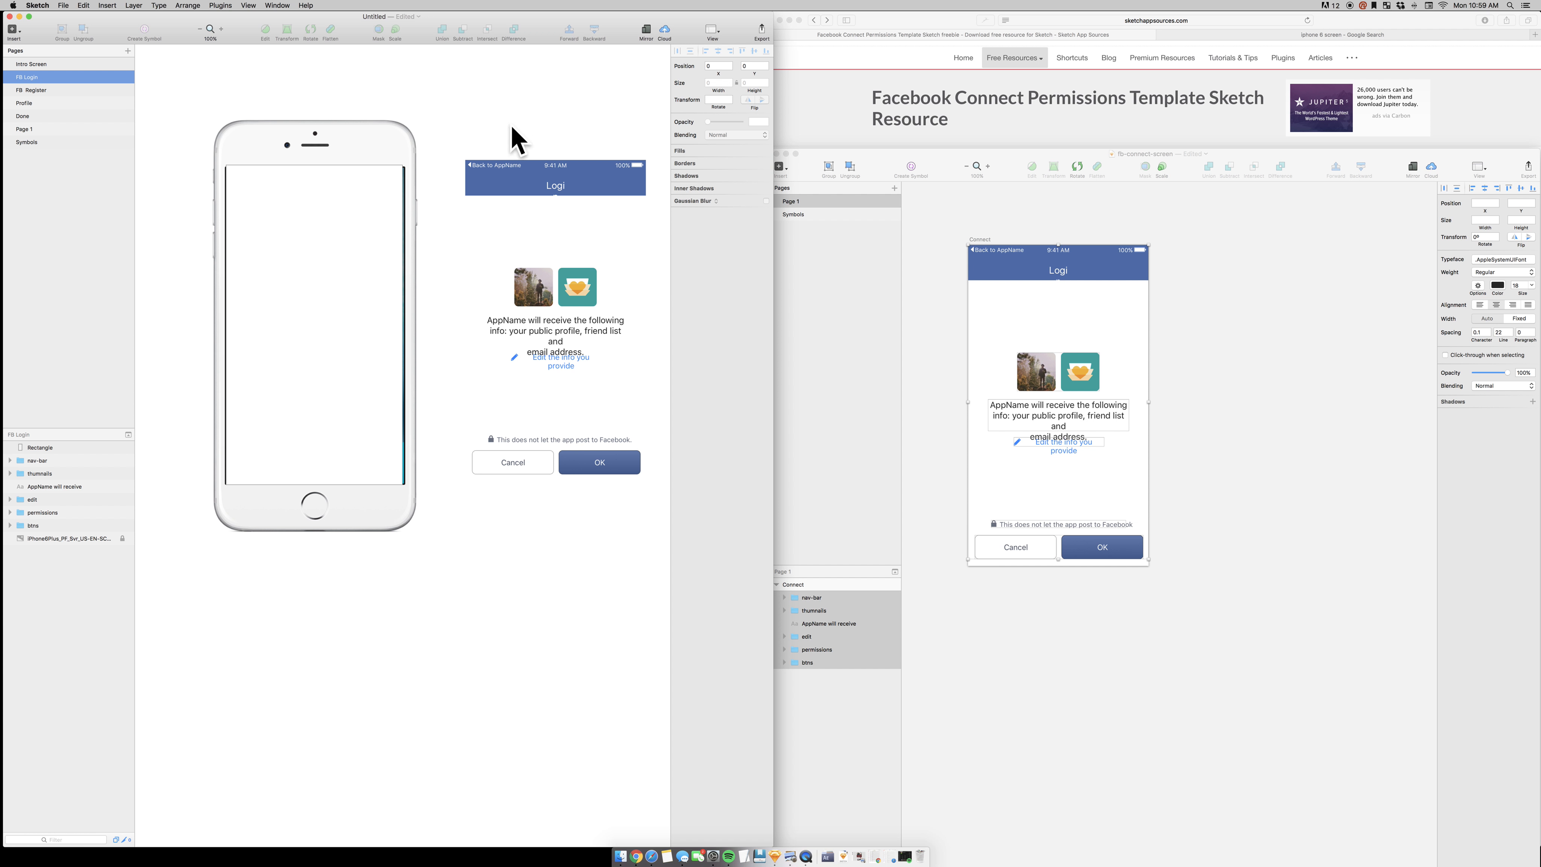
# Set the white screen rectangle's width to 370 to match the iPhone display.
pyautogui.click(40, 447)
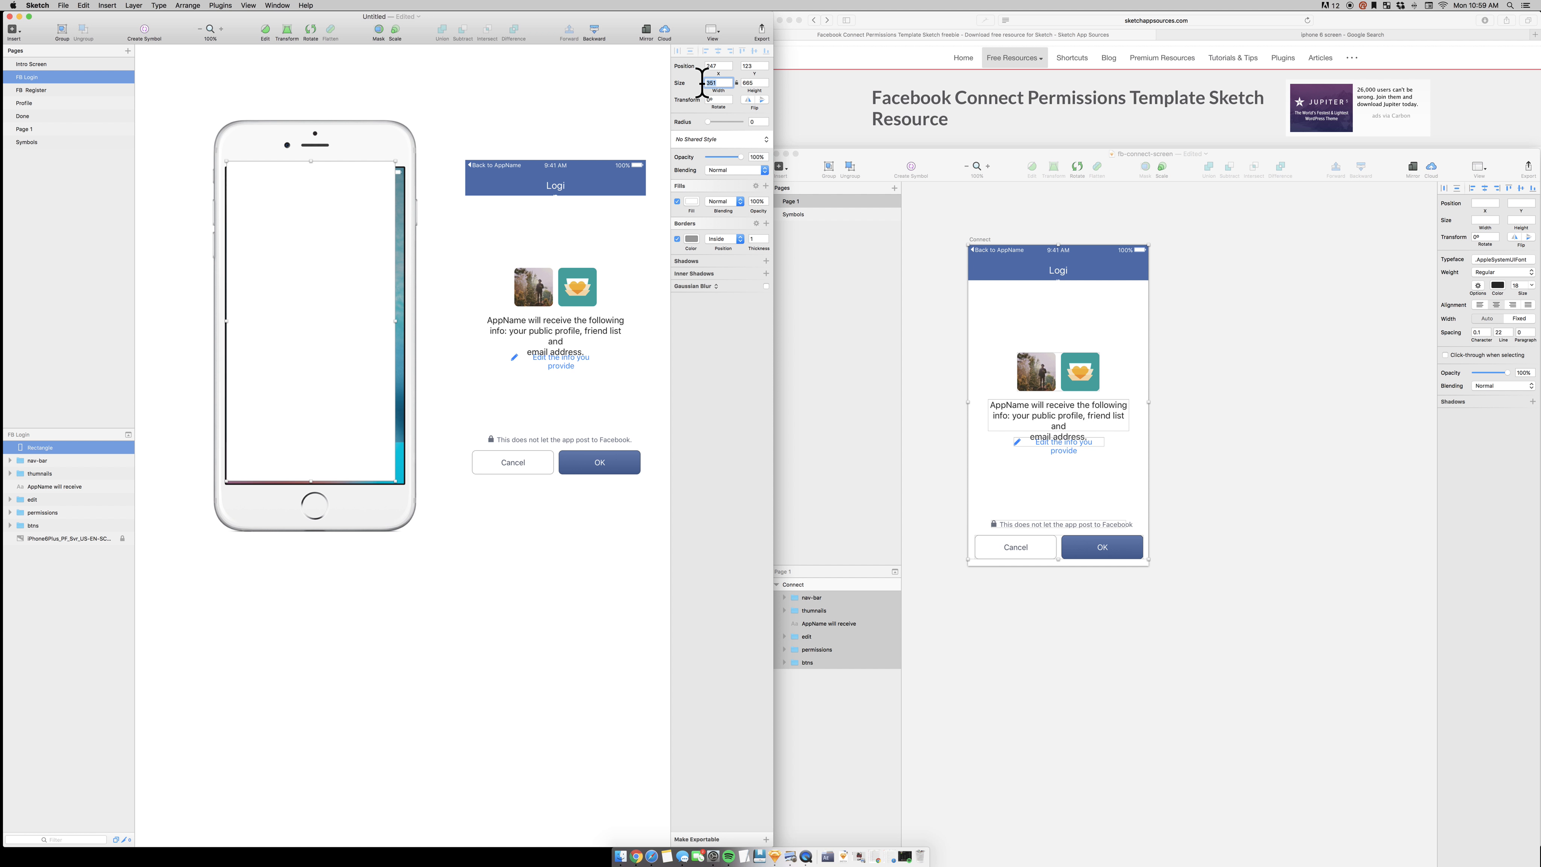
pyautogui.write('370')
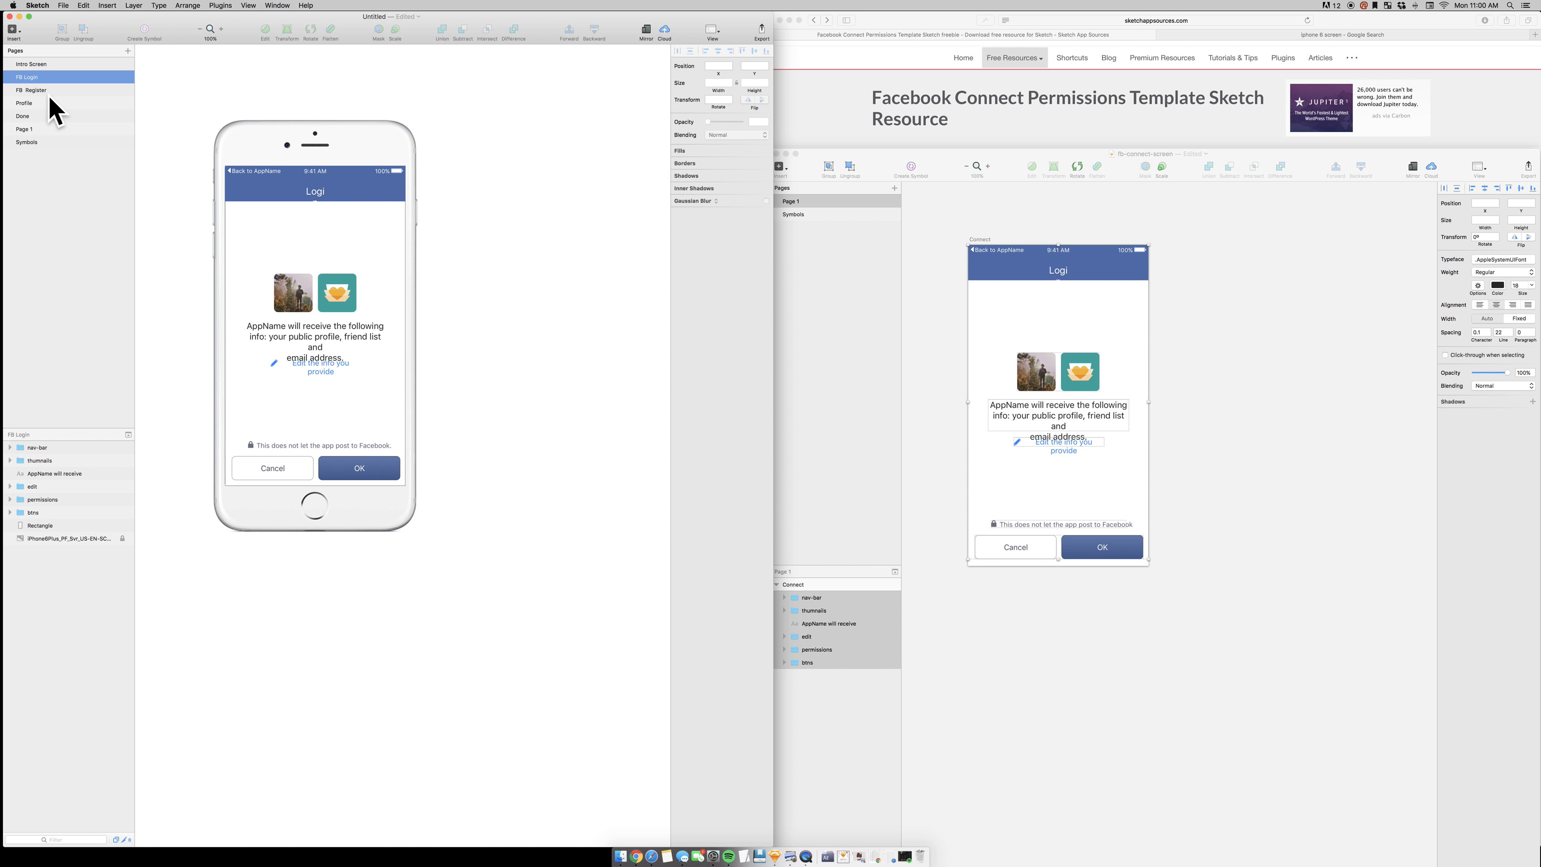
# Browse from Intro Screen through FB Login to the FB Register page with its blank iPhone mockup.
pyautogui.click(31, 64)
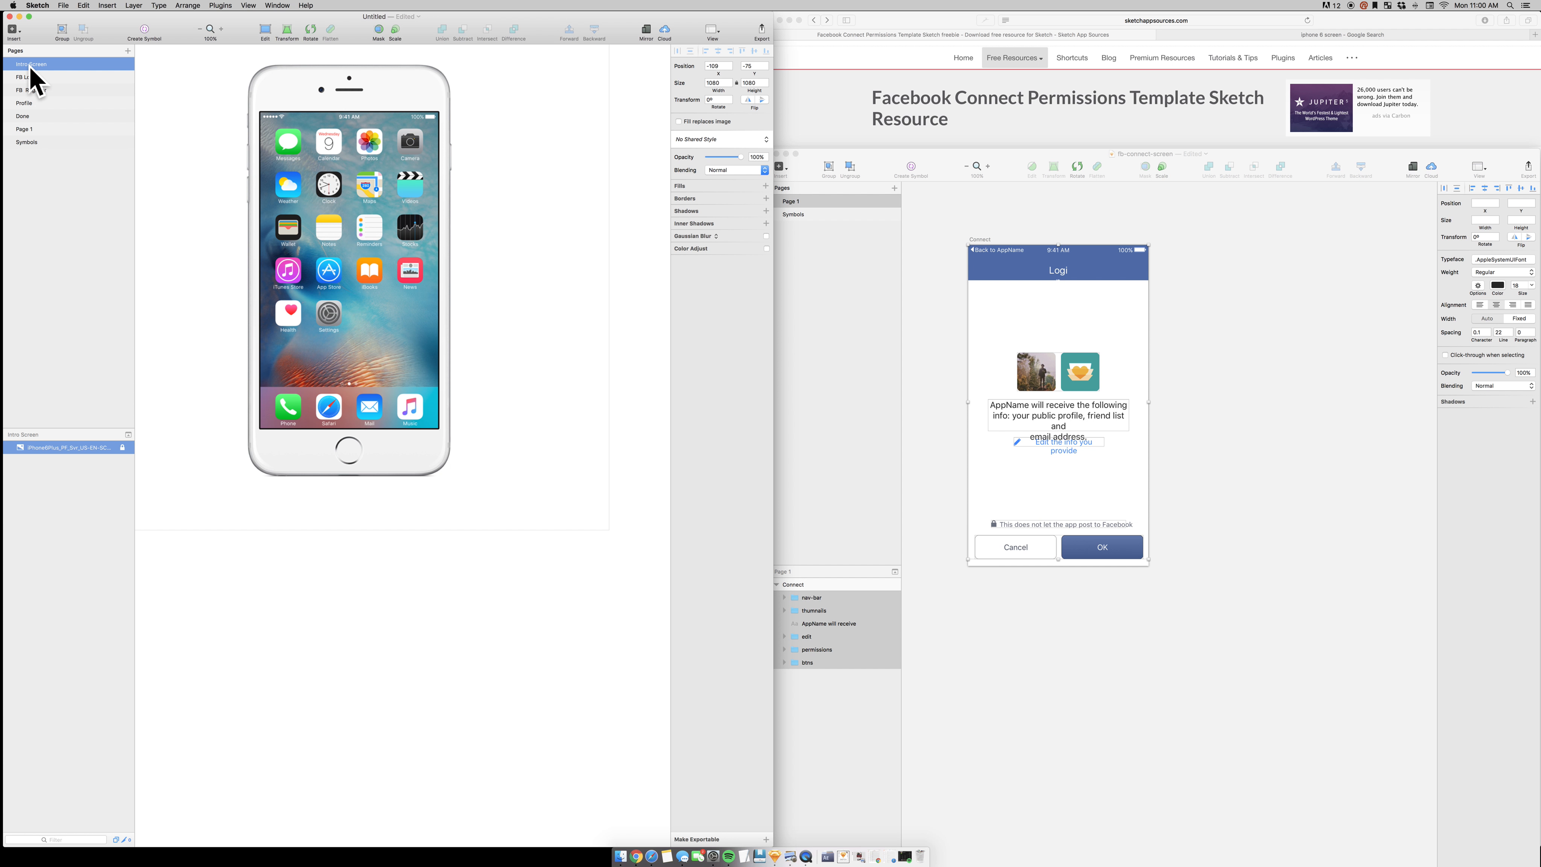
pyautogui.click(24, 77)
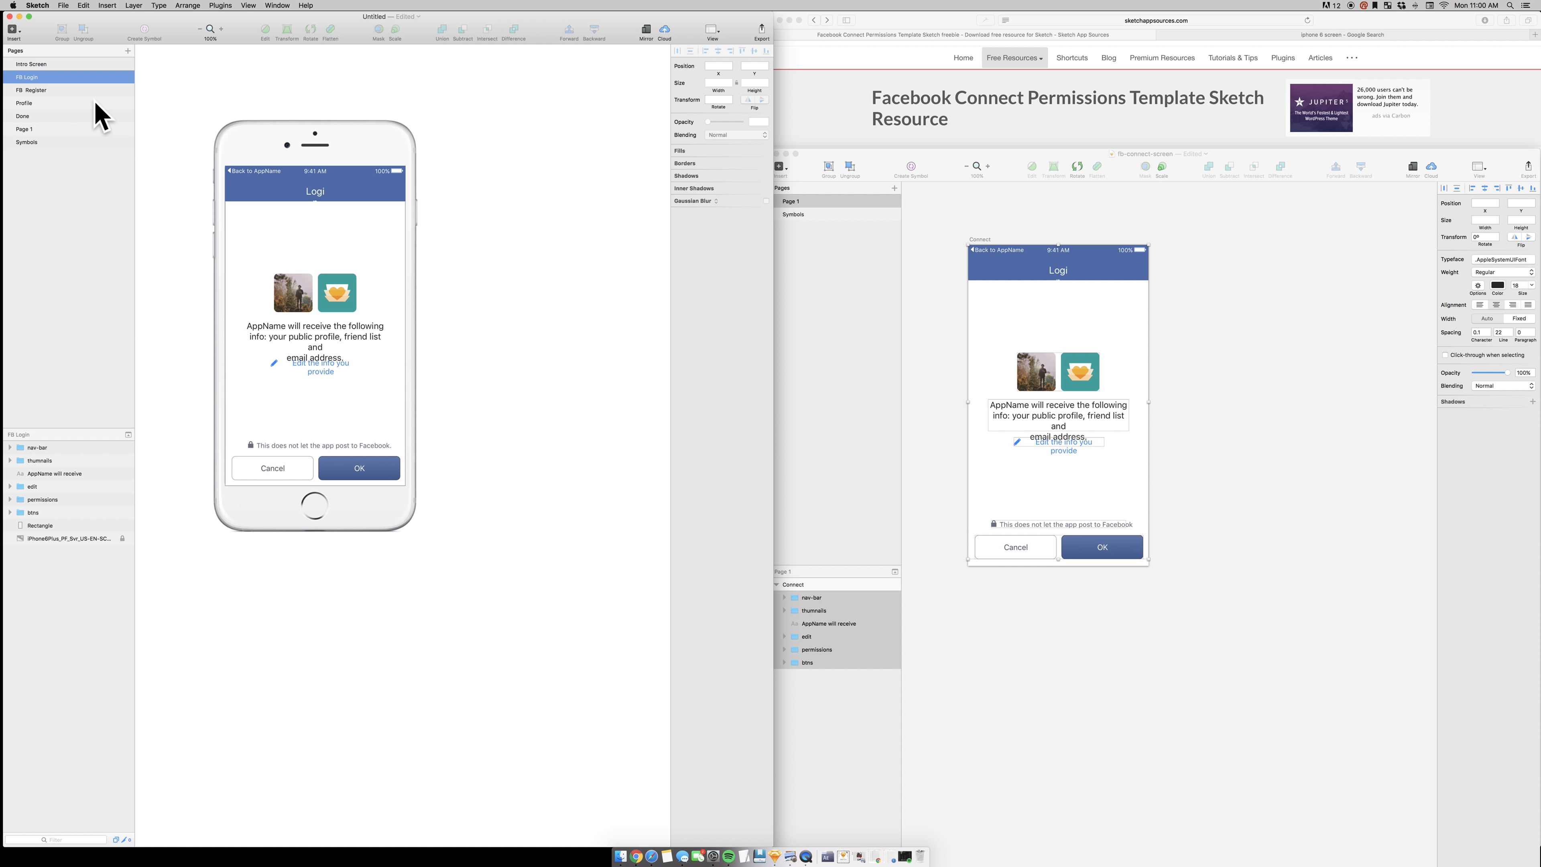
pyautogui.click(30, 90)
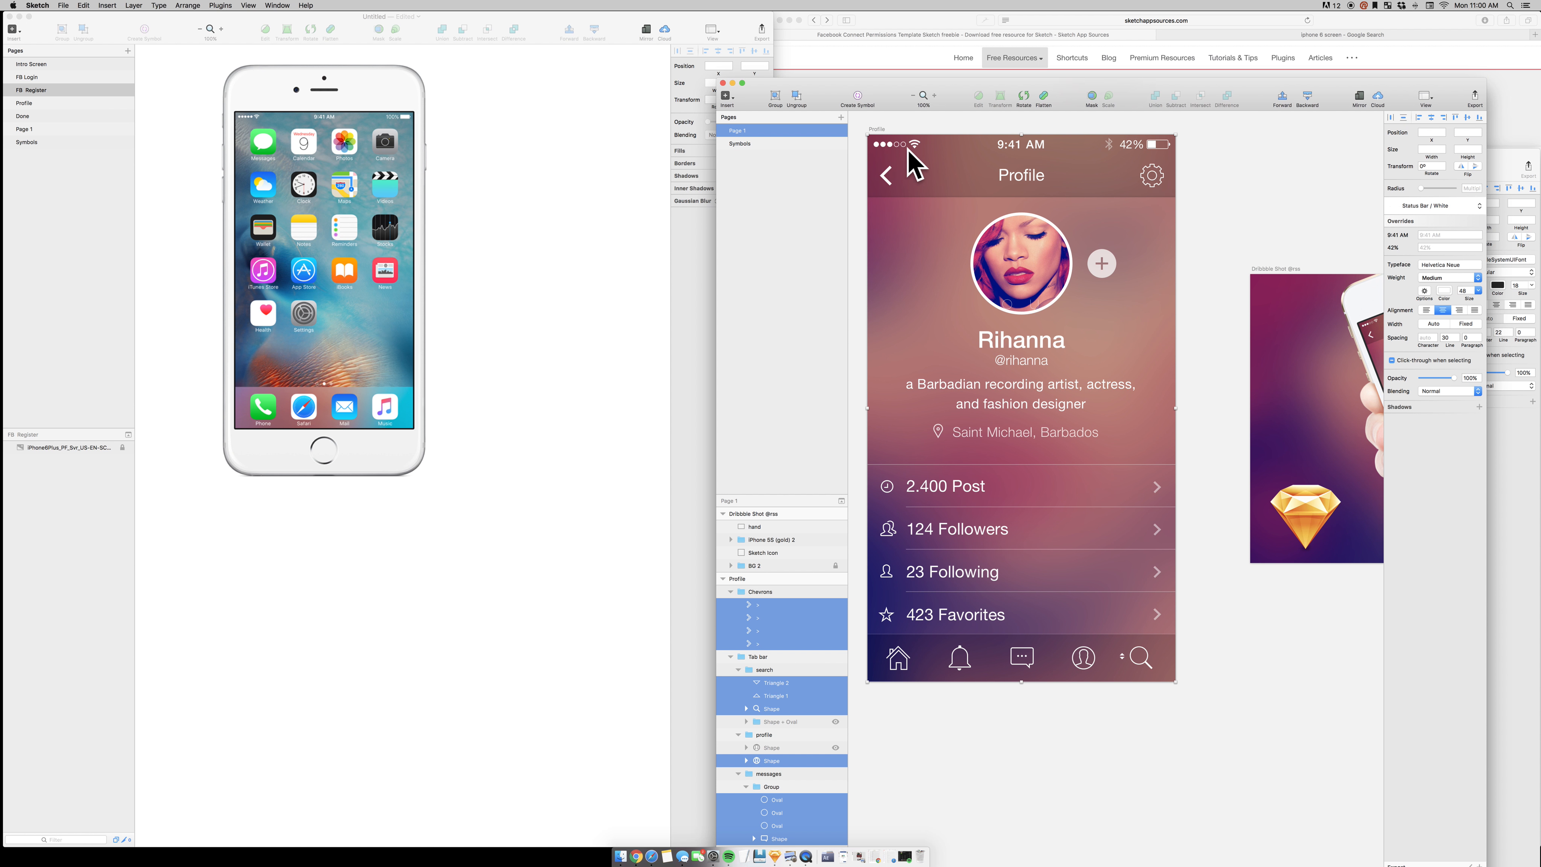
# Copy the Rihanna profile screen and paste it onto the Profile page beside the mockup.
pyautogui.rightClick(911, 162)
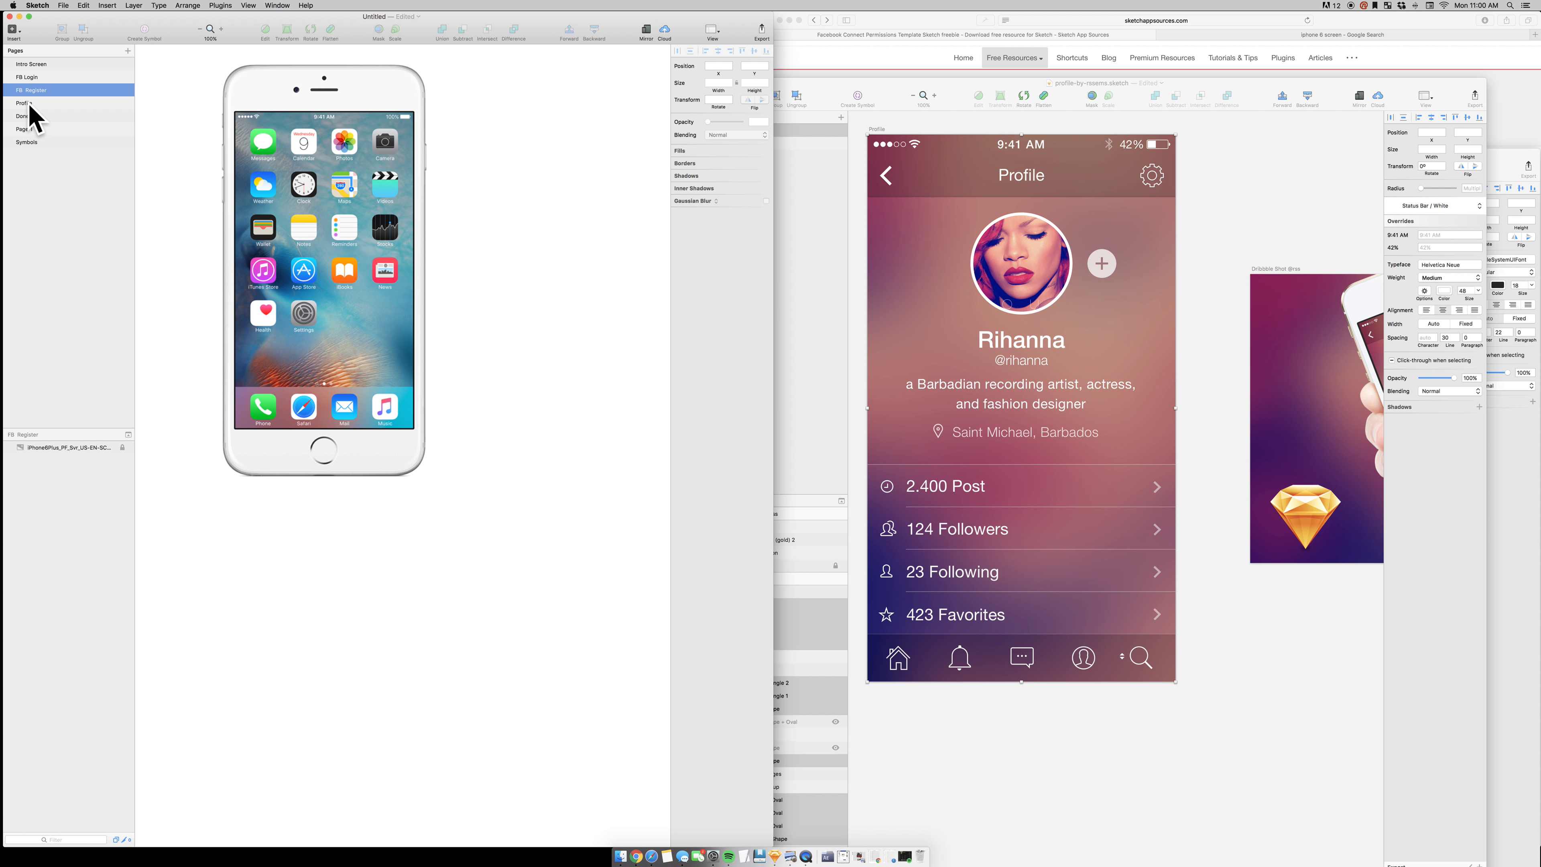
pyautogui.click(24, 102)
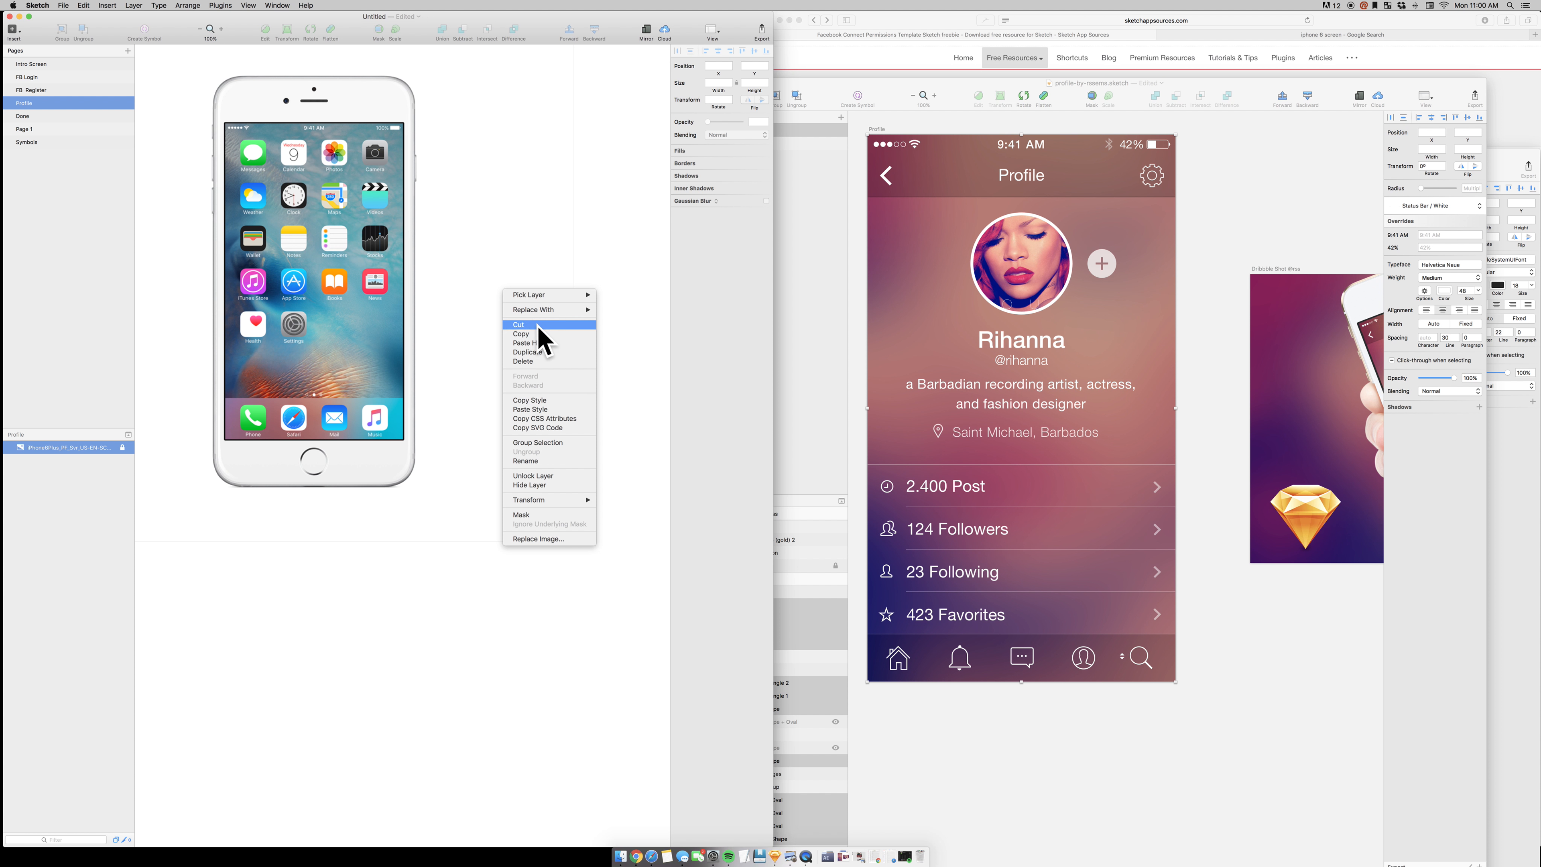
pyautogui.click(519, 324)
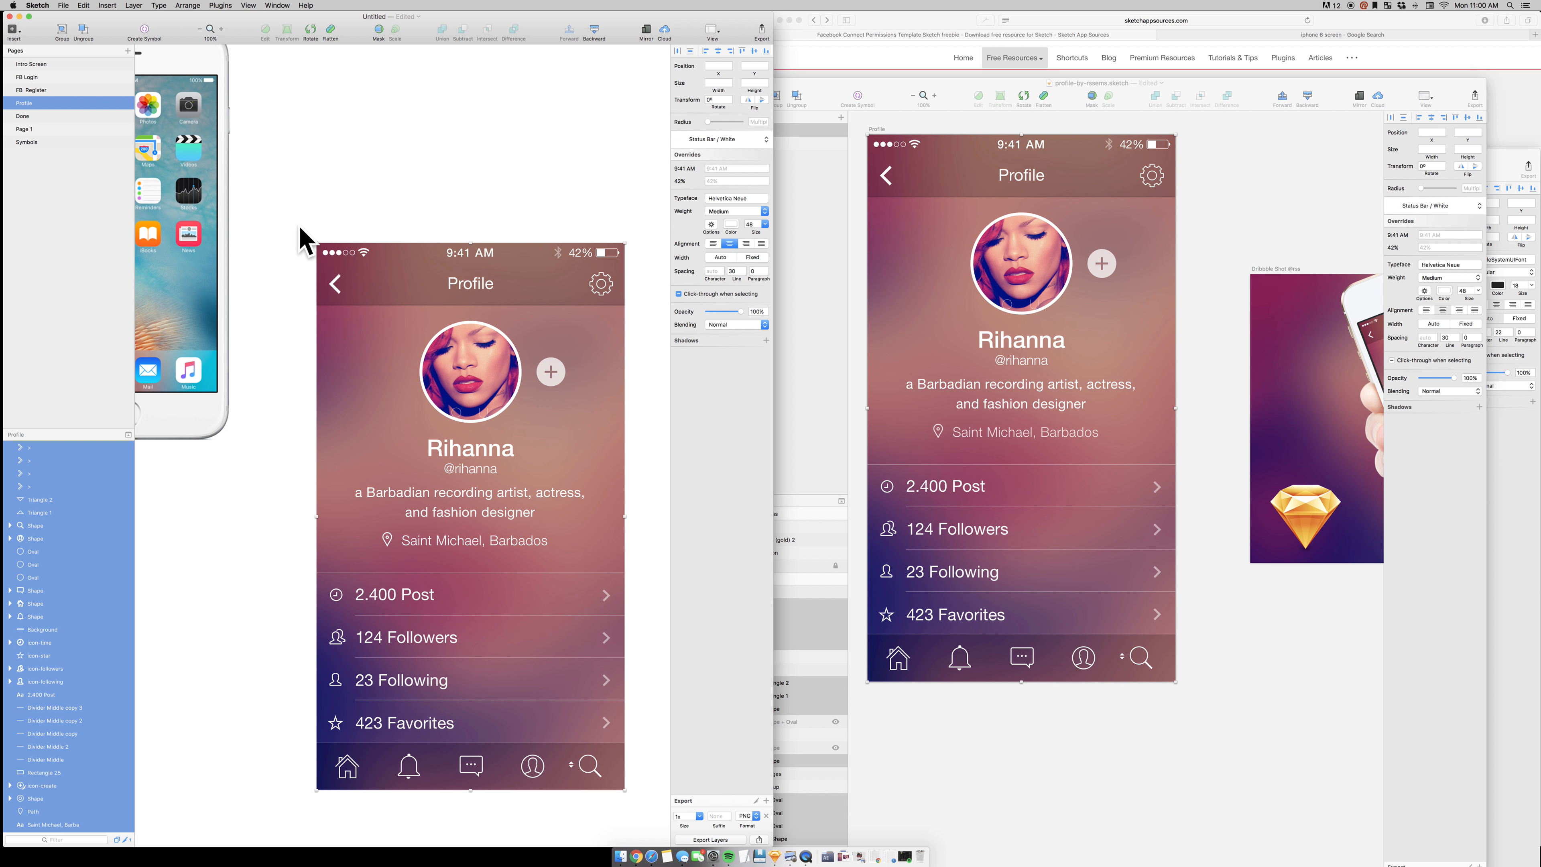
pyautogui.moveTo(419, 197)
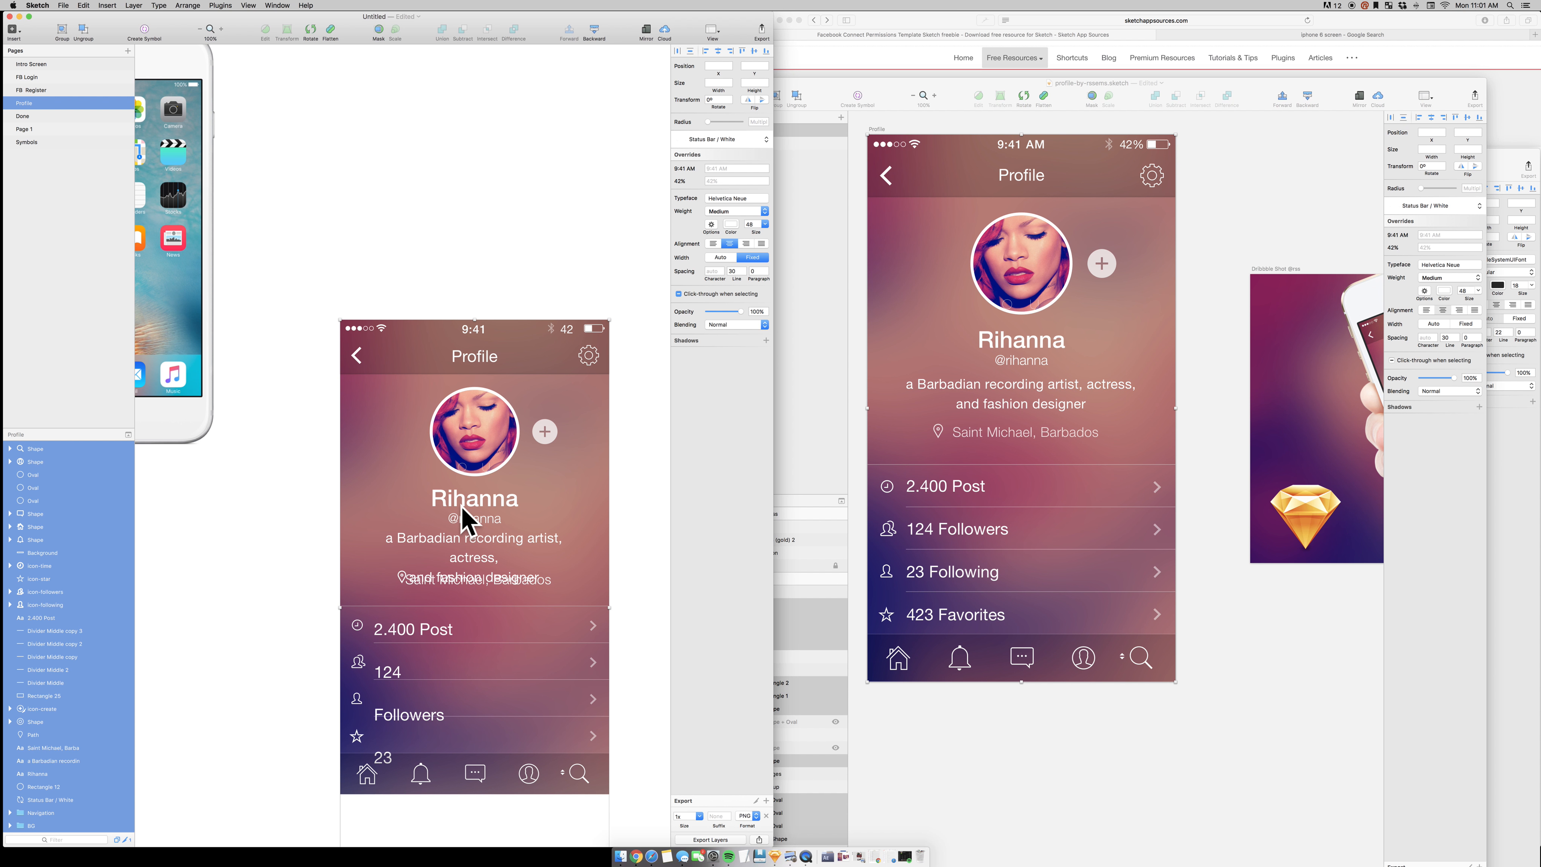
pyautogui.moveTo(335, 327)
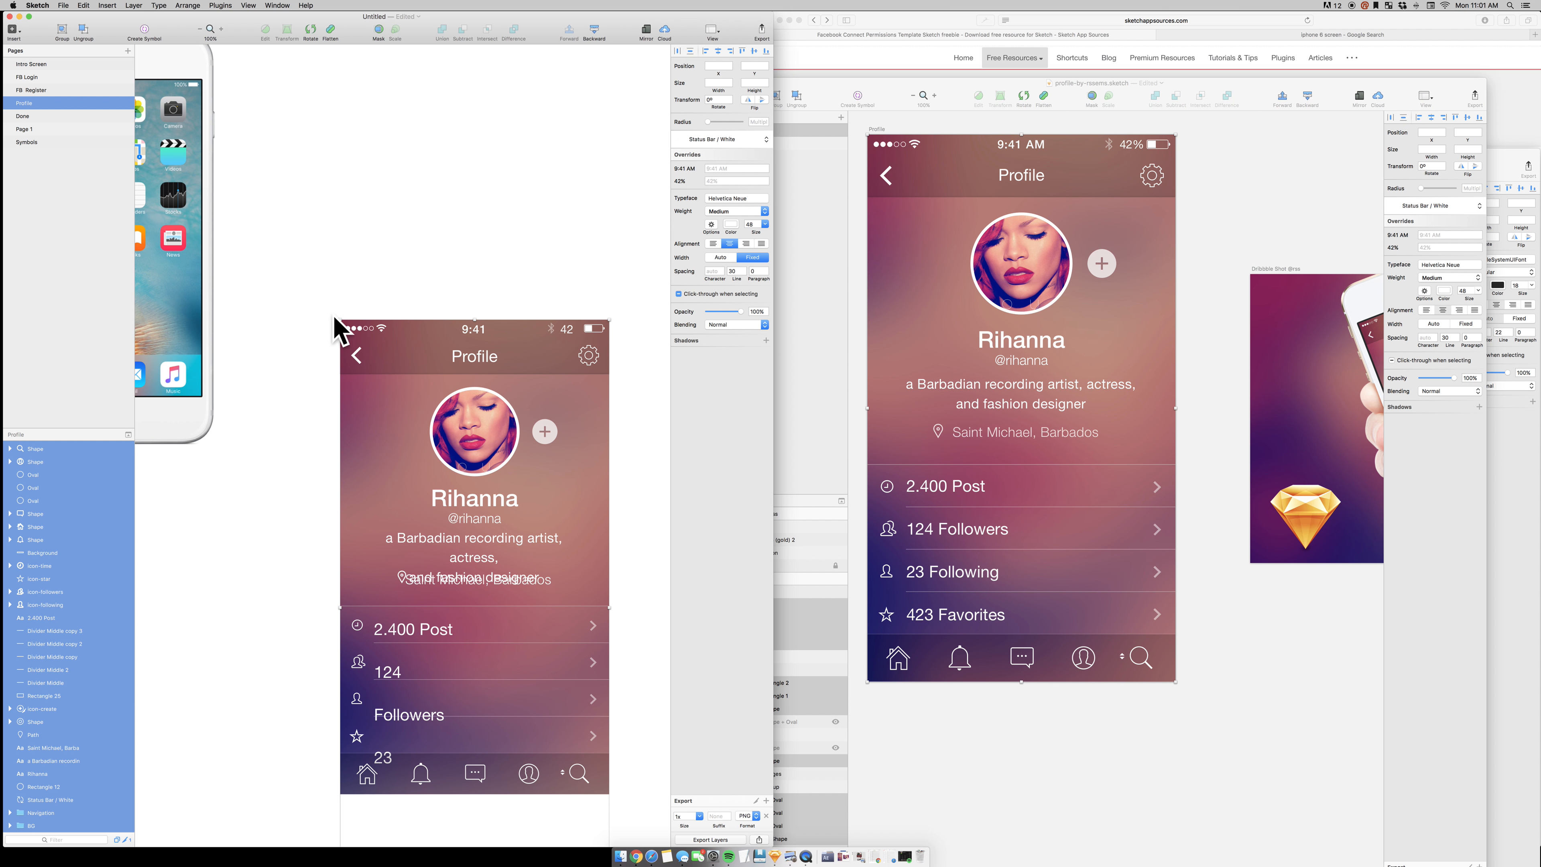
pyautogui.moveTo(350, 344)
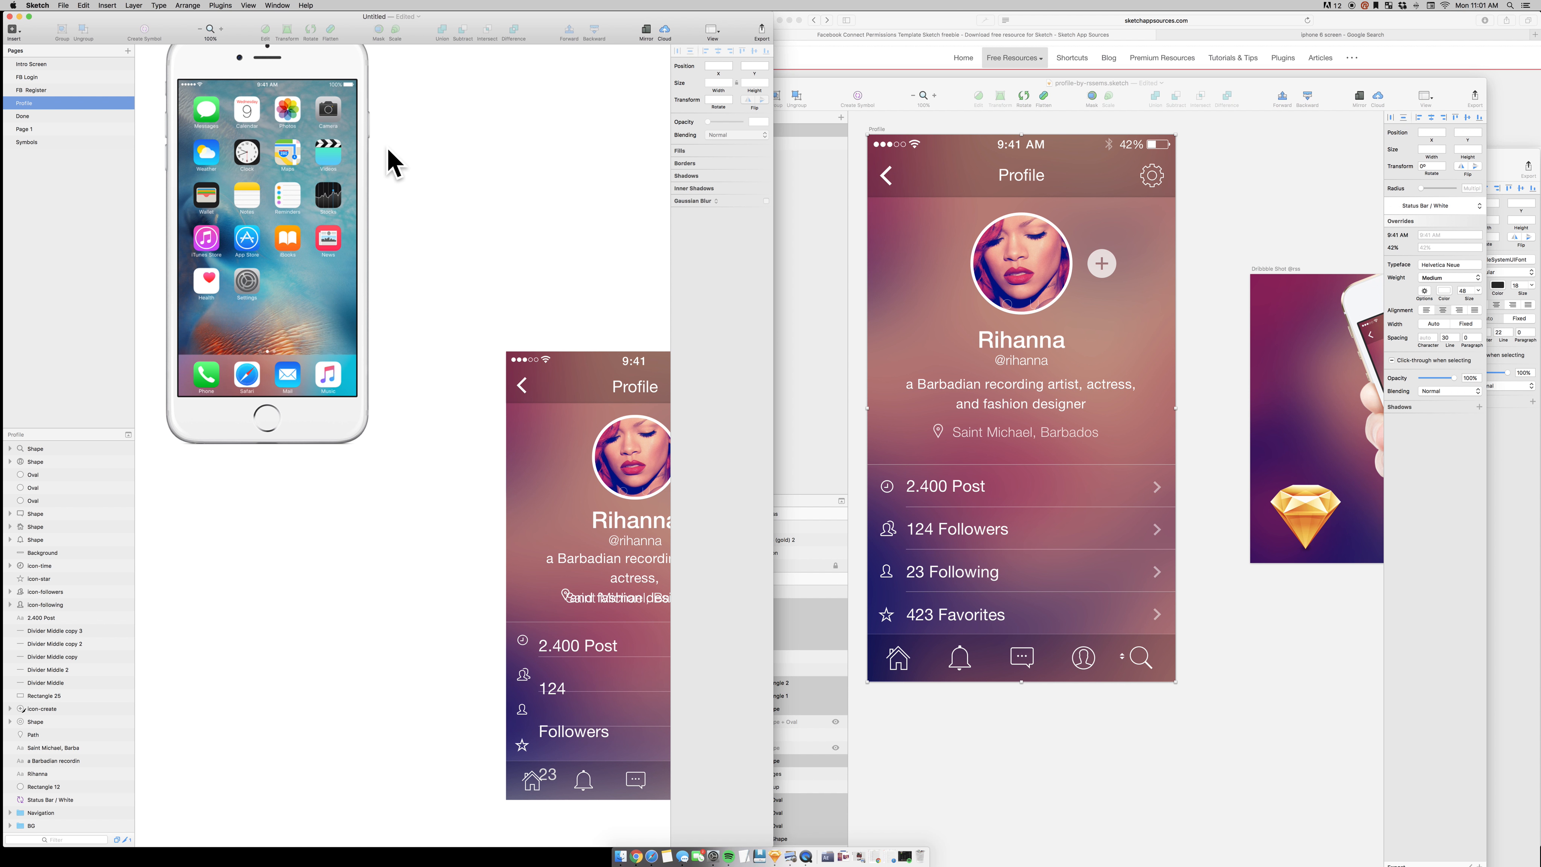
pyautogui.moveTo(1525, 36)
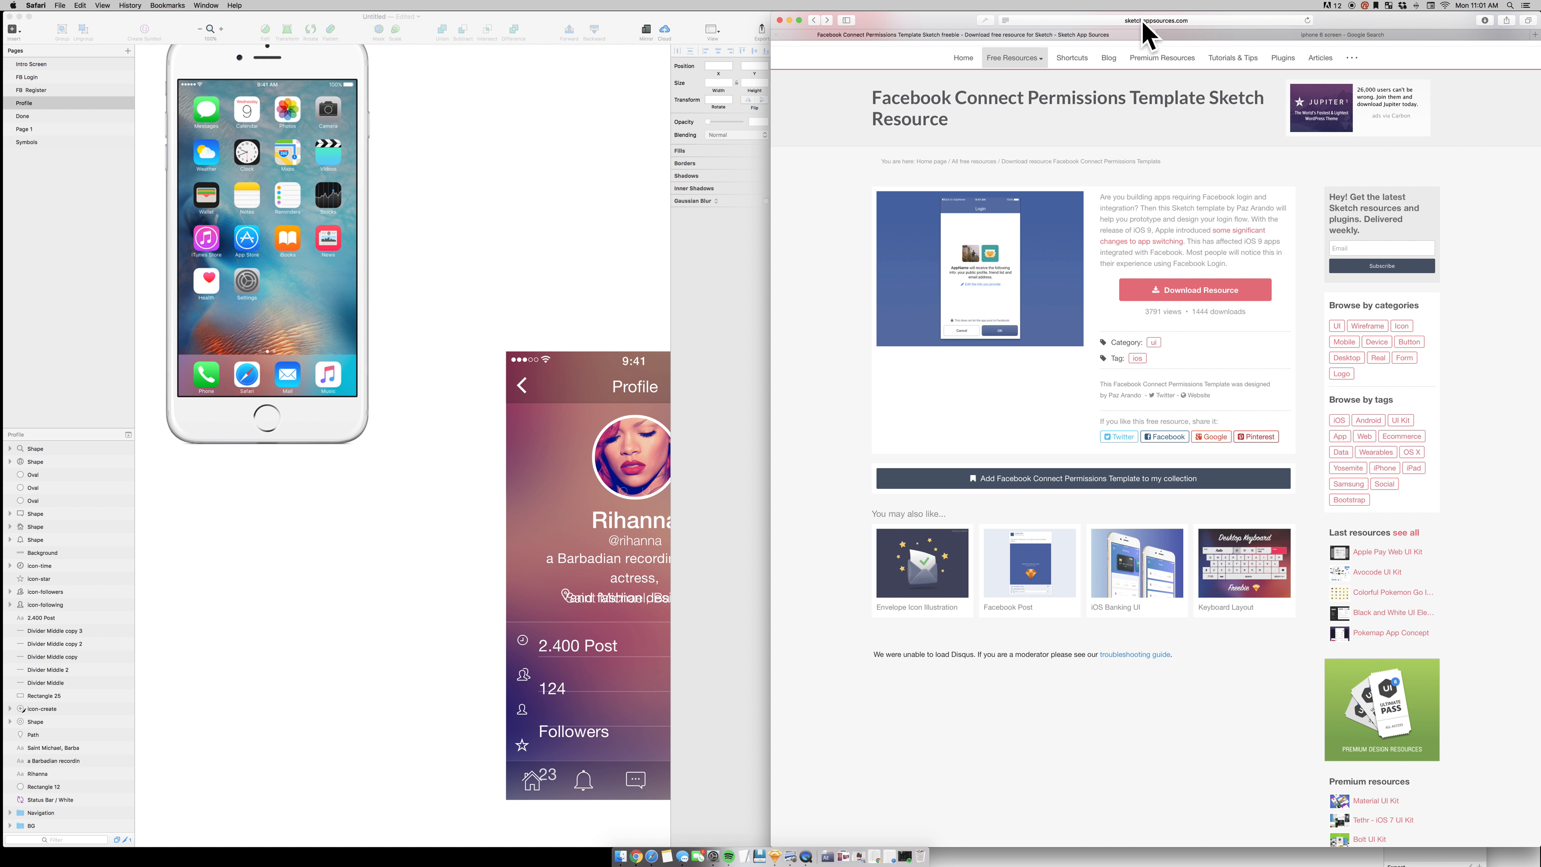
pyautogui.moveTo(290, 252)
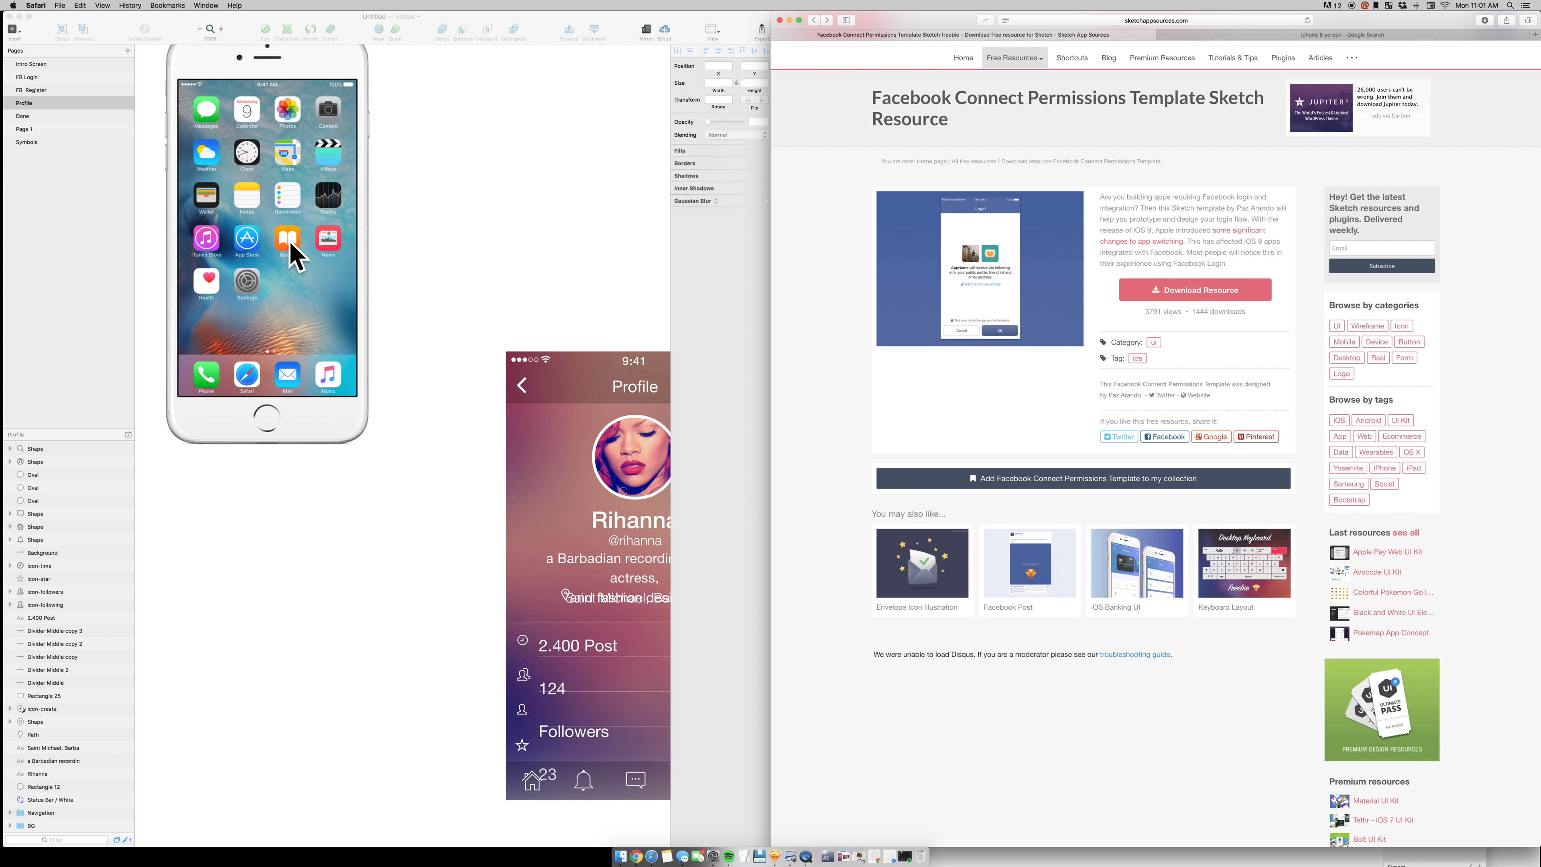